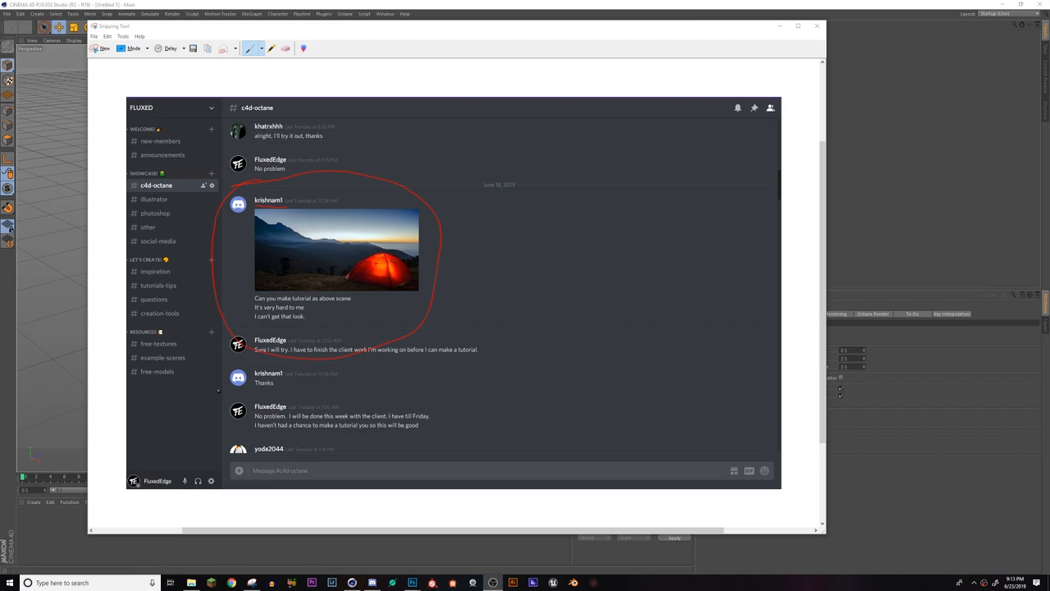
mouse_move(426, 252)
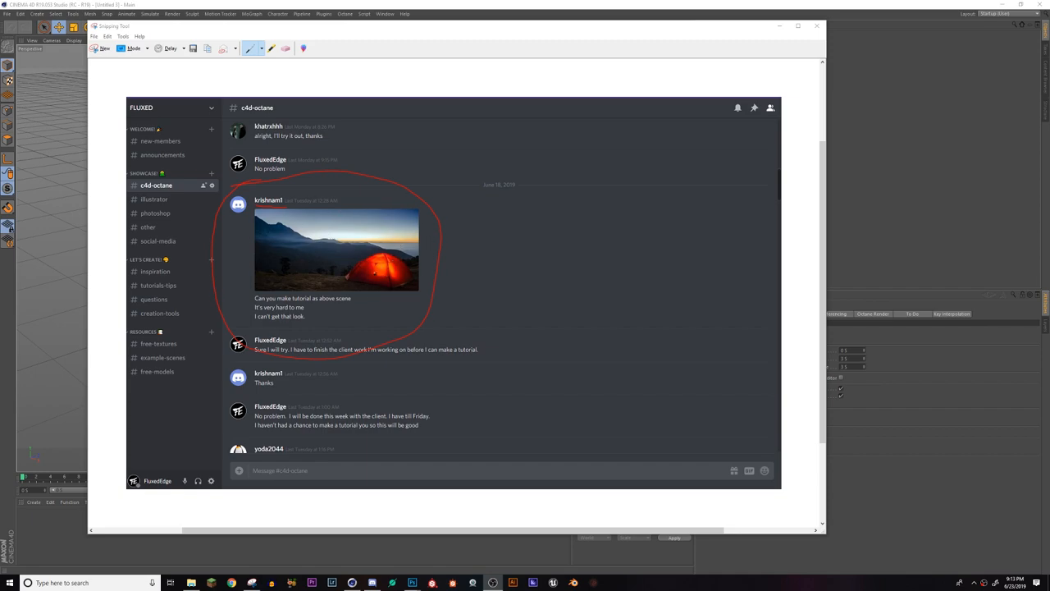
mouse_move(777, 27)
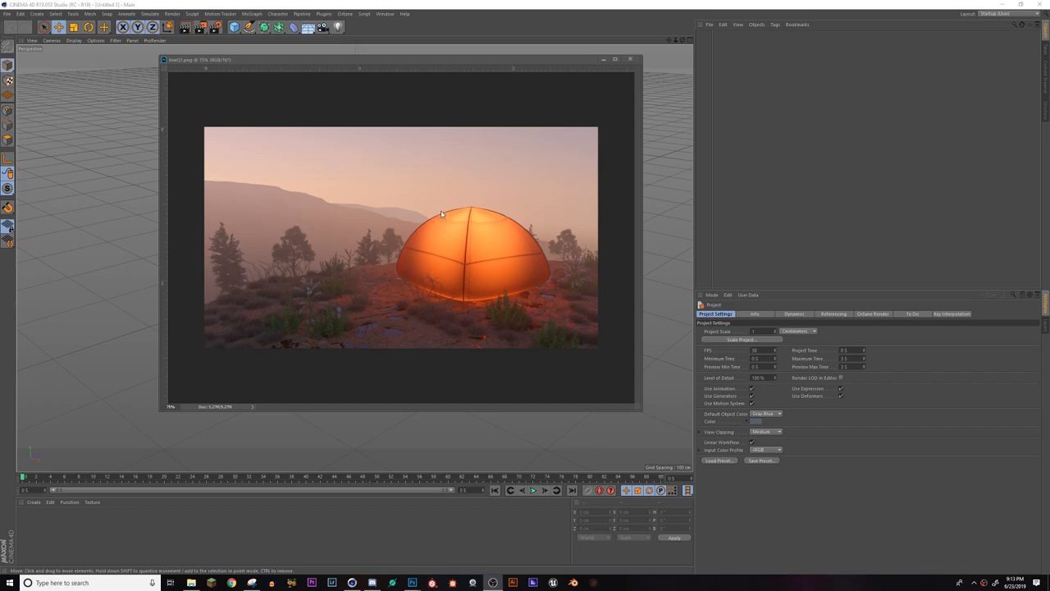
mouse_move(382, 227)
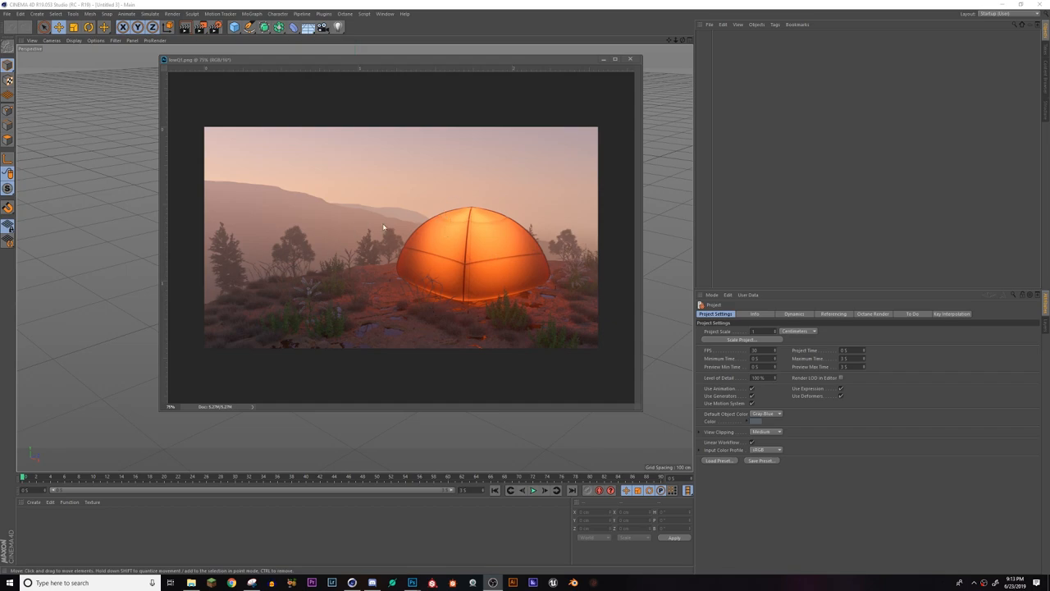
mouse_move(287, 264)
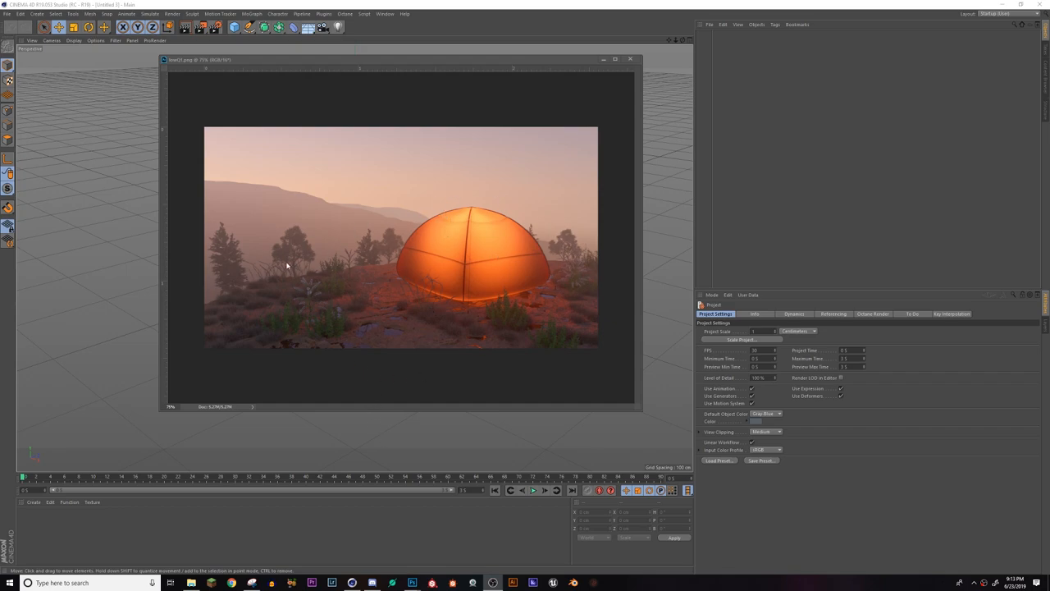
mouse_move(458, 285)
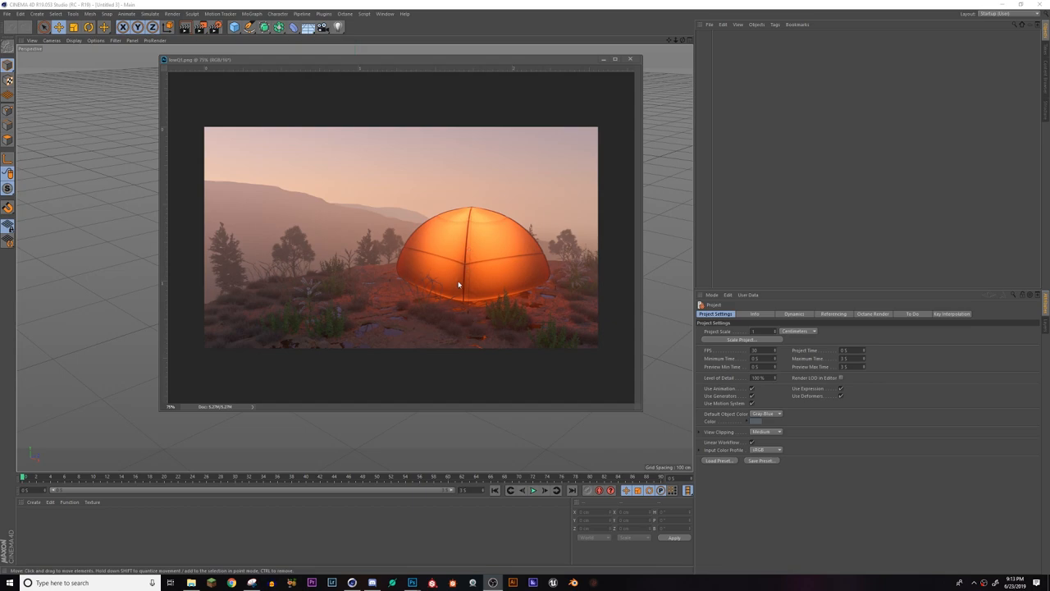
mouse_move(425, 290)
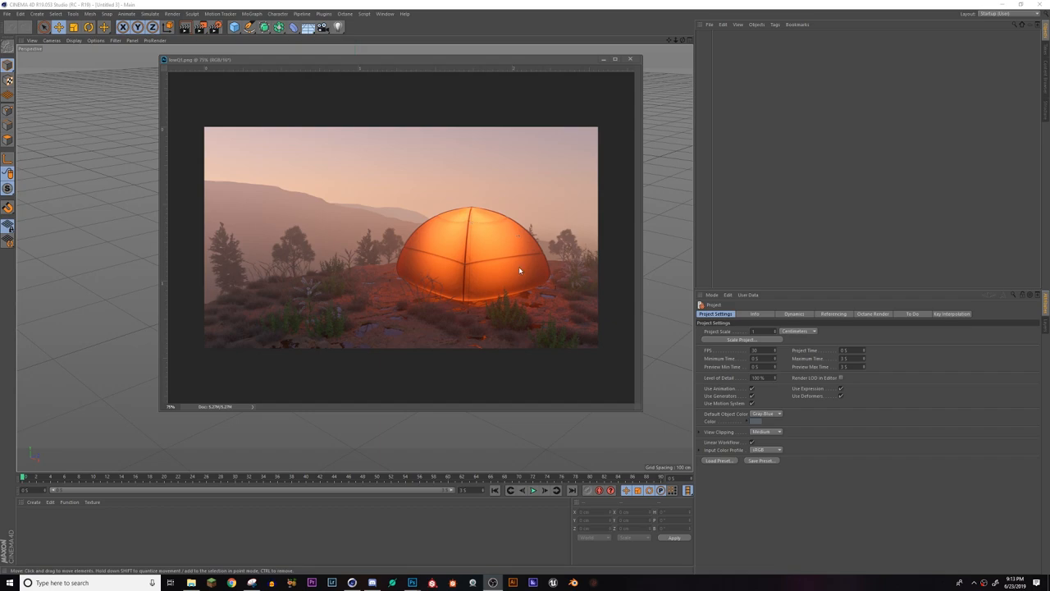
mouse_move(516, 234)
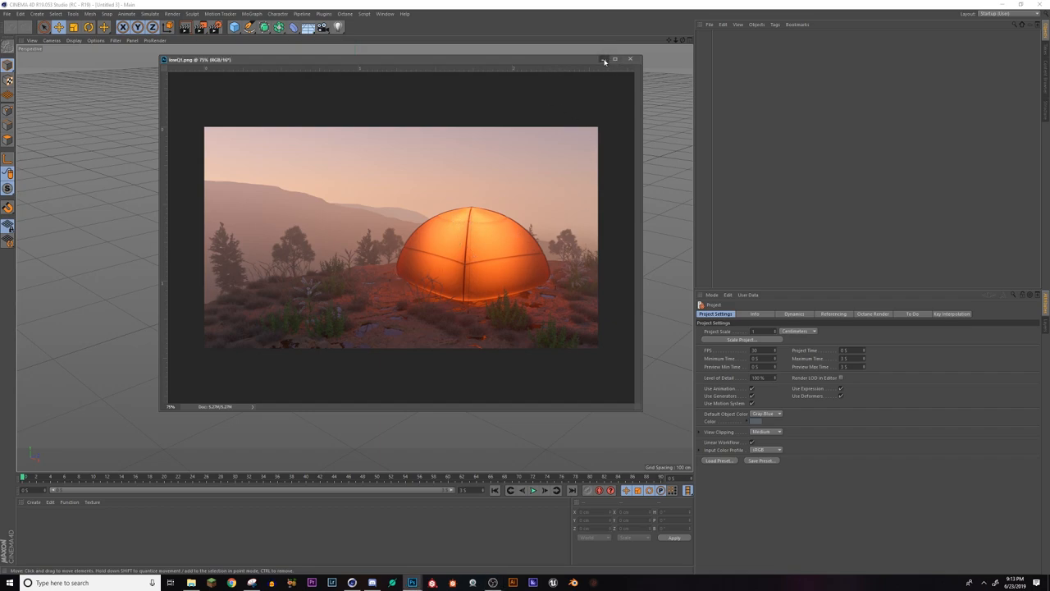
Add a capsule primitive and cut its rotation segments to 4 for a blocky base
left_click(630, 59)
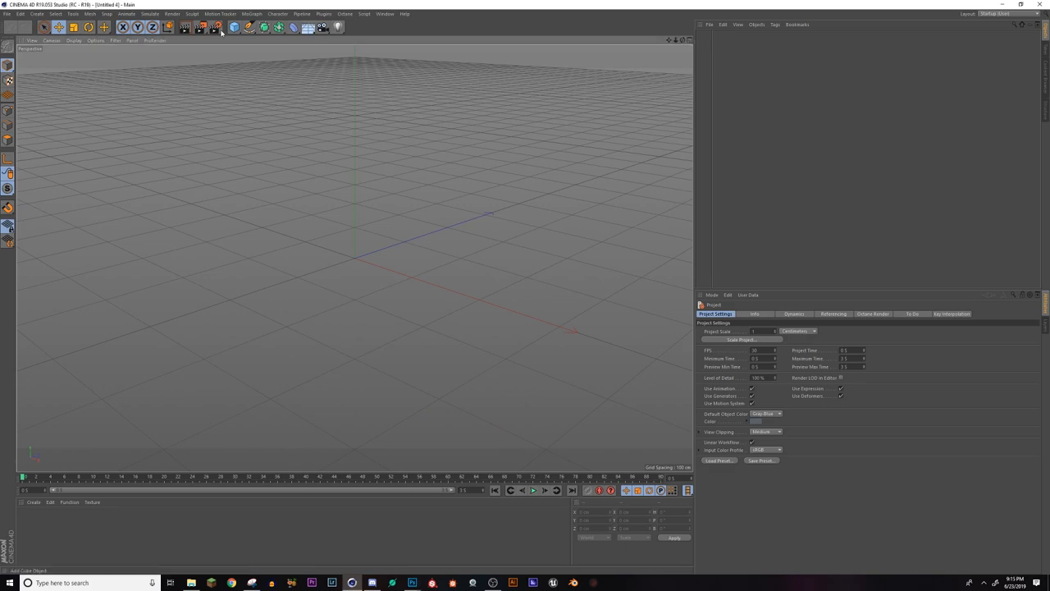
left_click(235, 27)
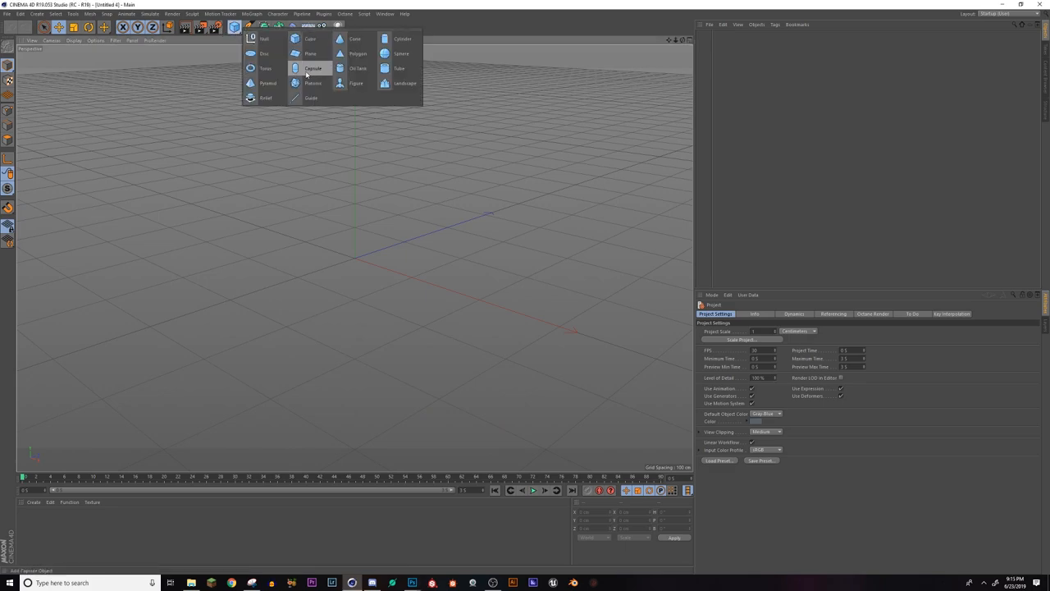
left_click(312, 68)
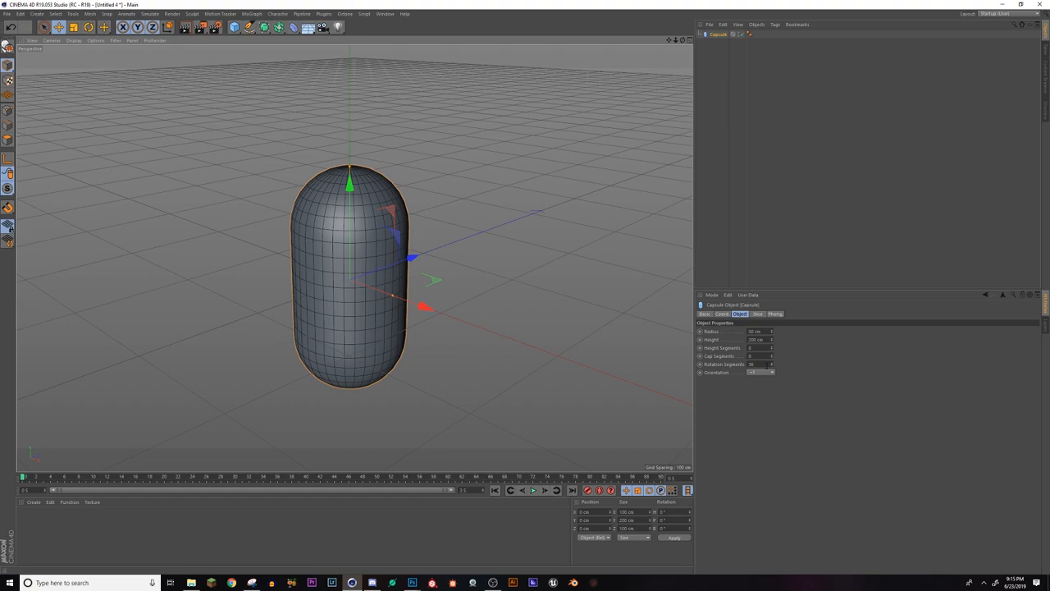
left_click(755, 364)
type("4")
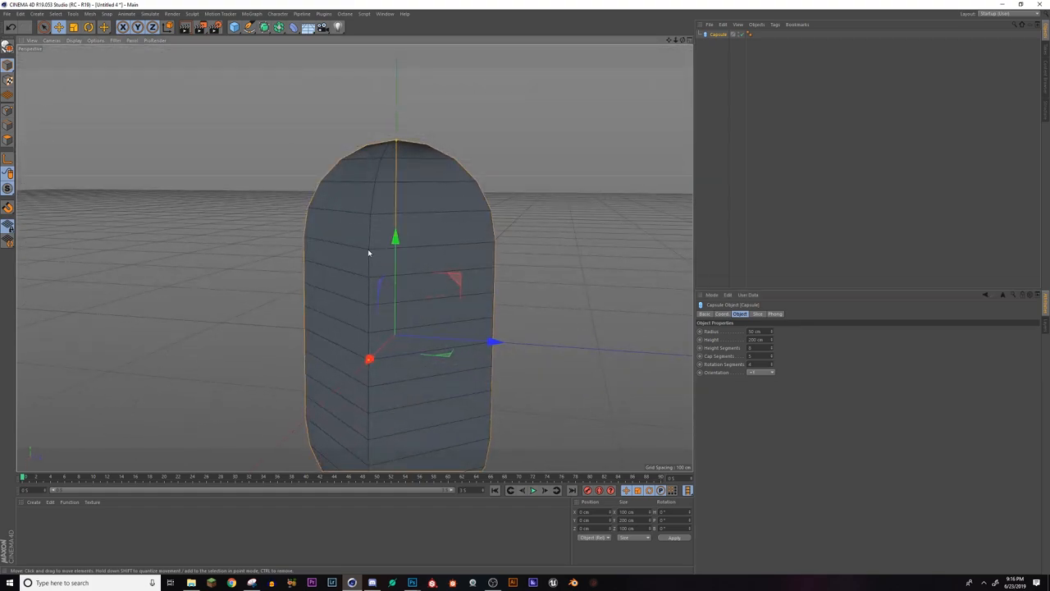
mouse_move(333, 234)
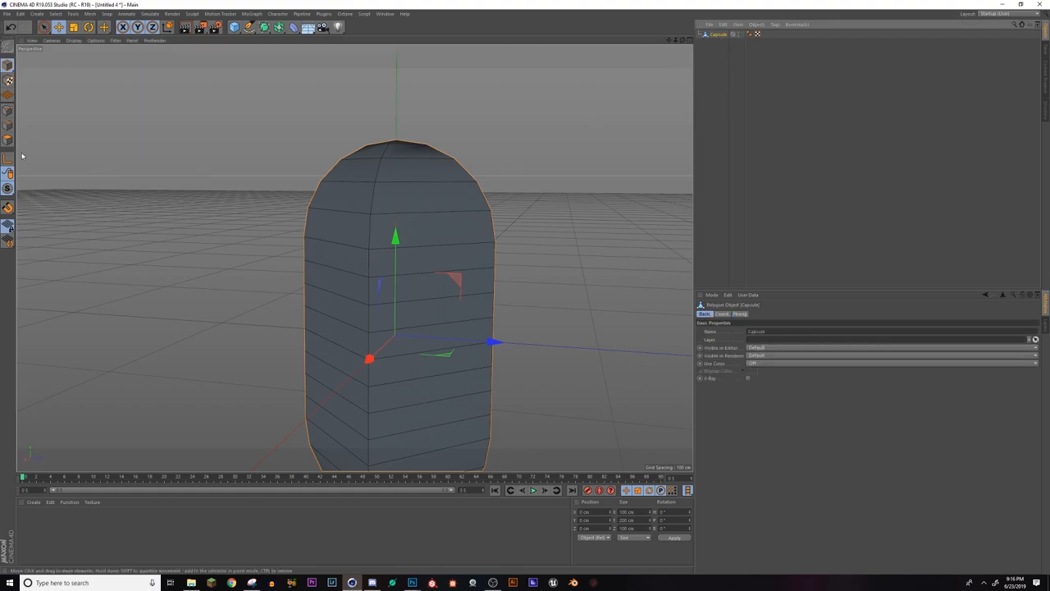
Make the capsule an editable polygon object, viewing it from above
left_click_drag(393, 287, 464, 338)
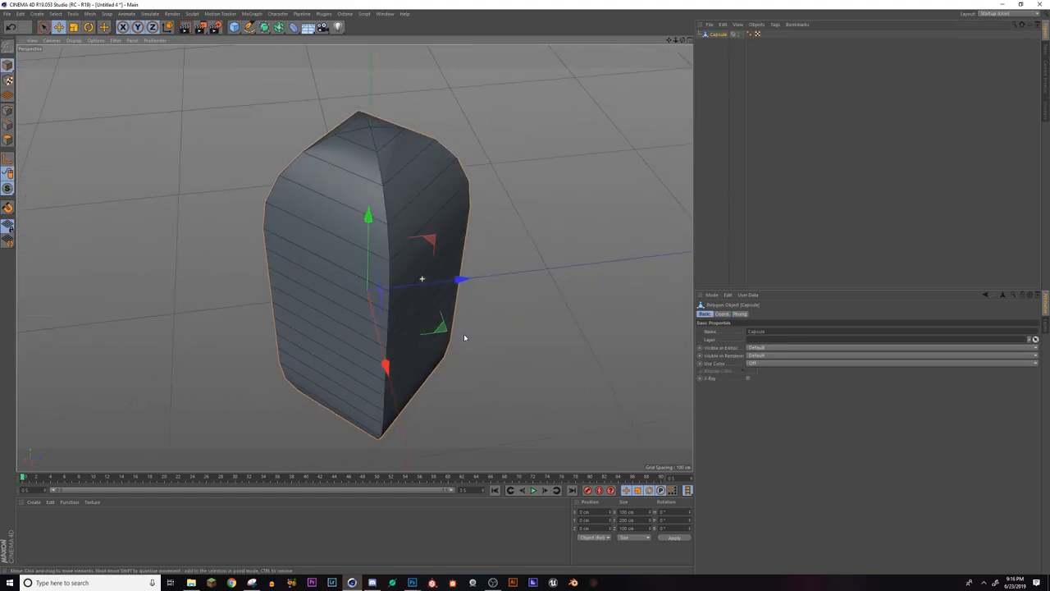
left_click_drag(464, 338, 357, 261)
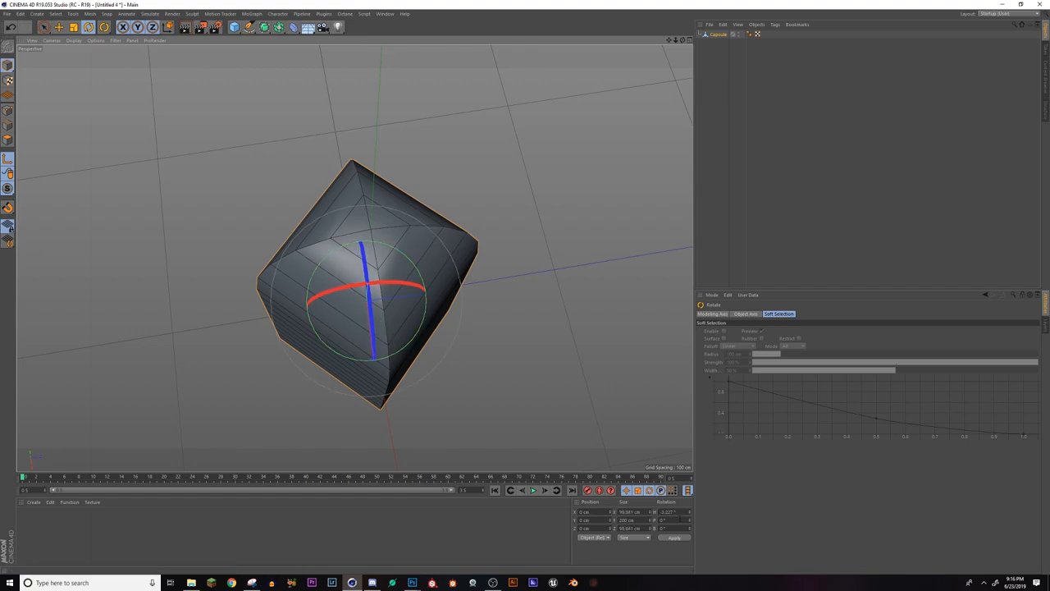
left_click(572, 489)
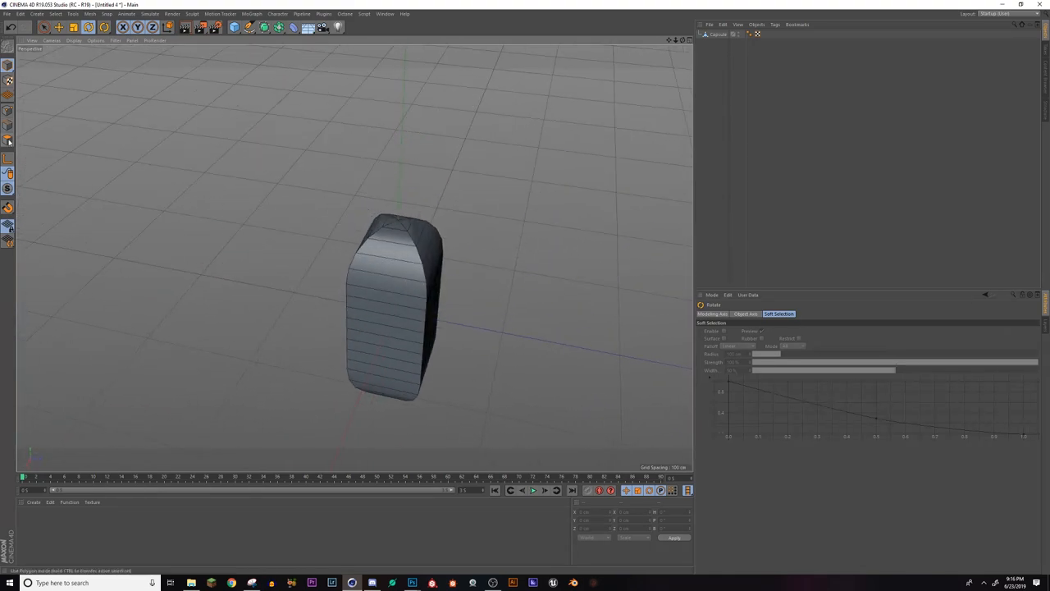
Loop-select the capsule's rings and delete the lower polygons, leaving a dome
left_click_drag(394, 308, 320, 320)
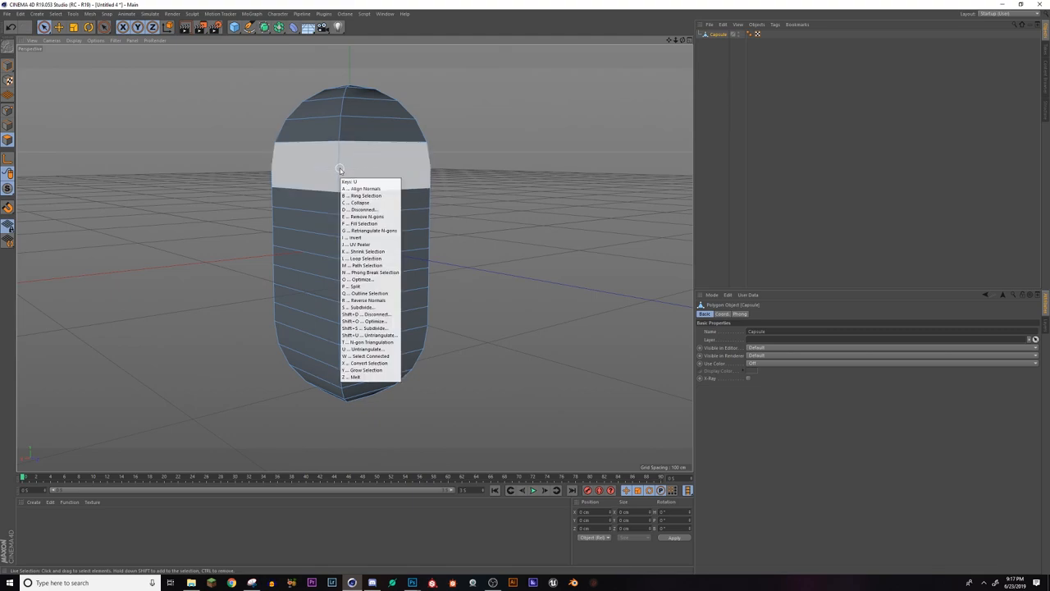
left_click(362, 259)
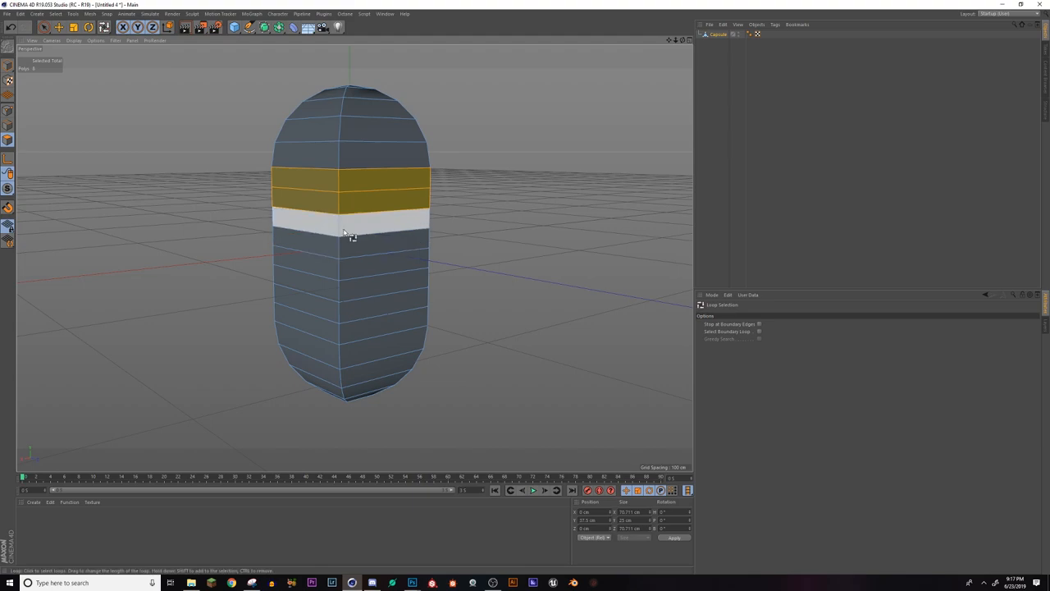
left_click(338, 160)
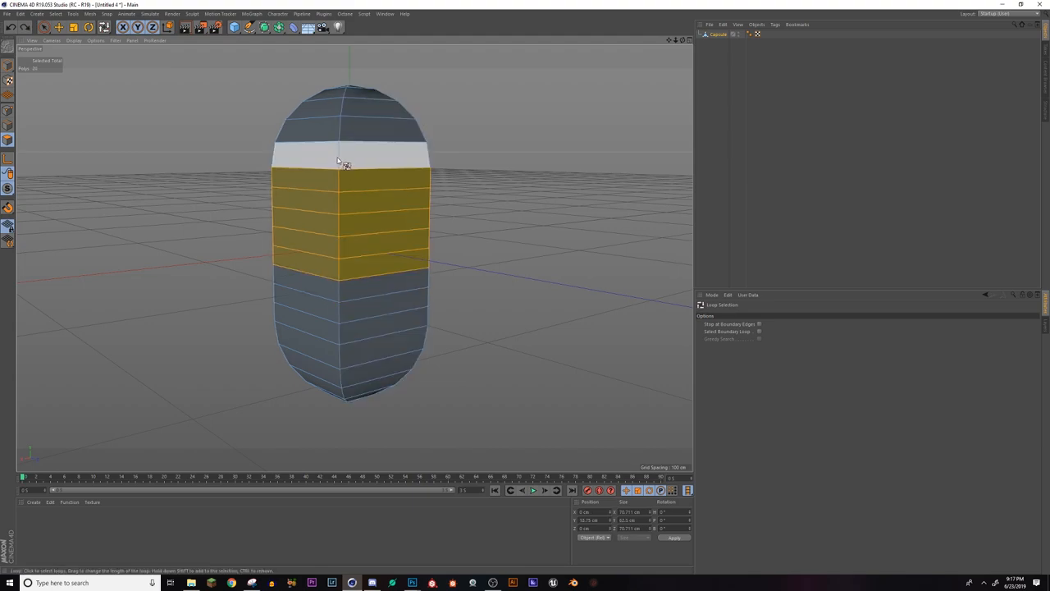
left_click(349, 111)
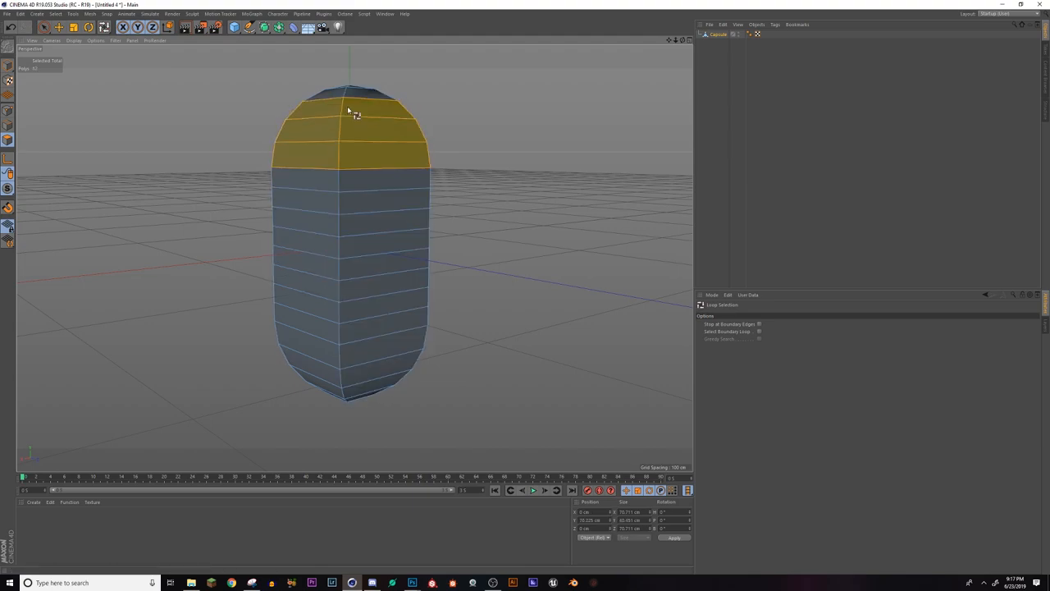
left_click_drag(353, 111, 369, 82)
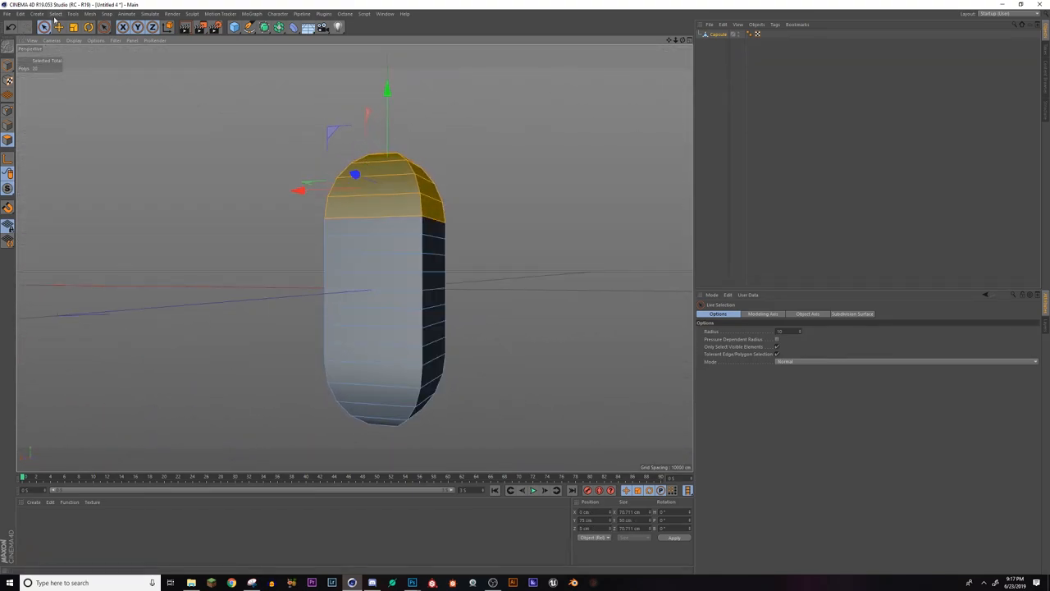
left_click(56, 14)
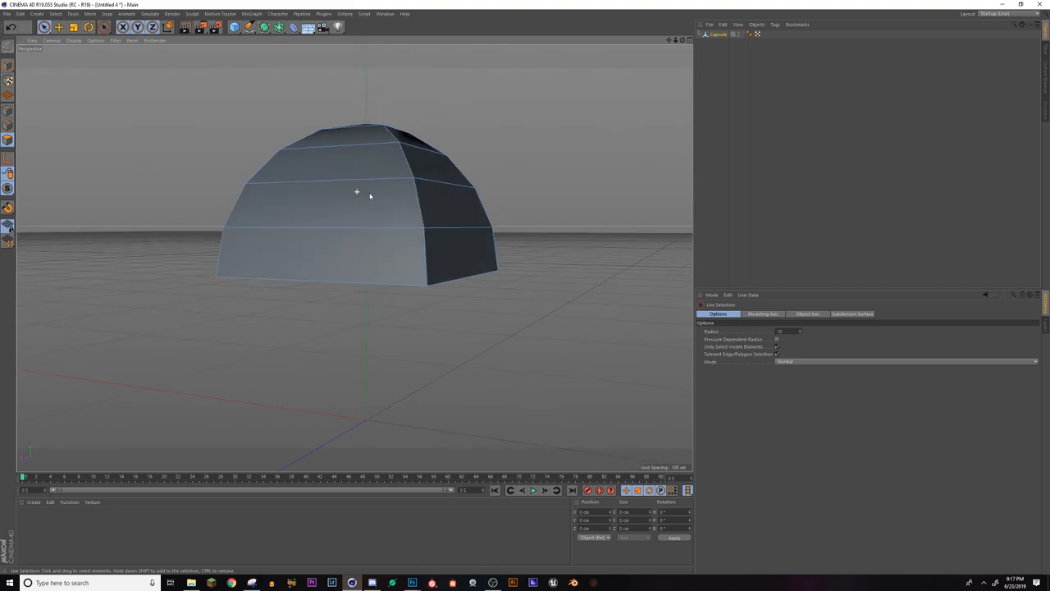
Reopen the orange tent reference render beside the dome
left_click_drag(369, 197, 328, 180)
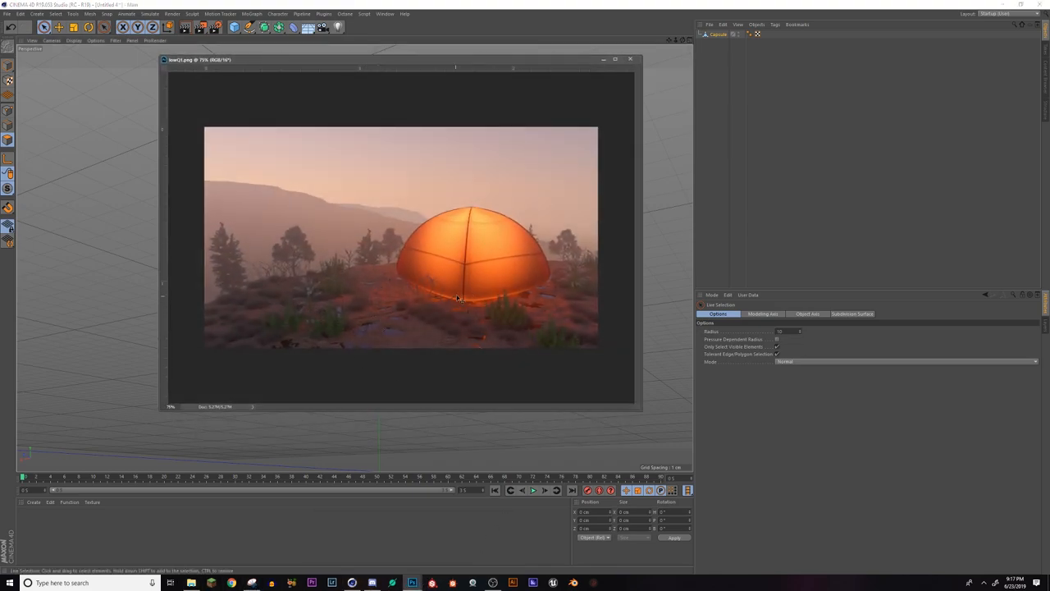
mouse_move(480, 300)
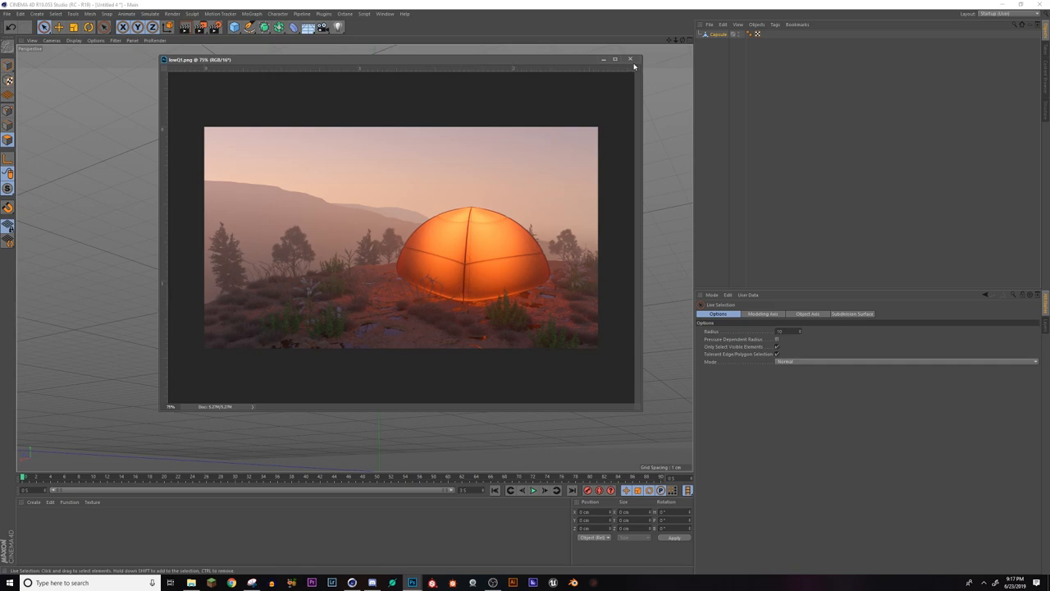
mouse_move(648, 59)
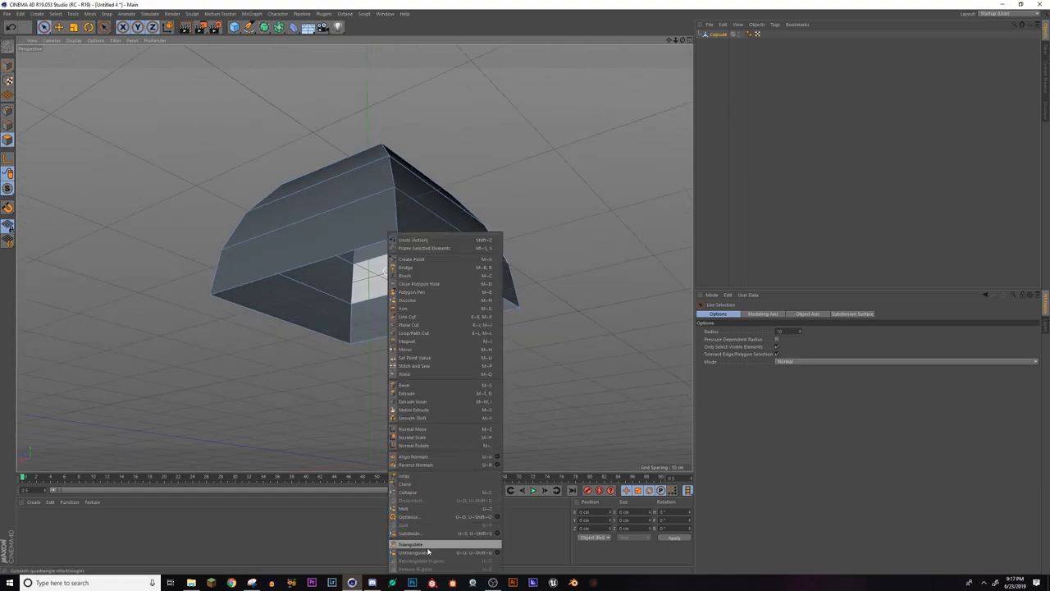
mouse_move(435, 283)
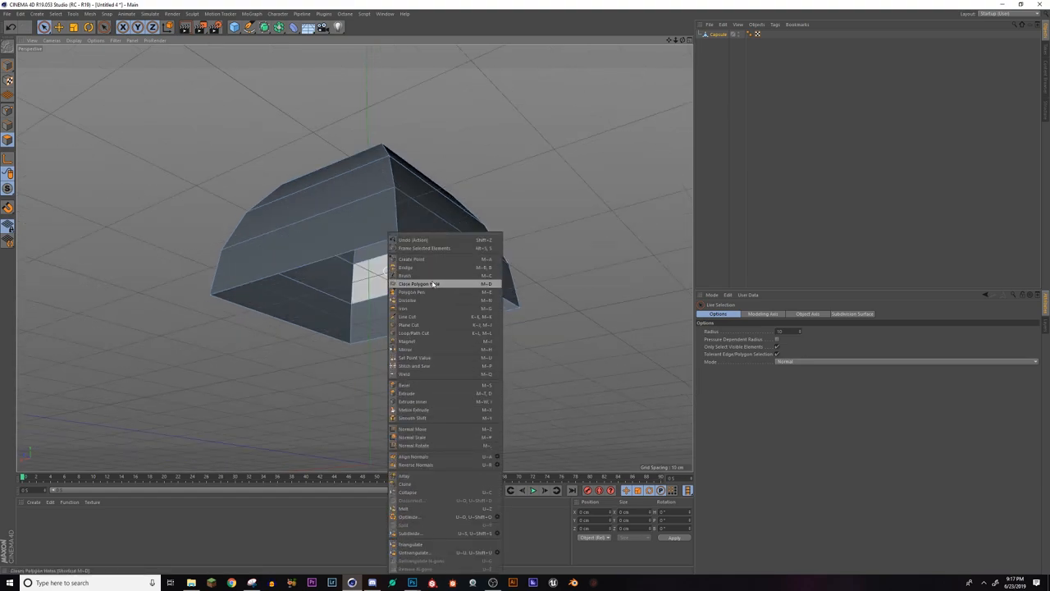
Cap the dome's open underside with Close Polygon Hole
left_click(413, 283)
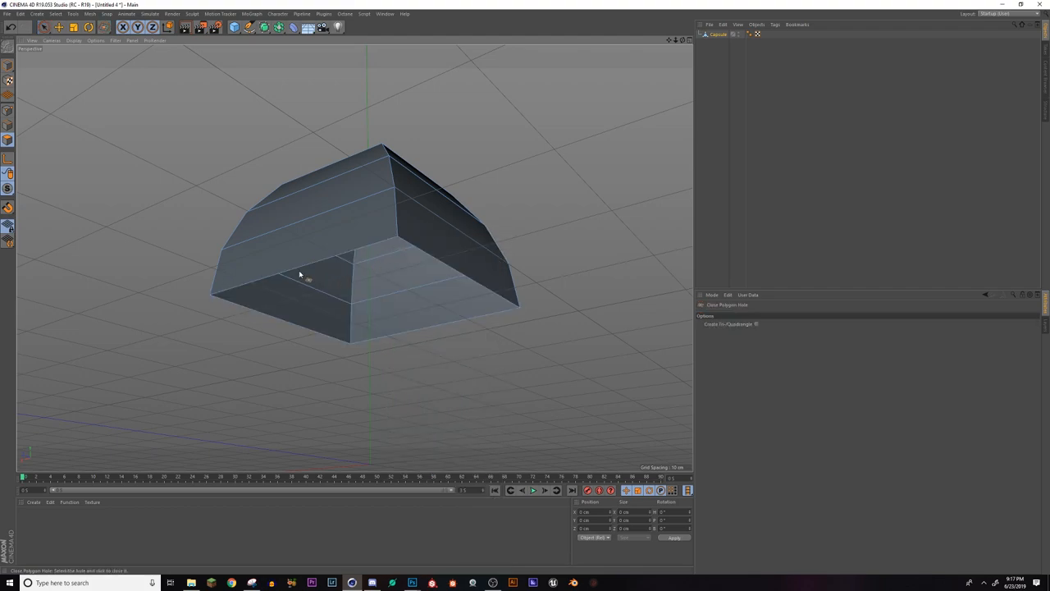
left_click(402, 246)
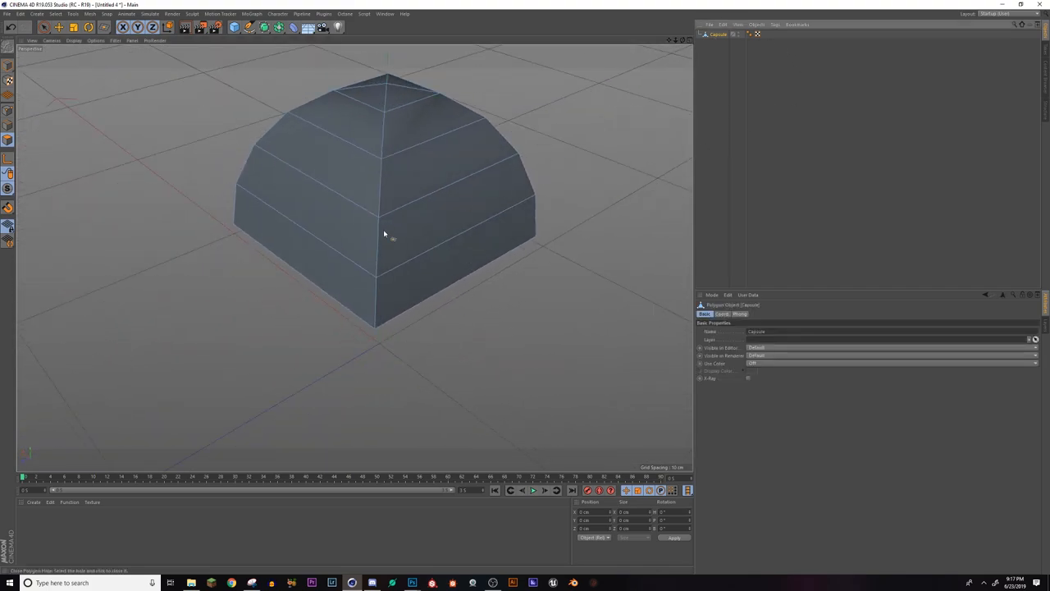
left_click_drag(386, 234, 398, 262)
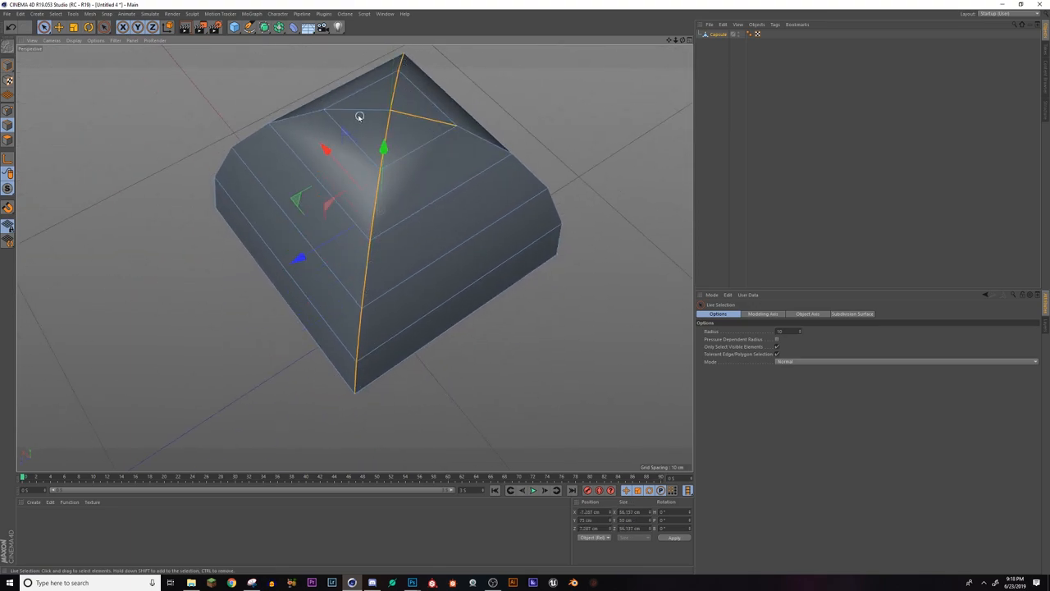
Shift-select the arching edges over the dome, including the side arches
left_click_drag(357, 115, 426, 204)
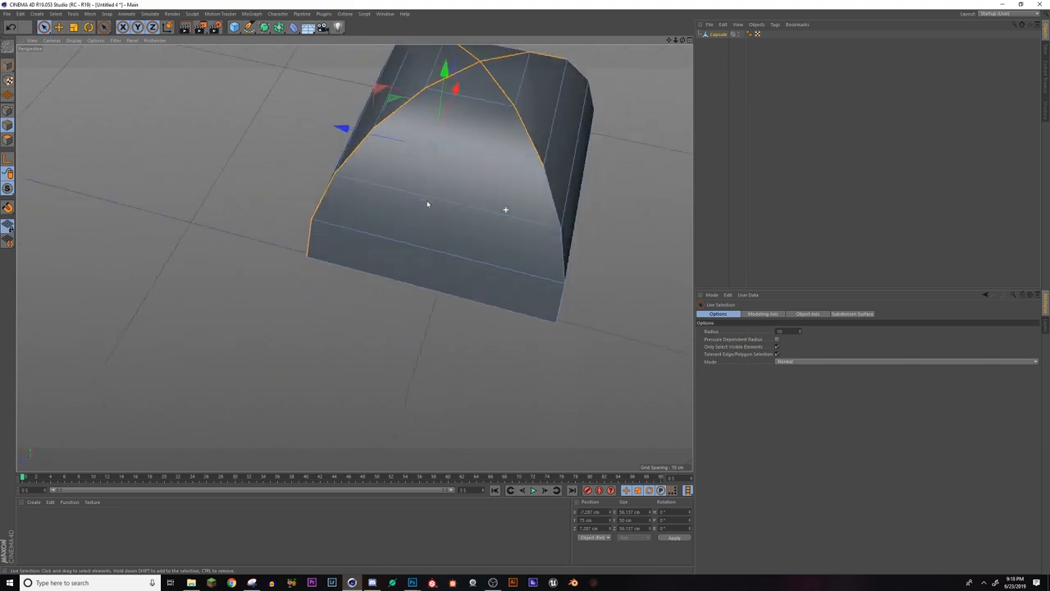
left_click_drag(426, 205, 432, 318)
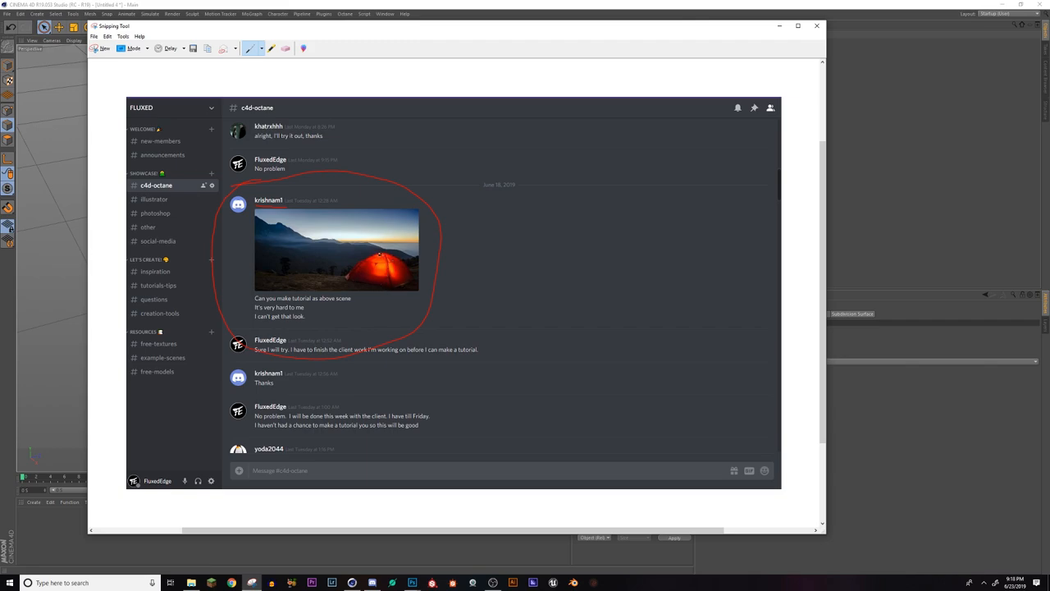
mouse_move(468, 269)
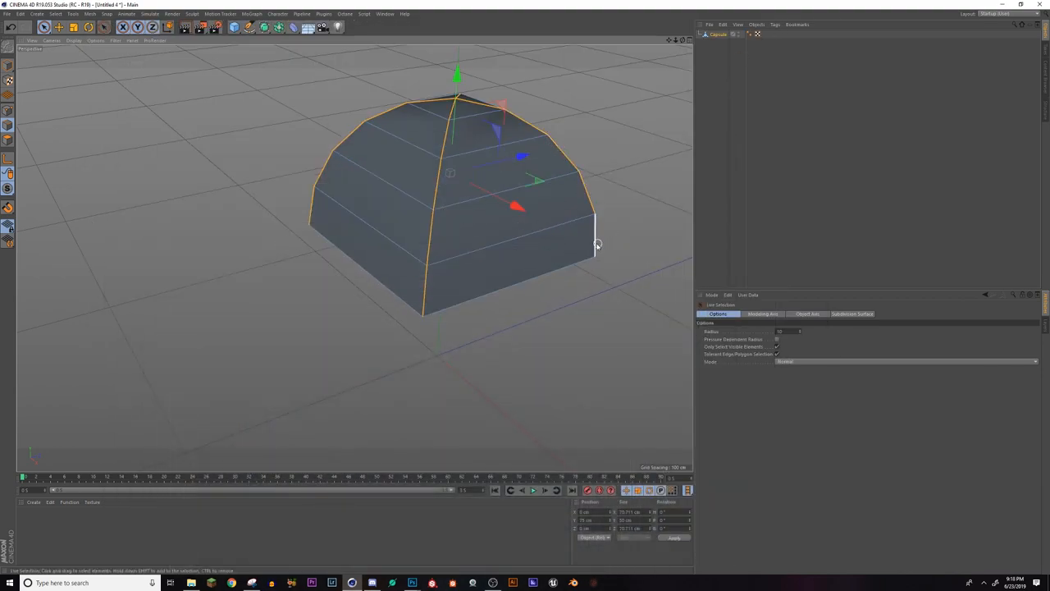
left_click_drag(598, 245, 396, 304)
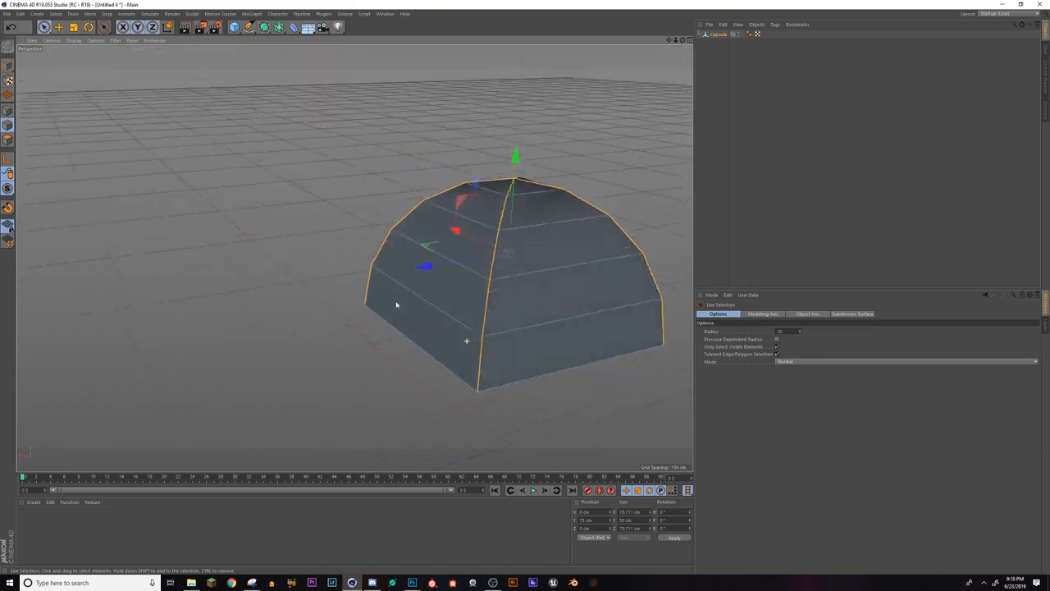
left_click_drag(396, 305, 426, 323)
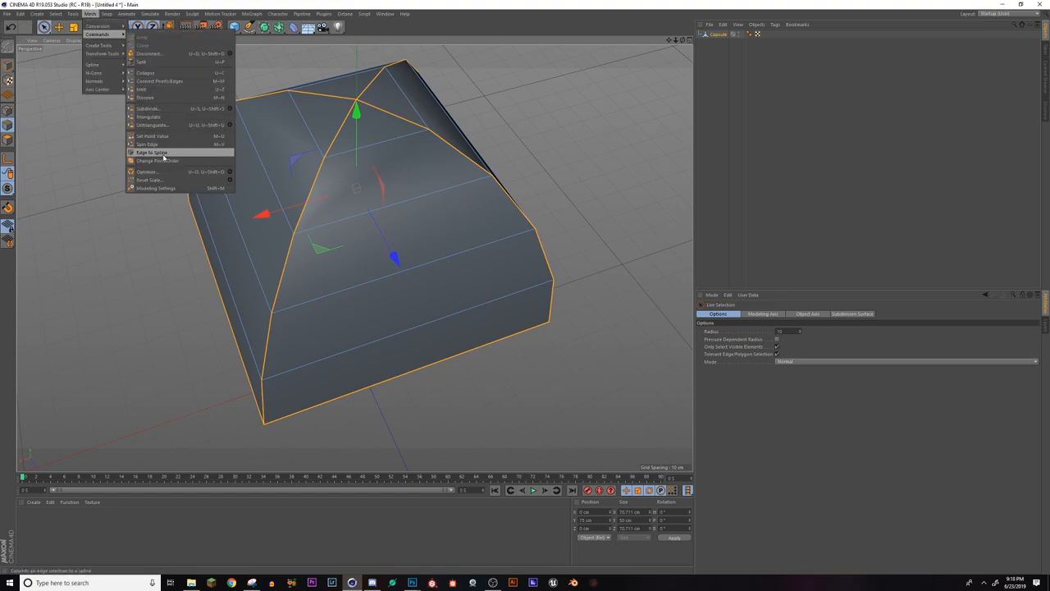
Convert the selected edges with Edge to Spline and select Capsule.Spline
left_click(150, 153)
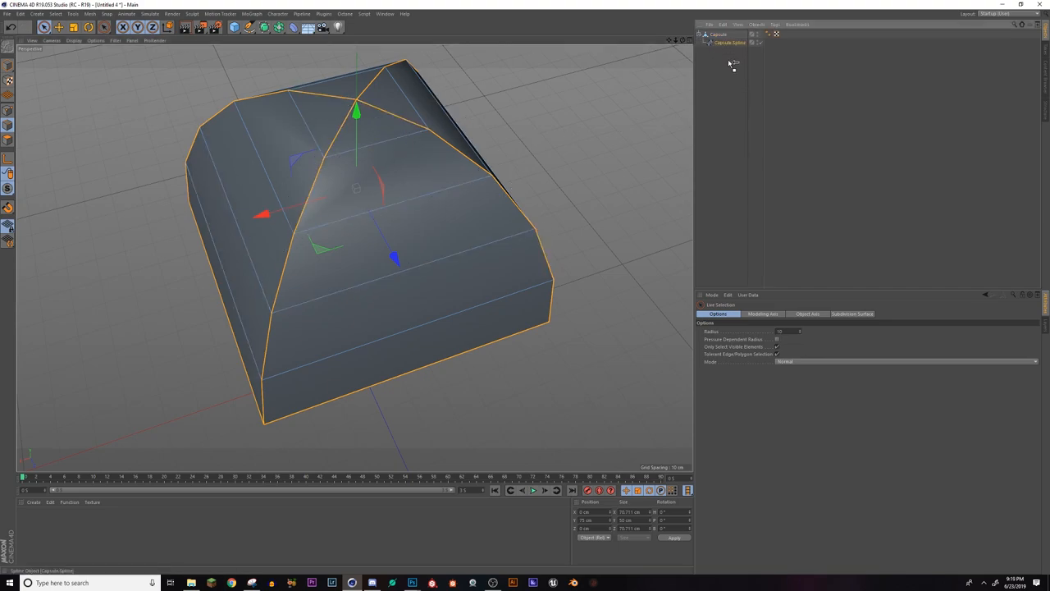
left_click(726, 42)
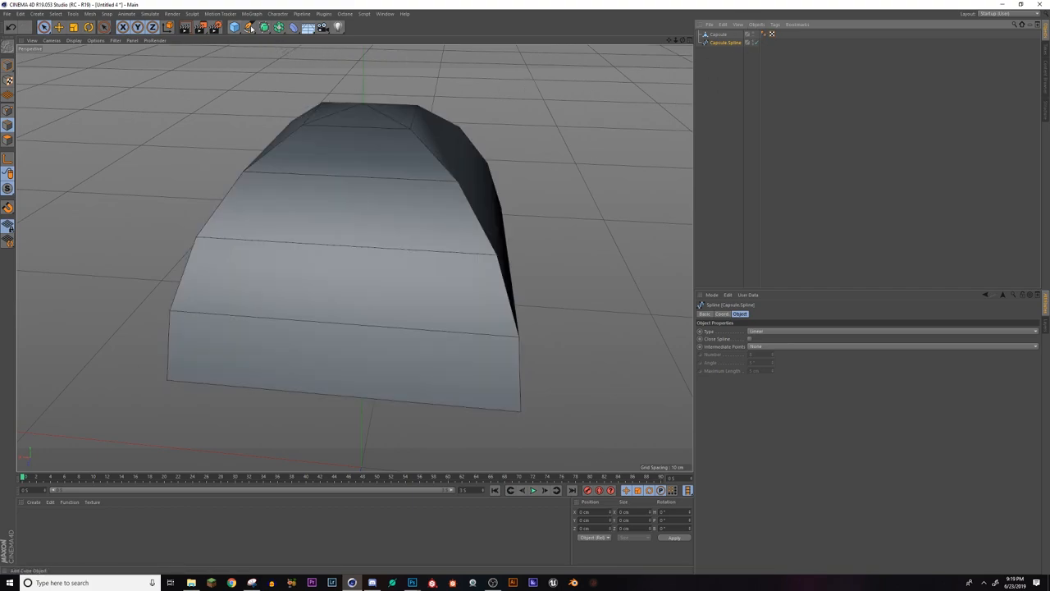
Sweep a 0.5 cm circle along Capsule.Spline to form thin pole tubes
left_click(264, 27)
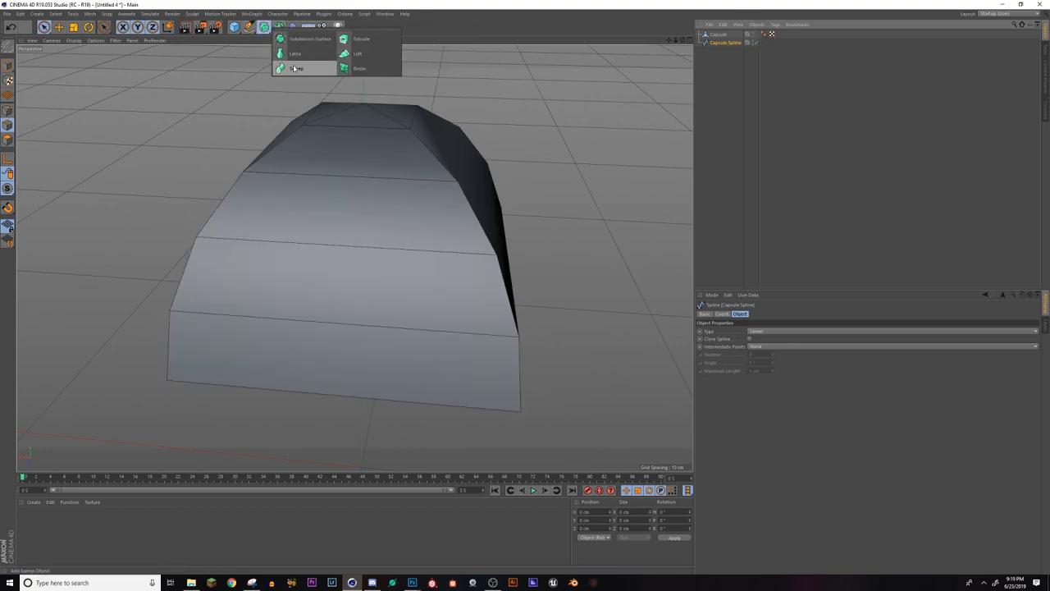
left_click(298, 69)
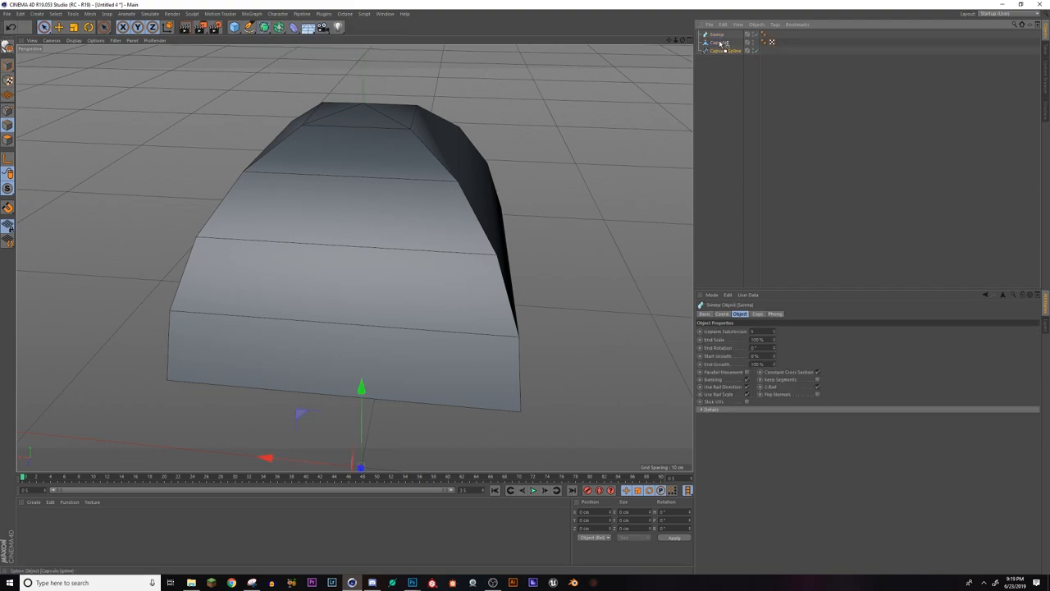
left_click(728, 42)
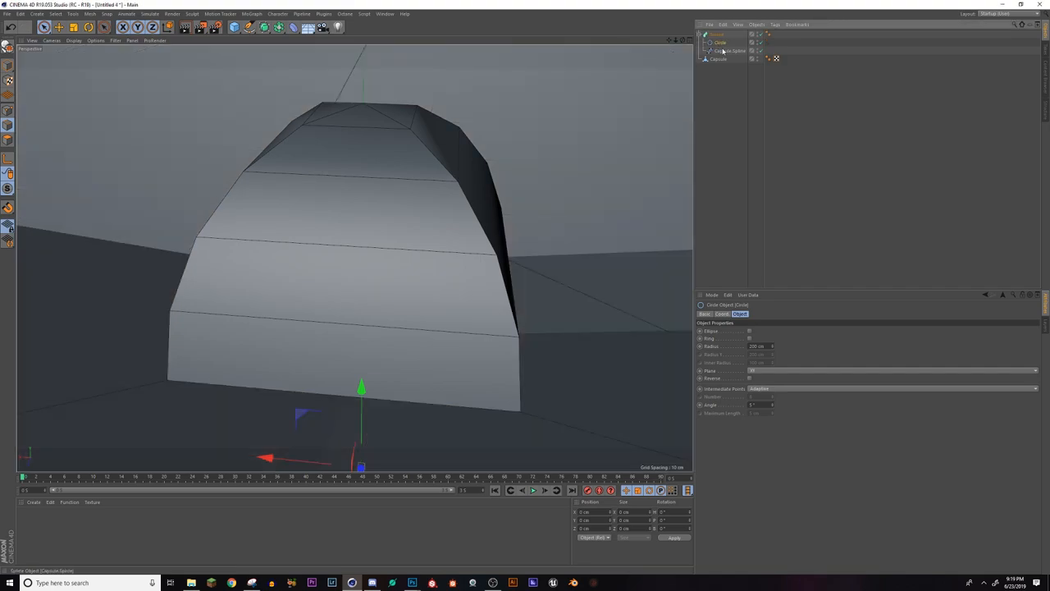
left_click(717, 35)
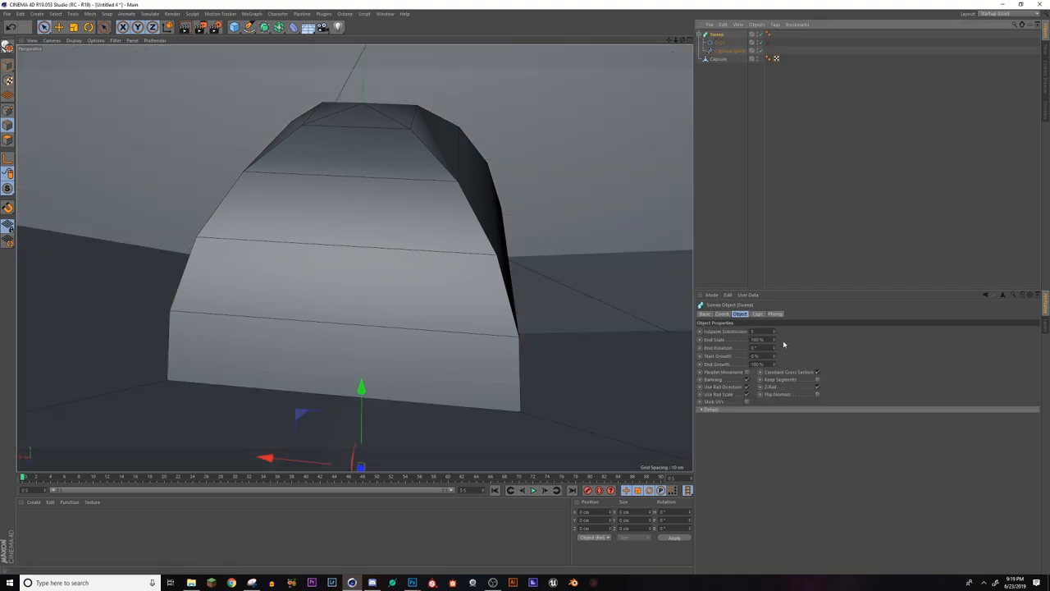
left_click(720, 43)
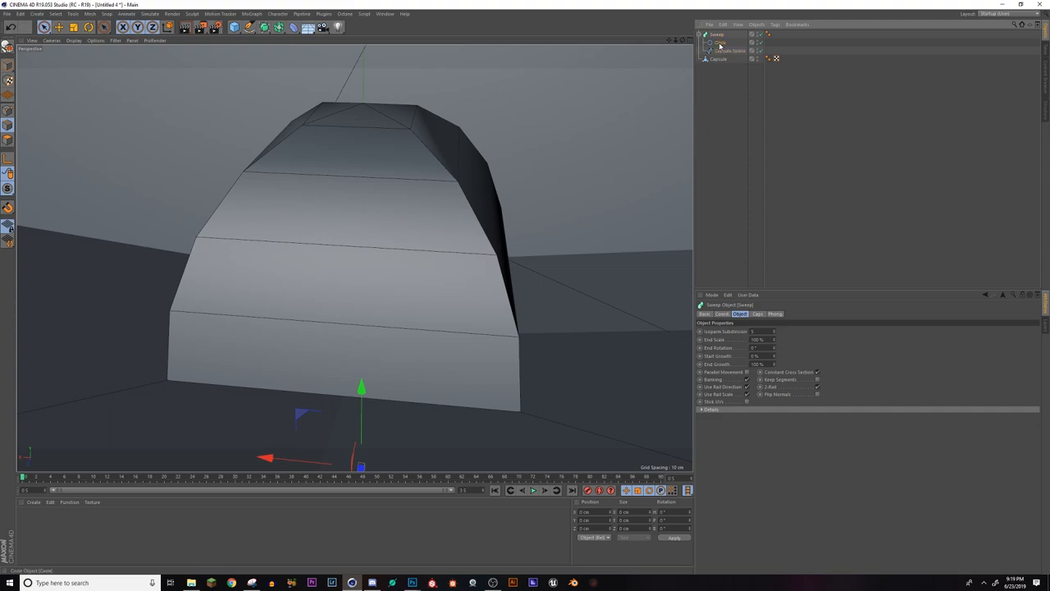
left_click(720, 42)
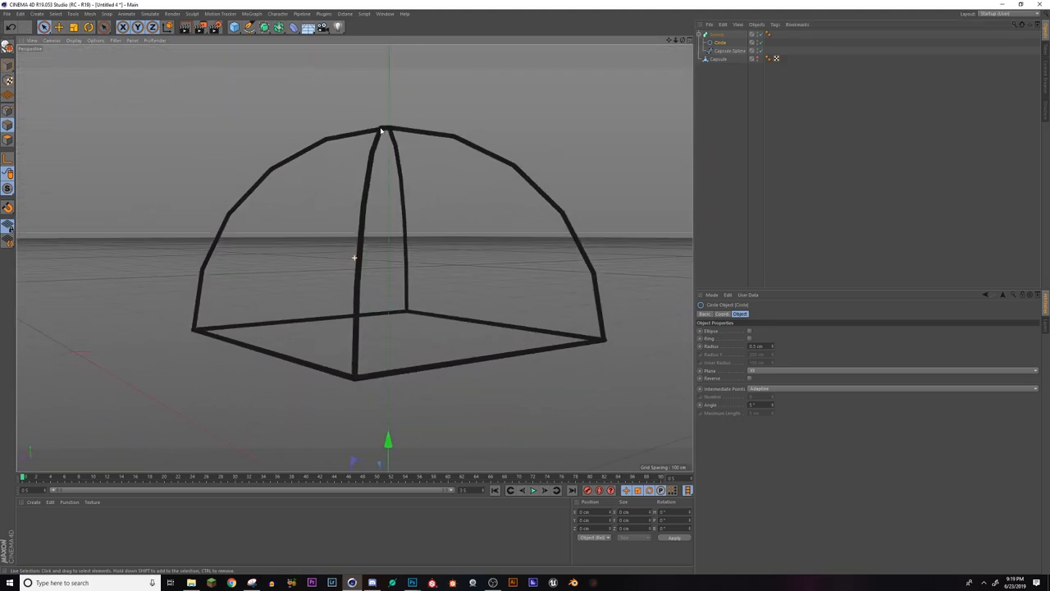
mouse_move(507, 262)
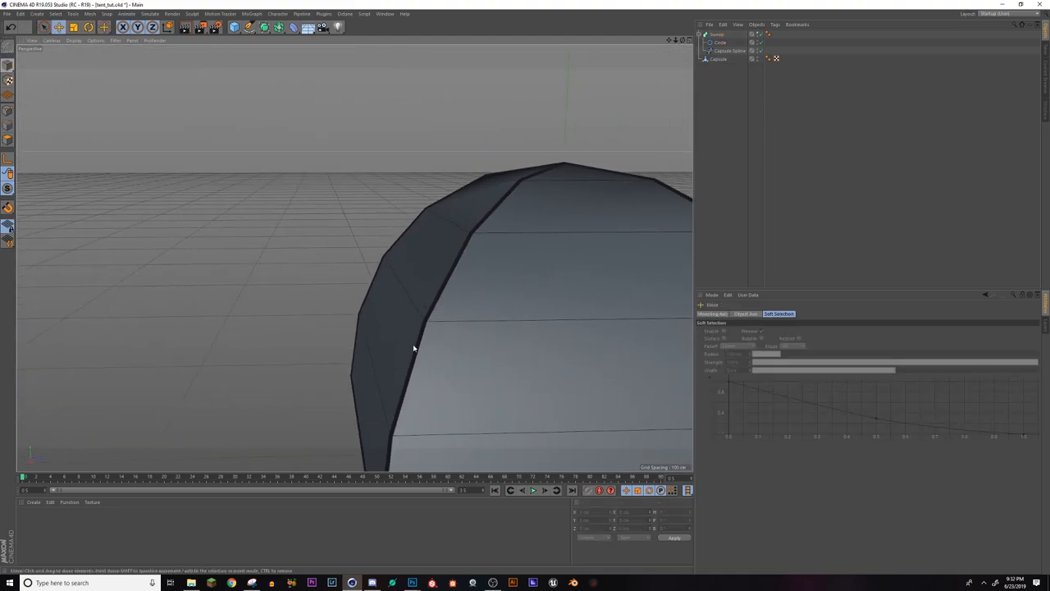
Select the capsule's side panel and apply Extrude Inner to inset it
left_click_drag(414, 349, 388, 236)
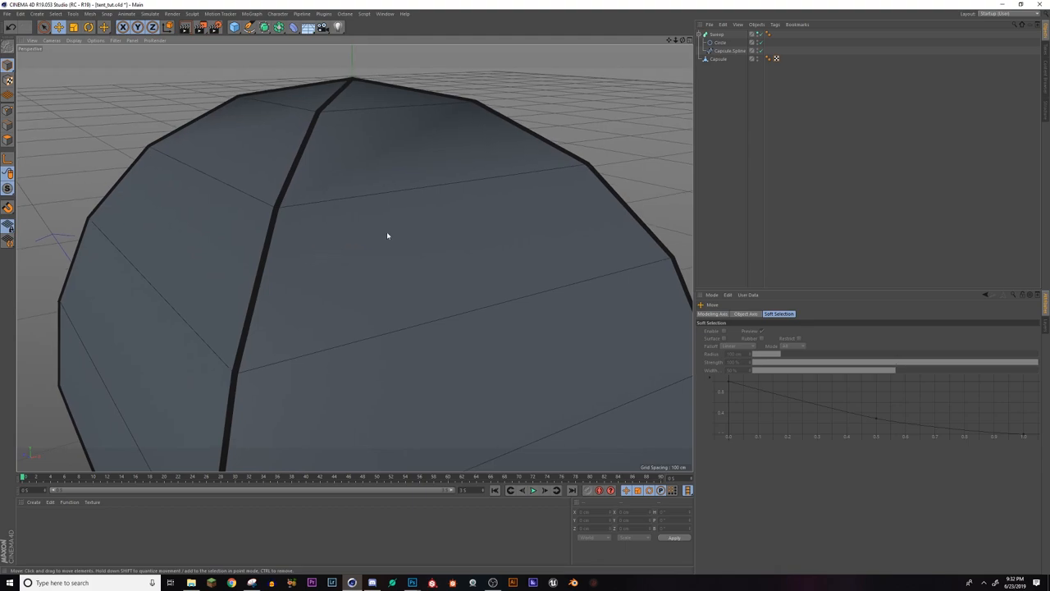
left_click_drag(387, 236, 507, 327)
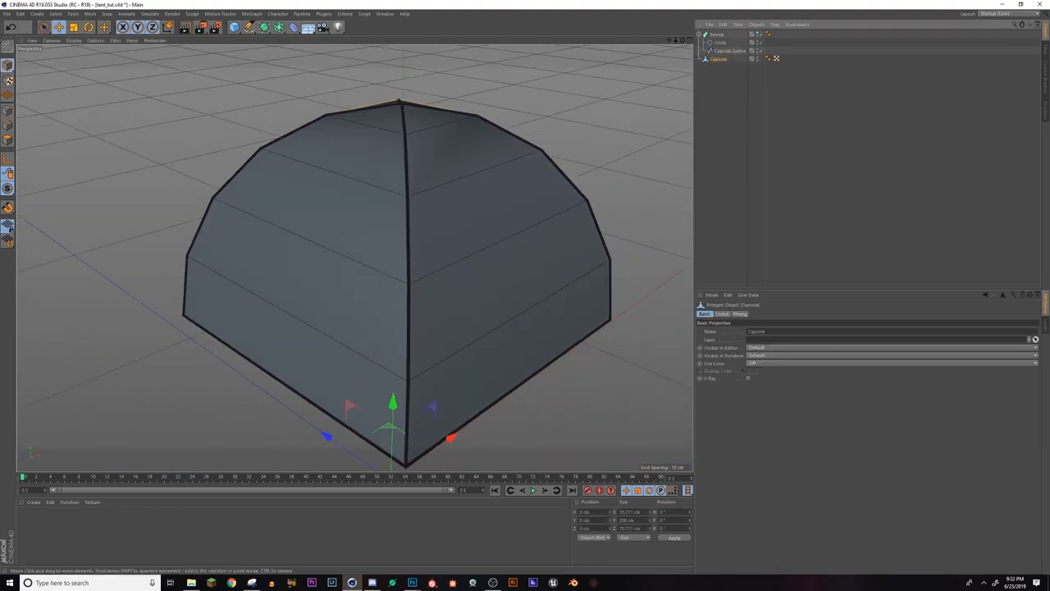
left_click(435, 123)
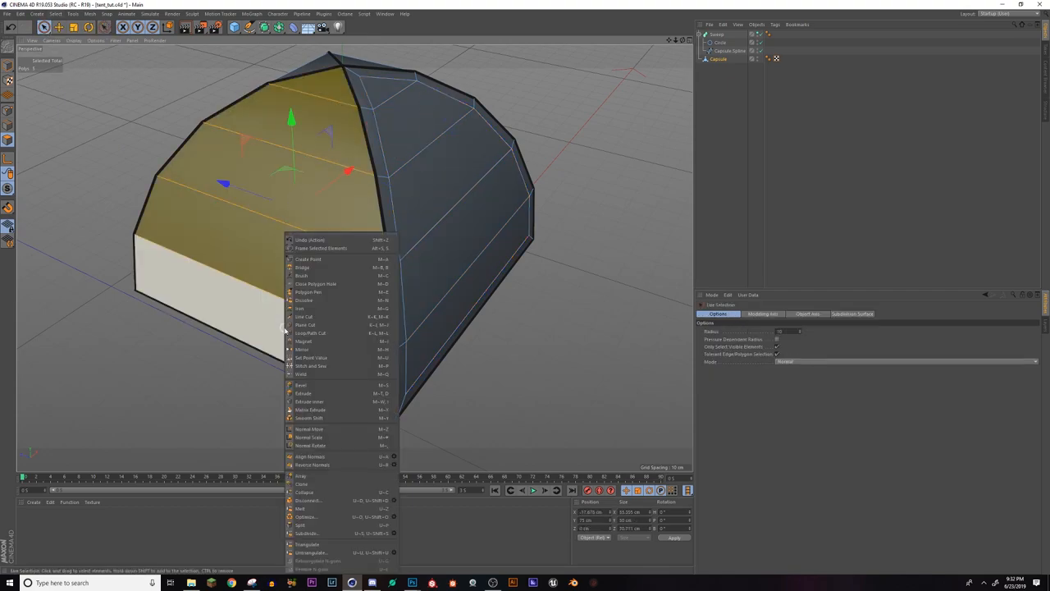
left_click(310, 401)
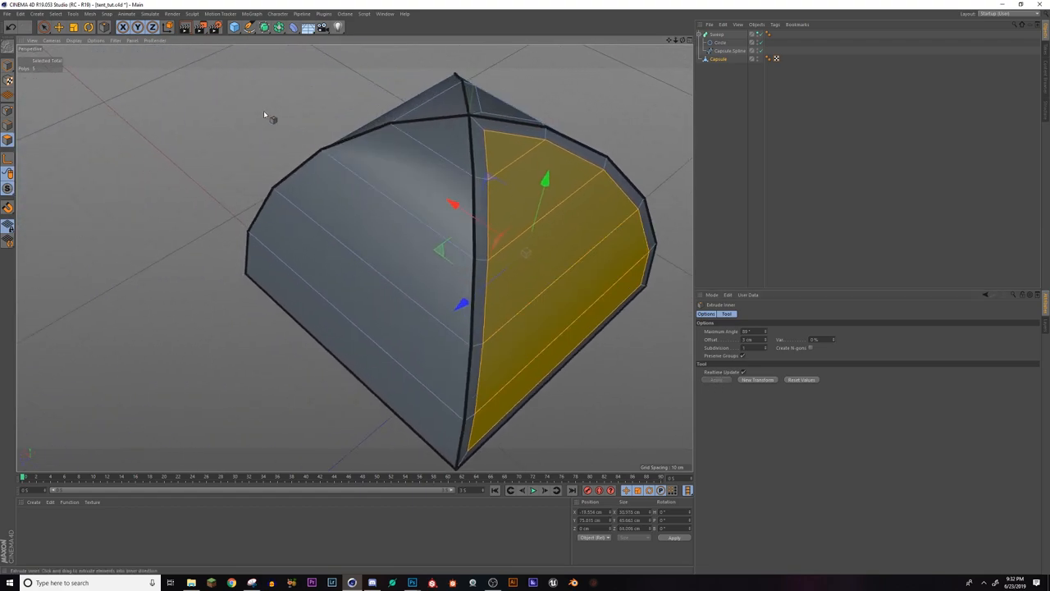
left_click(353, 246)
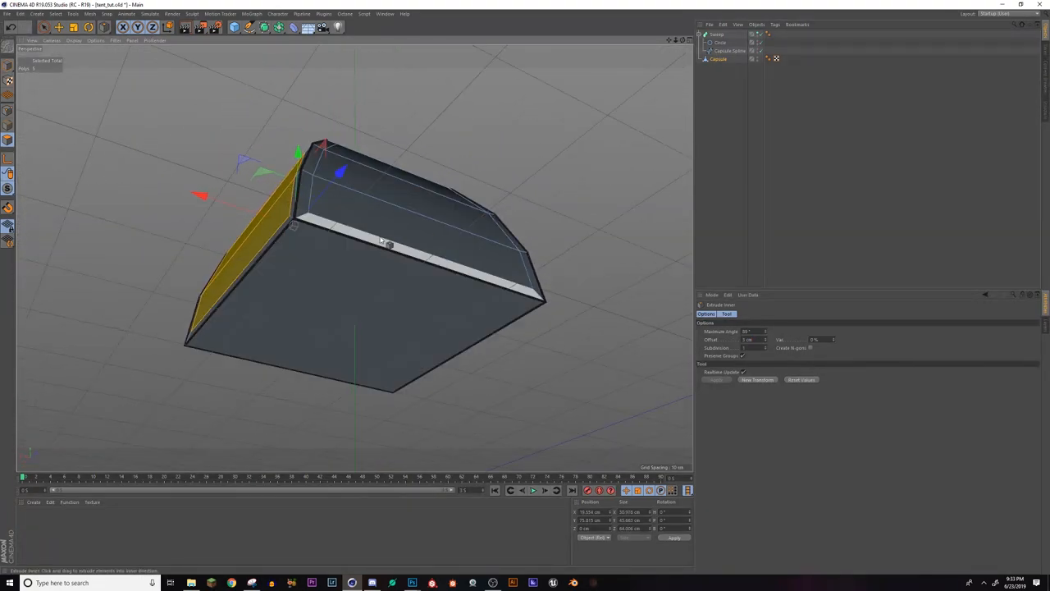
left_click_drag(385, 246, 365, 295)
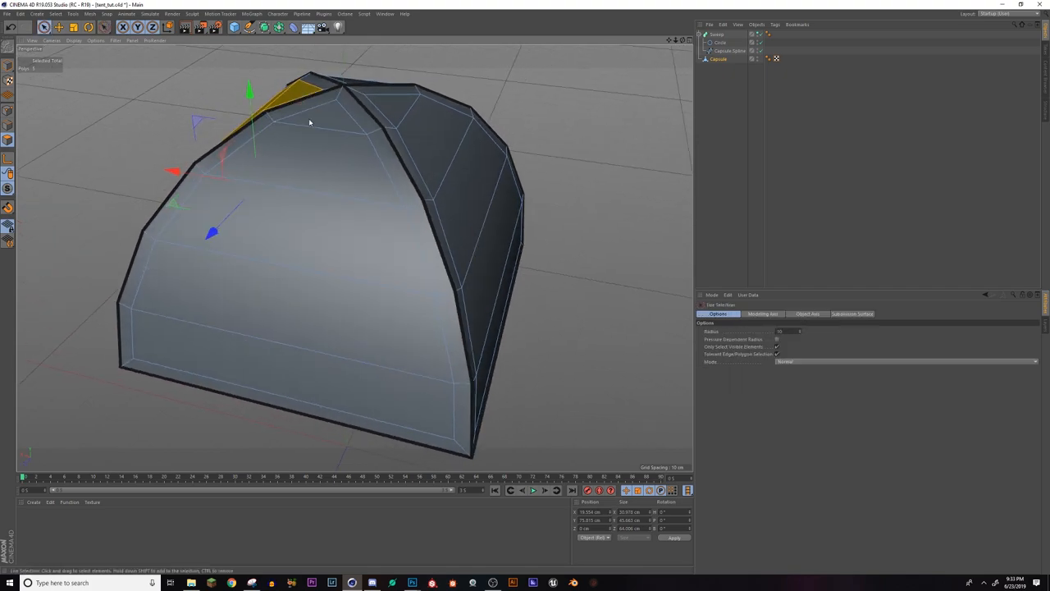
Live-select the inset panels on all sides, including the front, and scale them down slightly
left_click(316, 163)
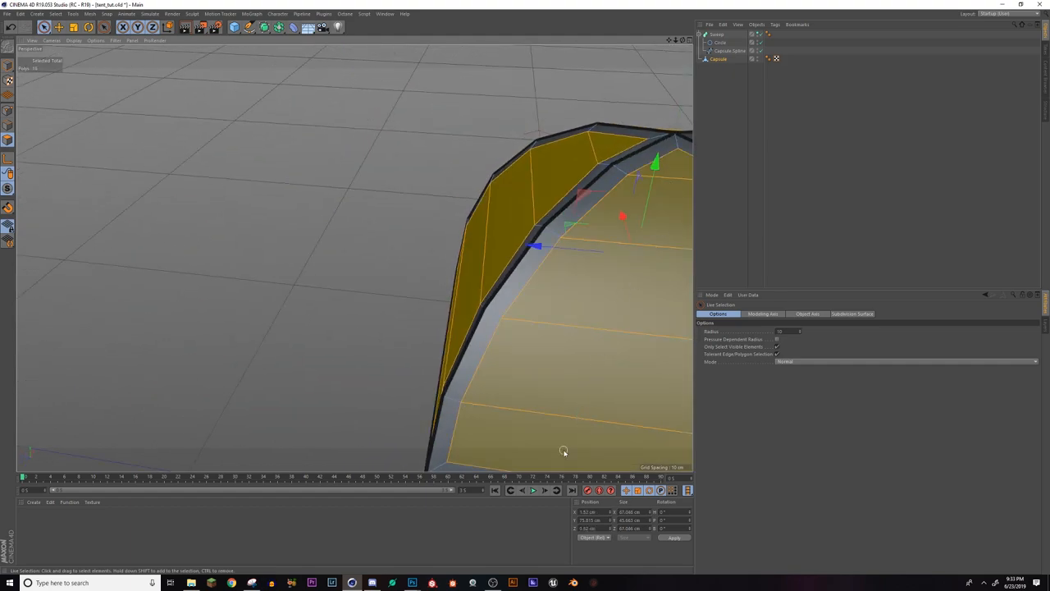
left_click_drag(564, 452, 451, 139)
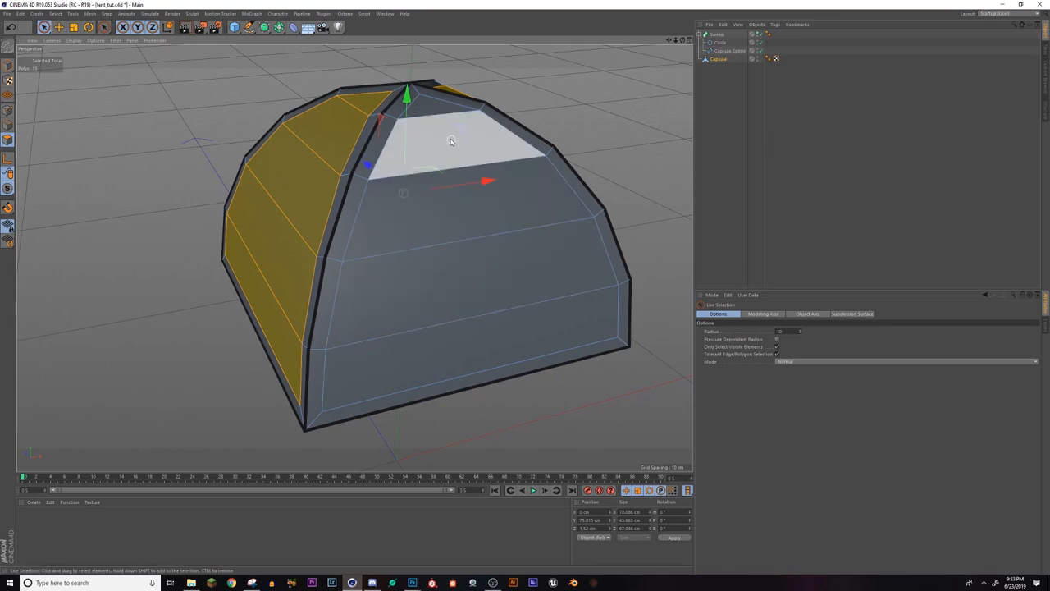
left_click_drag(452, 140, 426, 322)
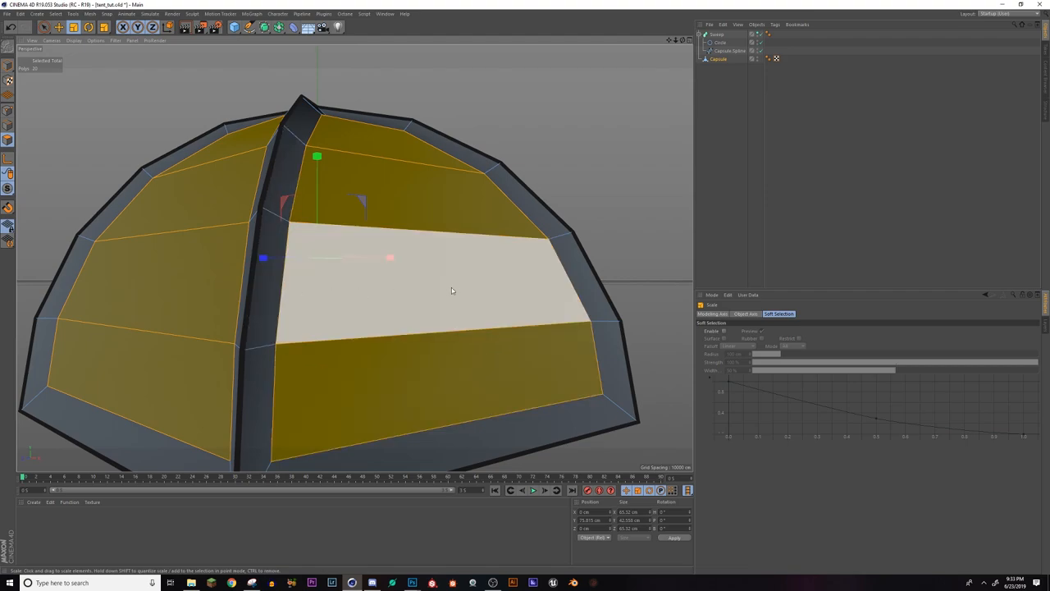
left_click_drag(392, 258, 387, 258)
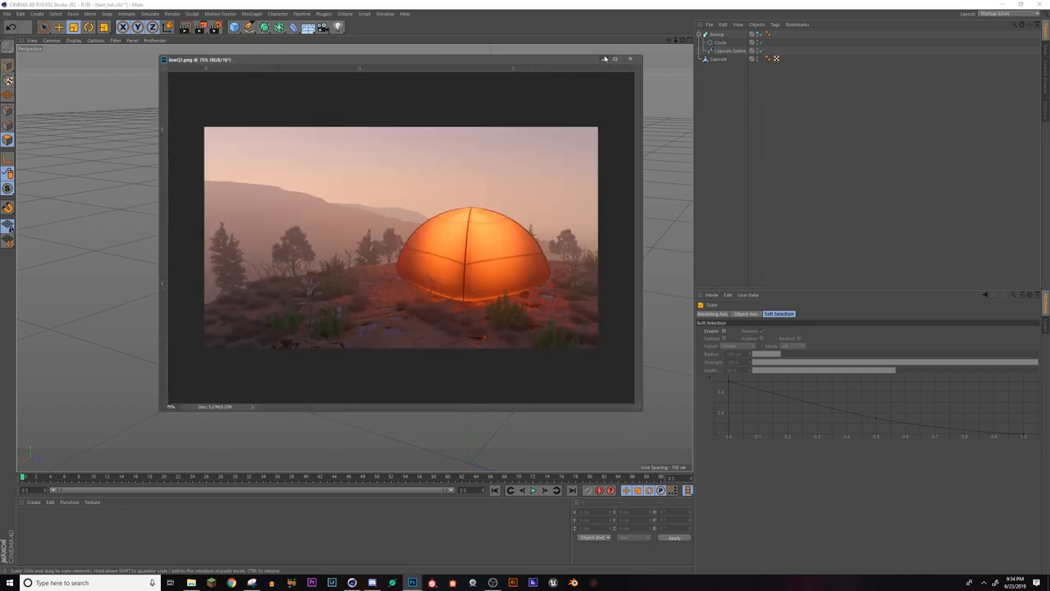
mouse_move(457, 258)
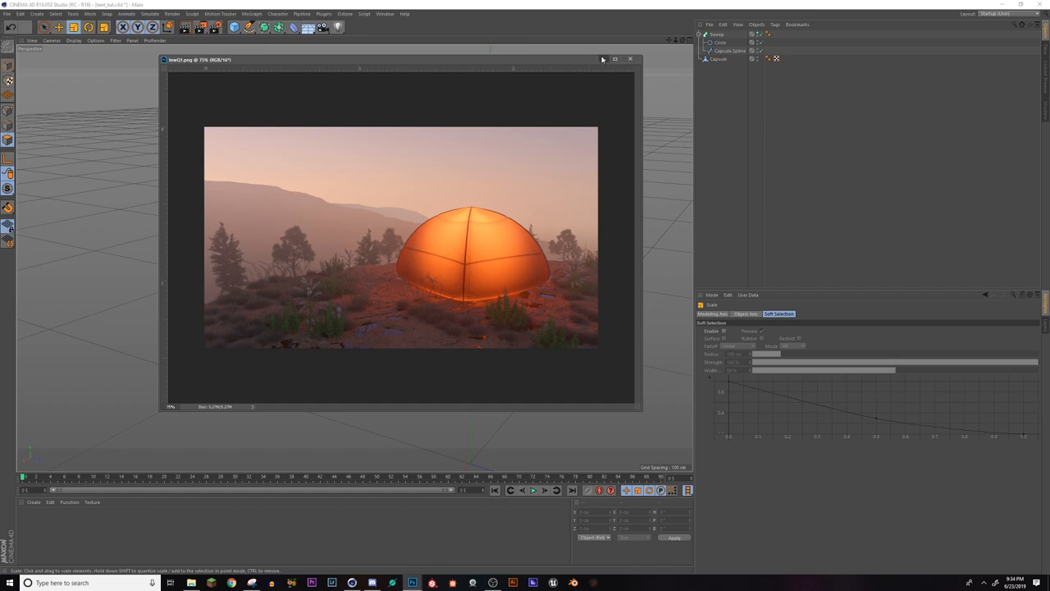
Close the Picture Viewer showing the orange tent reference render
left_click(629, 59)
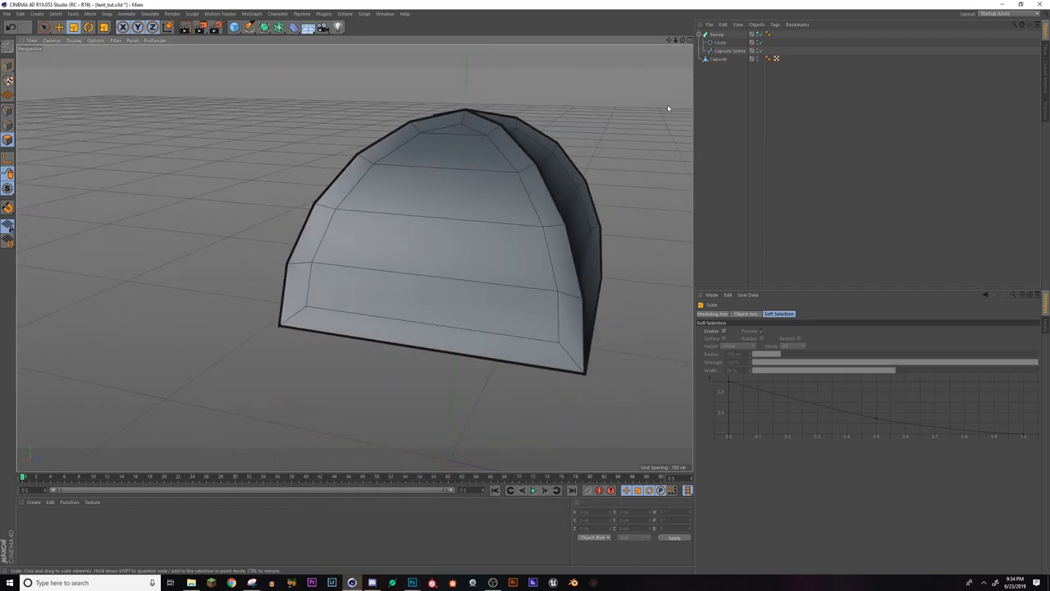
Delete the old Sweep setup and nest the Capsule under a new Subdivision Surface
left_click(717, 34)
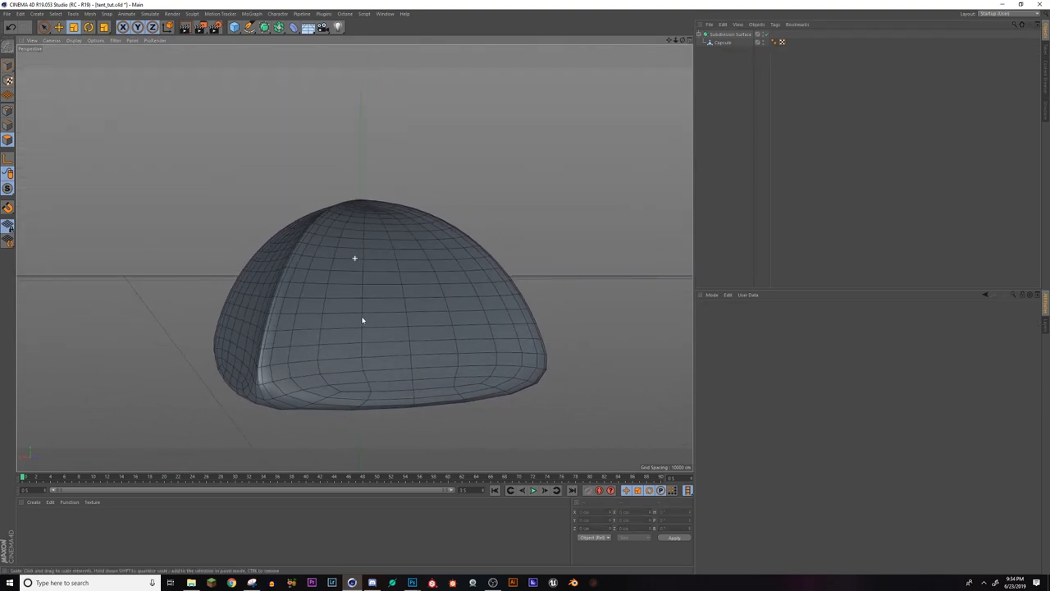
left_click(729, 33)
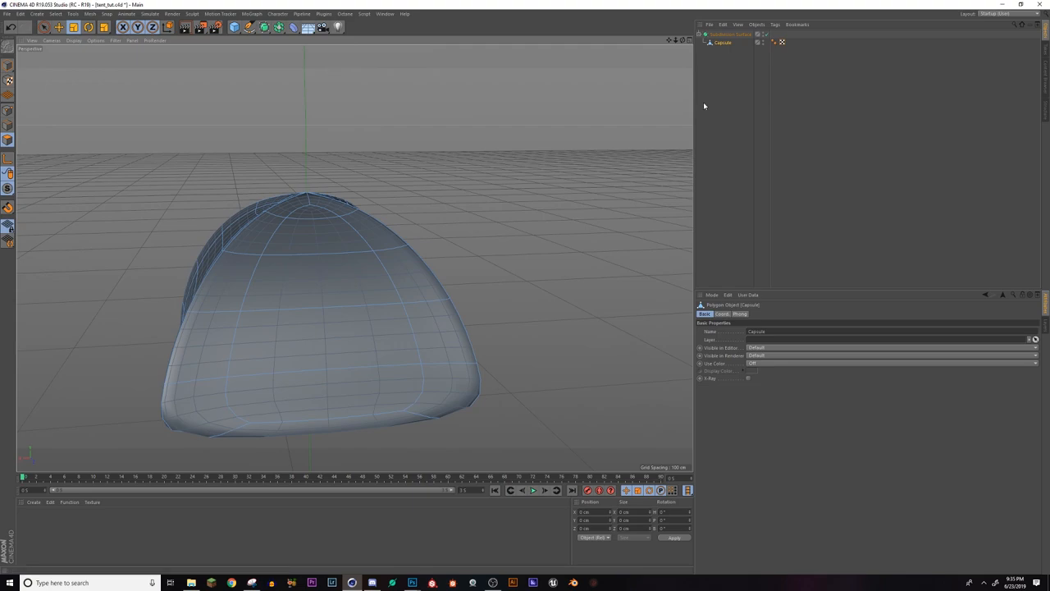
Connect the Subdivision Surface and Capsule into one mesh, then loop-select its seam edges
left_click(728, 35)
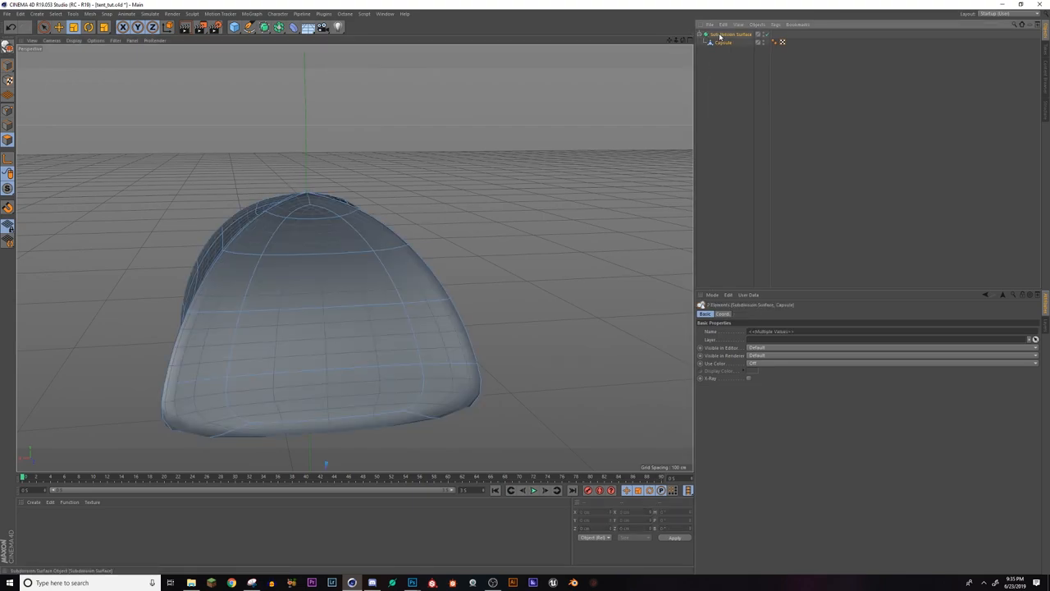
left_click(730, 35)
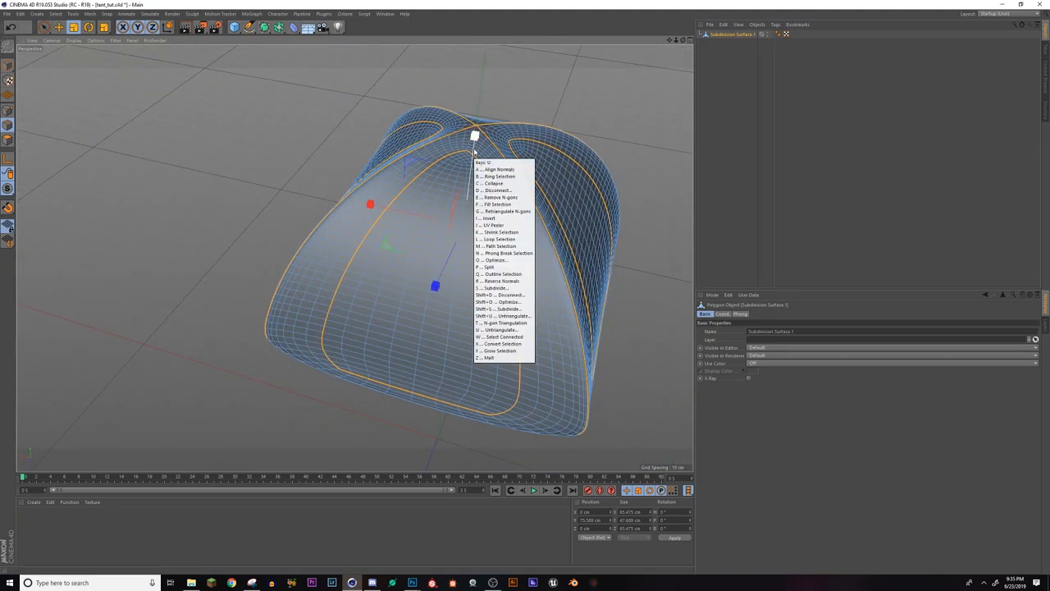
left_click(499, 239)
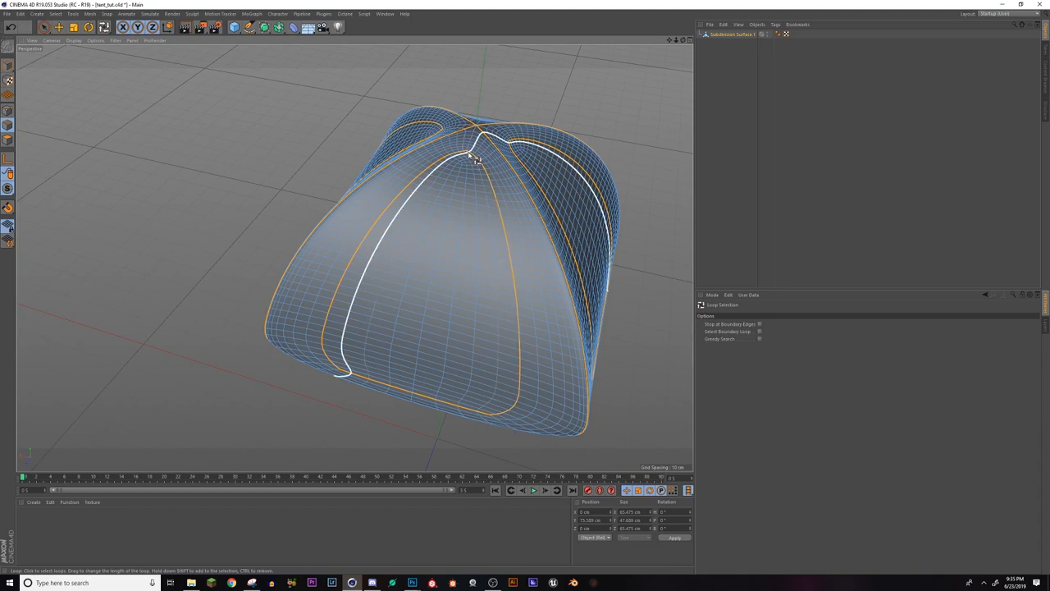
left_click(517, 148)
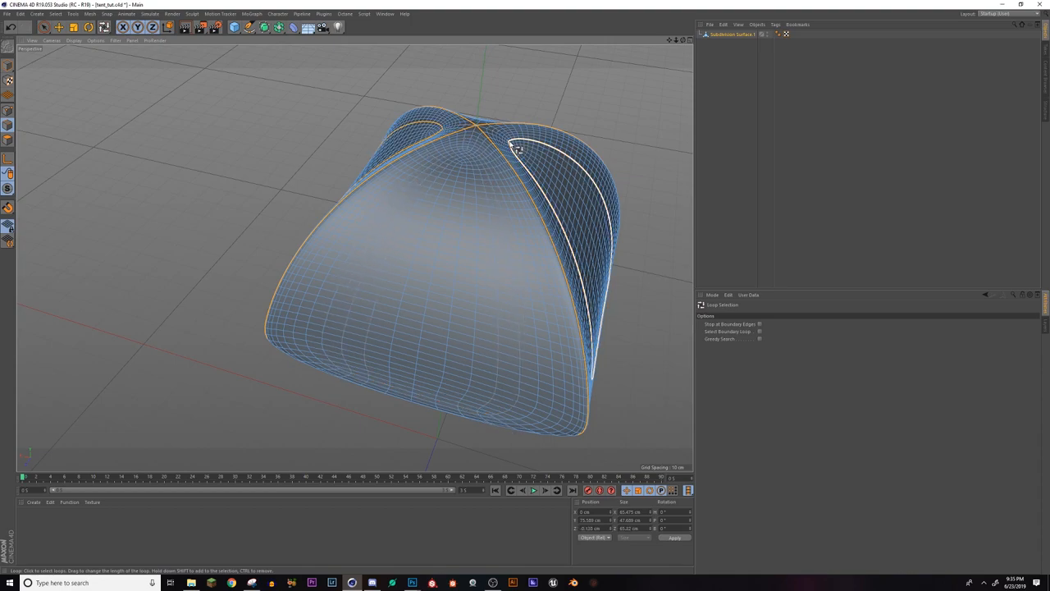
left_click_drag(517, 147, 340, 250)
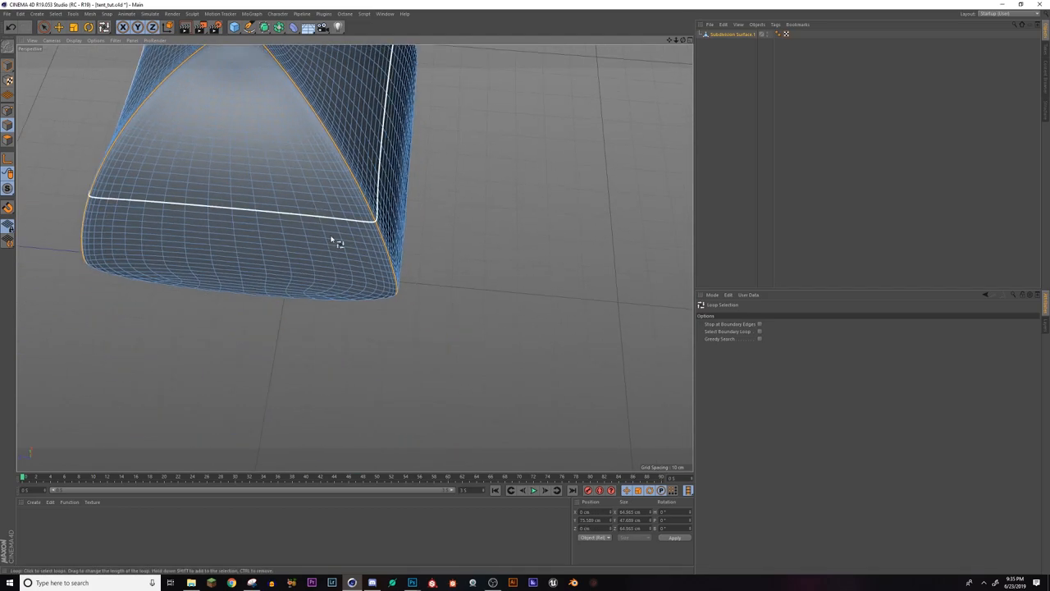
left_click_drag(332, 238, 271, 244)
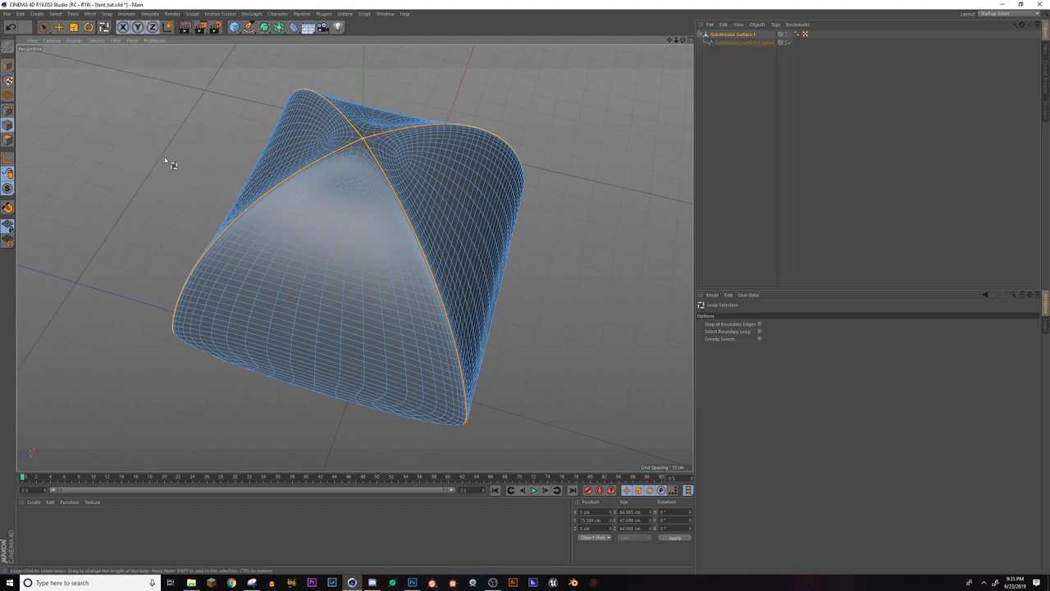
Sweep a 0.2 cm circle along the seam spline as Outside_Frame and rename the mesh Tent
left_click(263, 27)
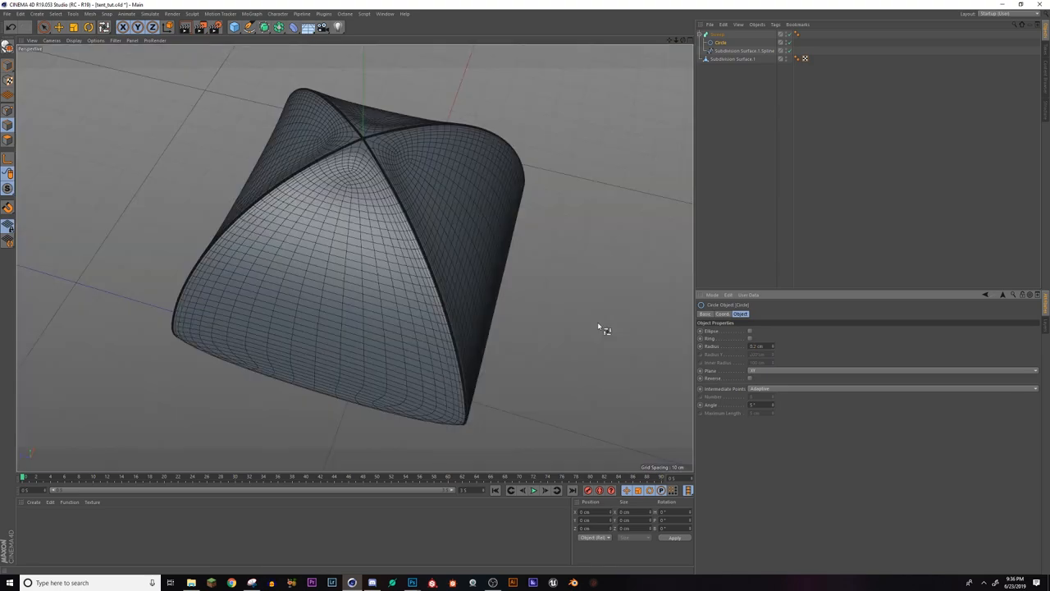
left_click_drag(599, 328, 587, 417)
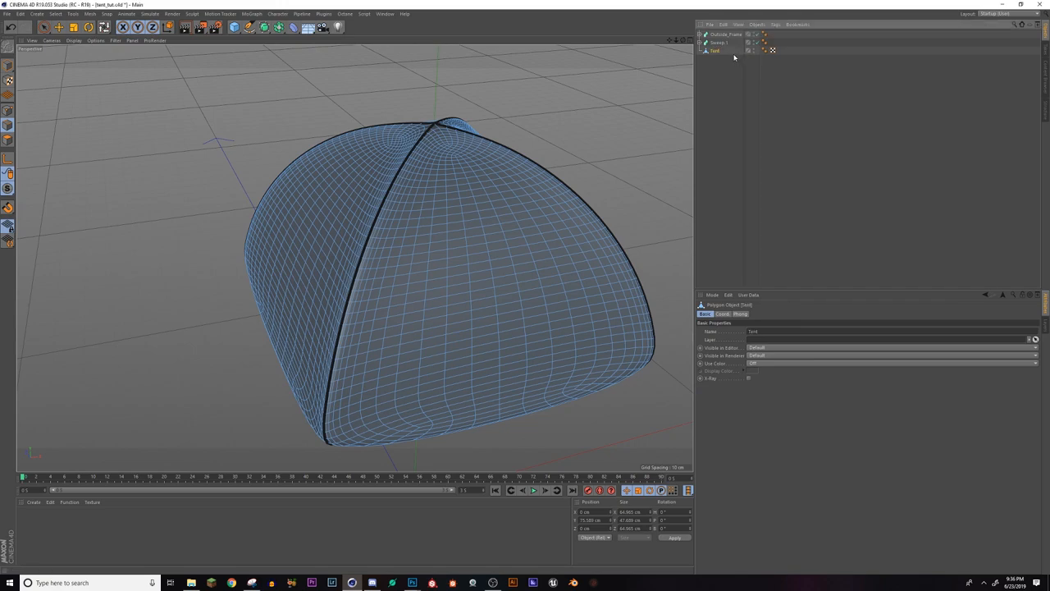
Rename Sweep.1 to Inner_Frame, expand it, and select its copied seam spline
left_click(718, 42)
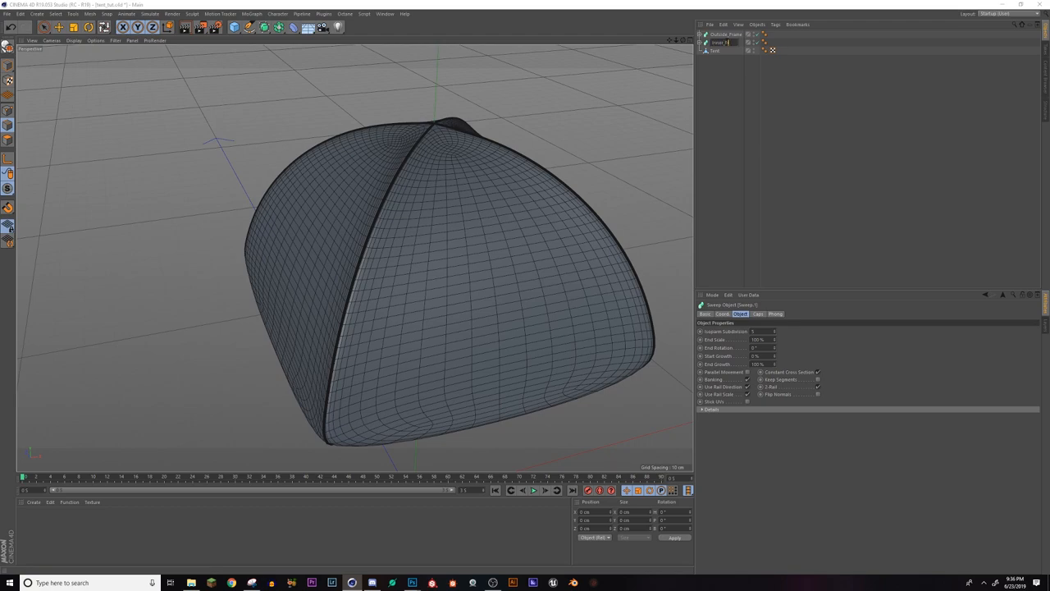
left_click(722, 42)
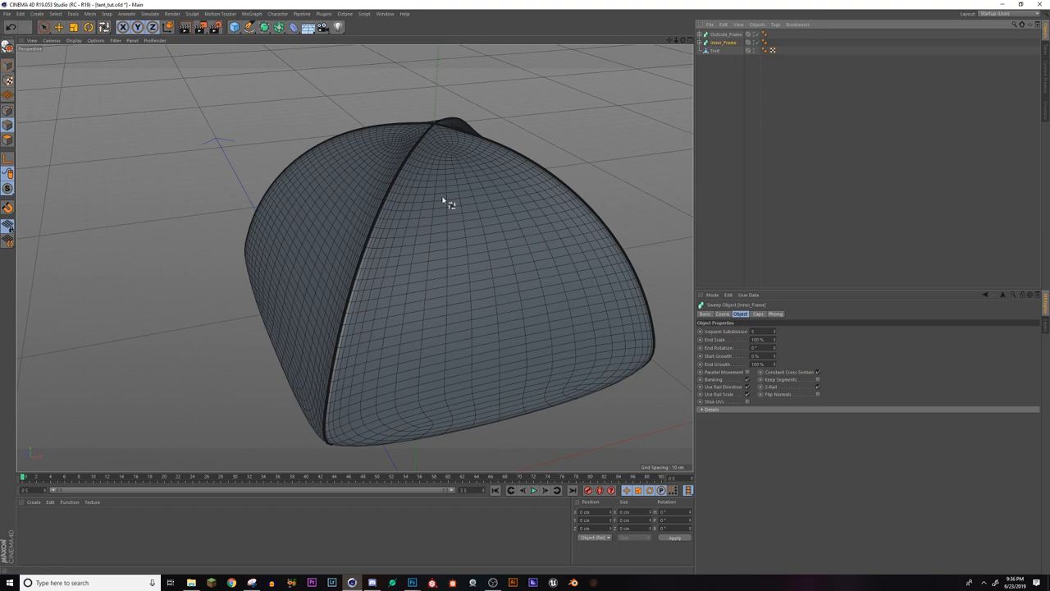
left_click(716, 50)
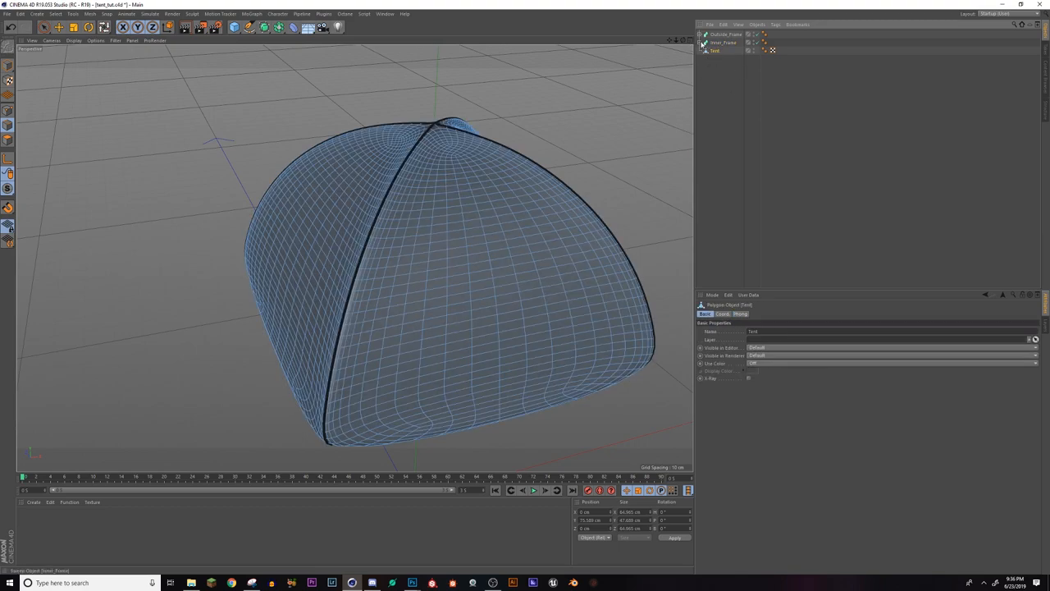
left_click(720, 50)
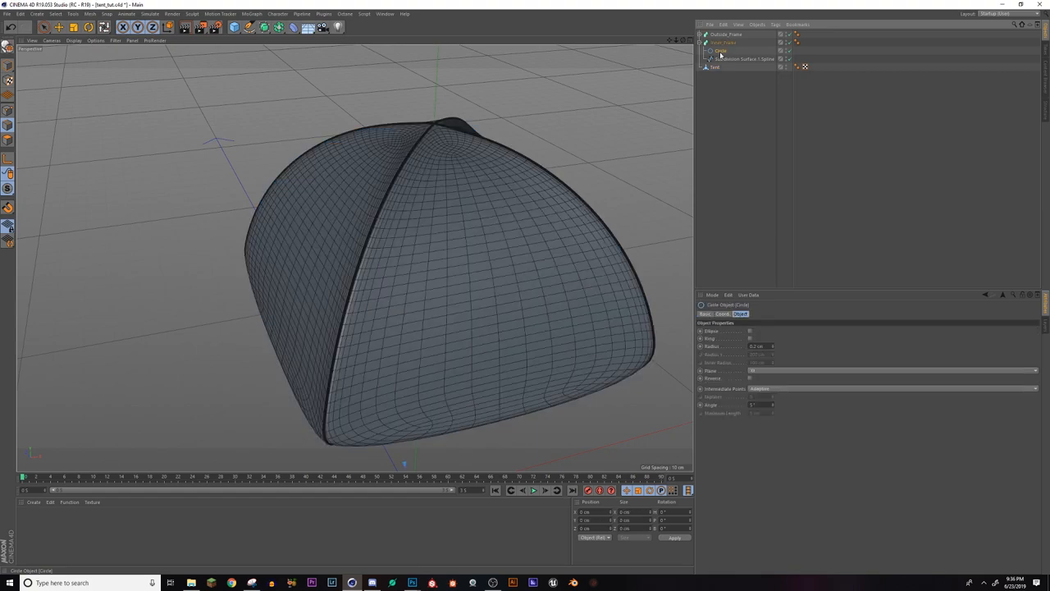
left_click(714, 58)
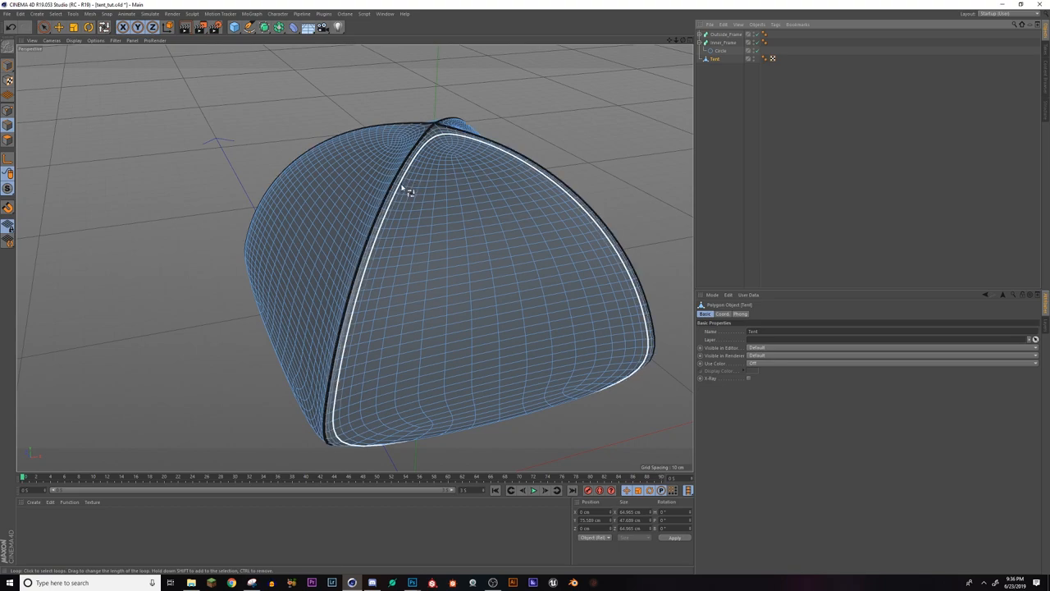
Convert the Tent's top ring and middle band loops into Tent.Spline inside Inner_Frame
left_click(405, 192)
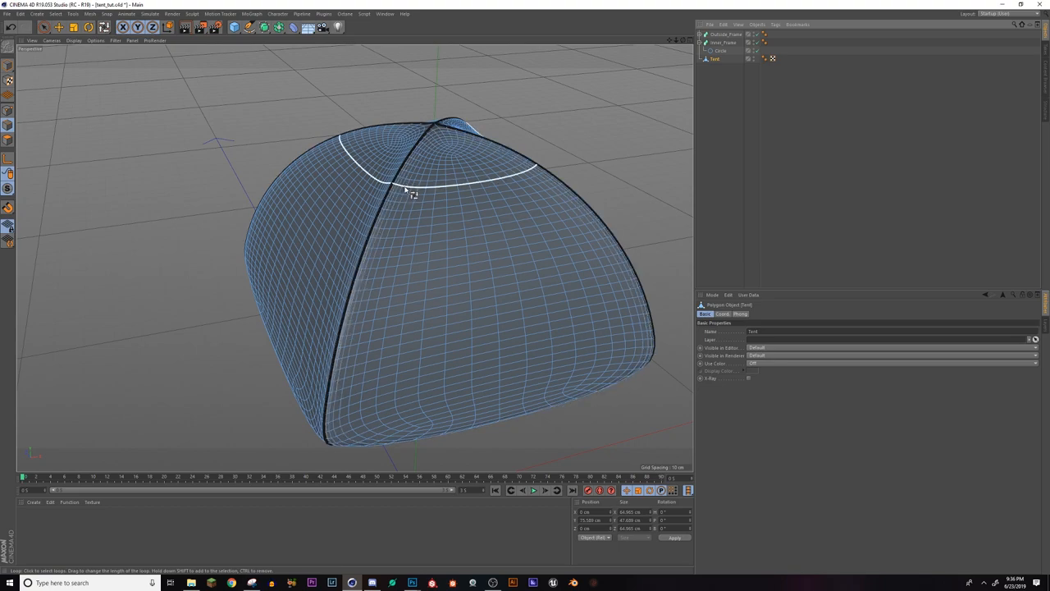
left_click(386, 361)
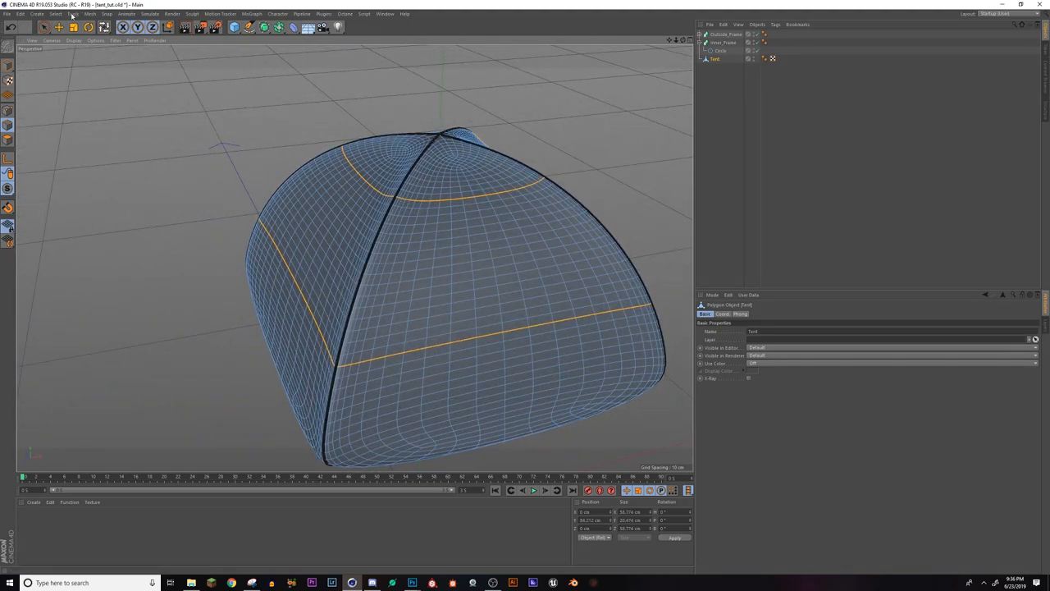
left_click(90, 14)
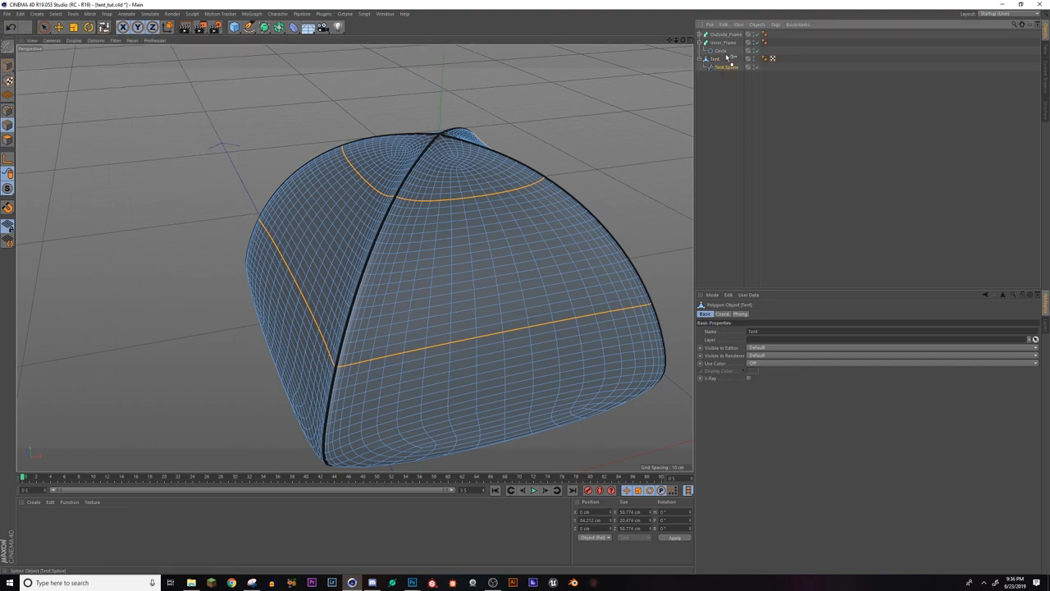
left_click(724, 42)
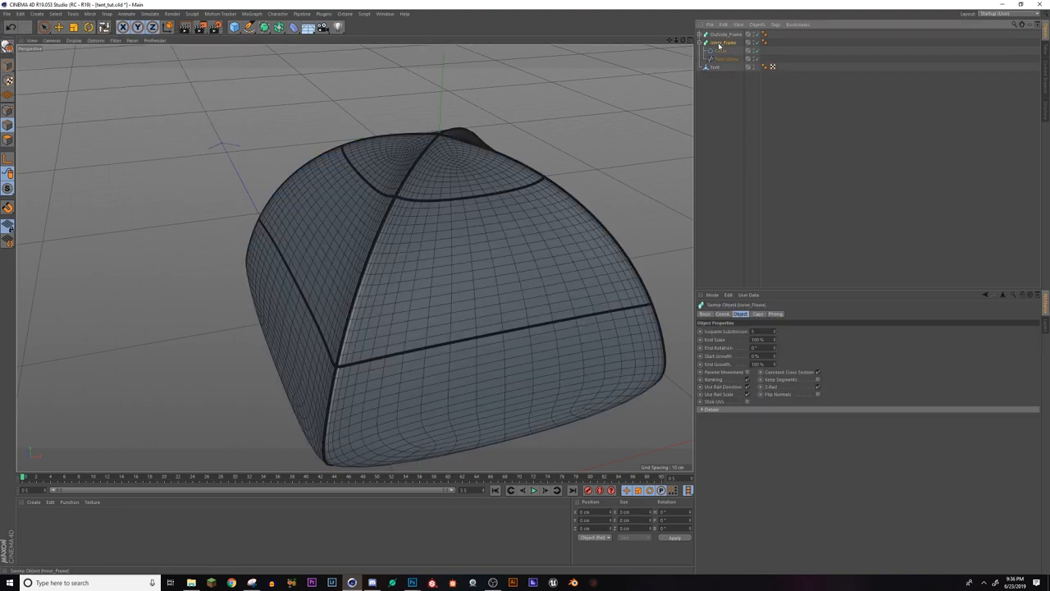
Select Inner_Frame and switch its visibility off, leaving only the arching outer frame
left_click(724, 54)
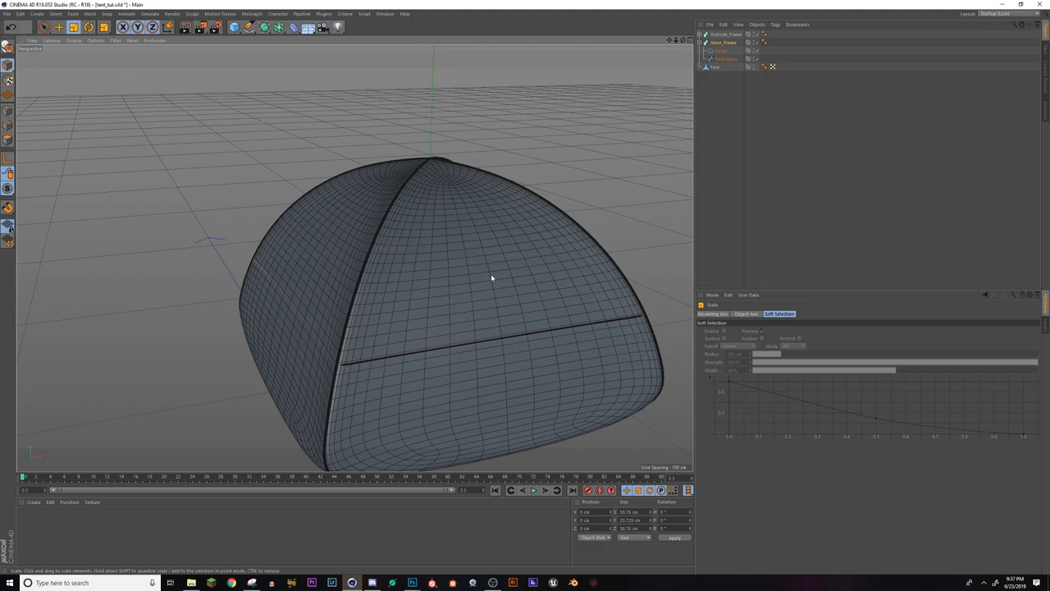
left_click_drag(492, 279, 447, 340)
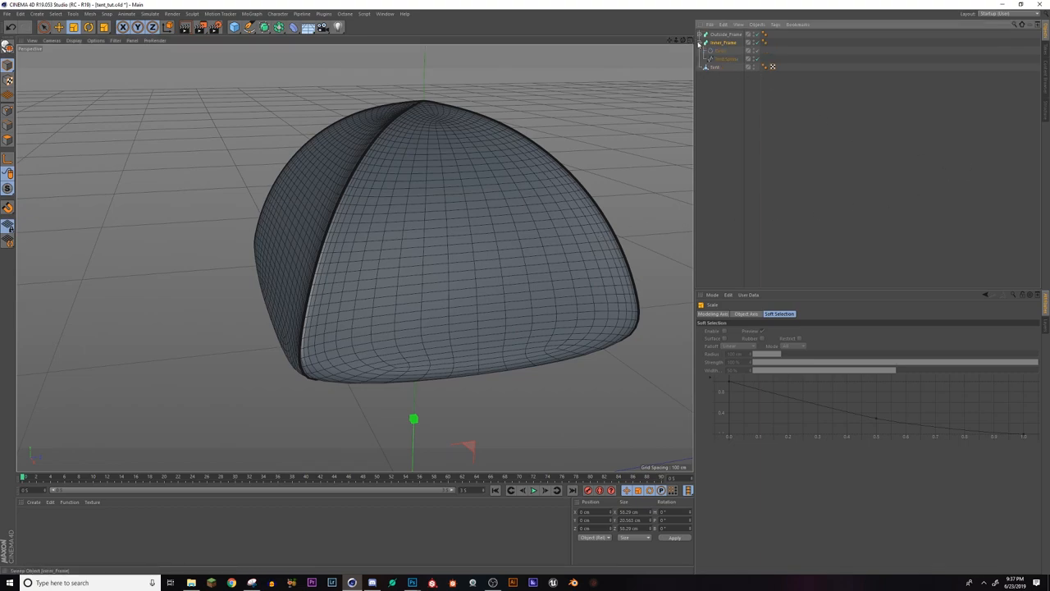
Scale Inner_Frame up to hug the Tent surface and select a seam polygon loop
left_click(698, 42)
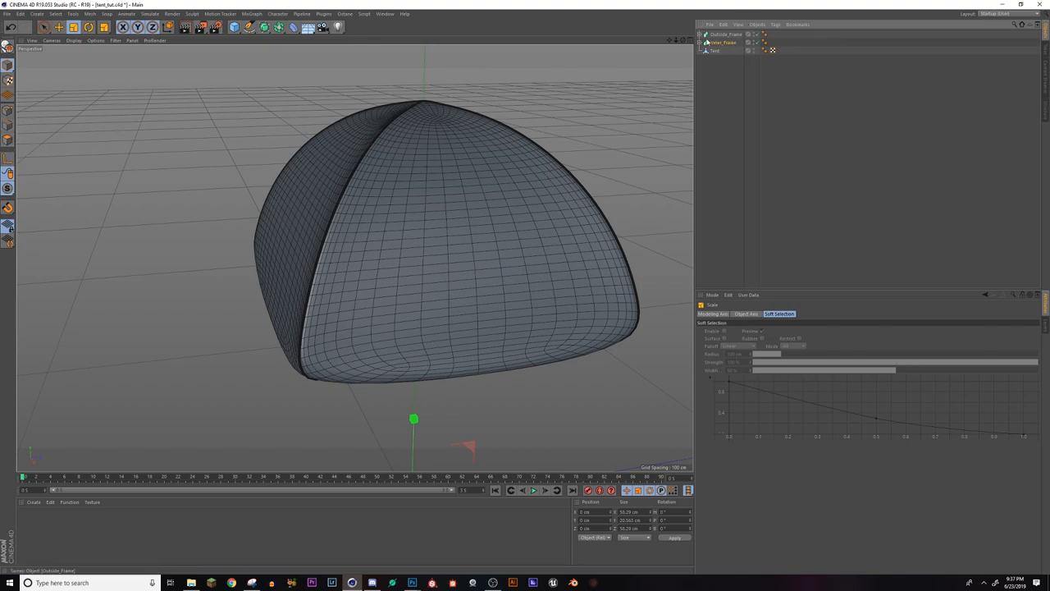
left_click(715, 50)
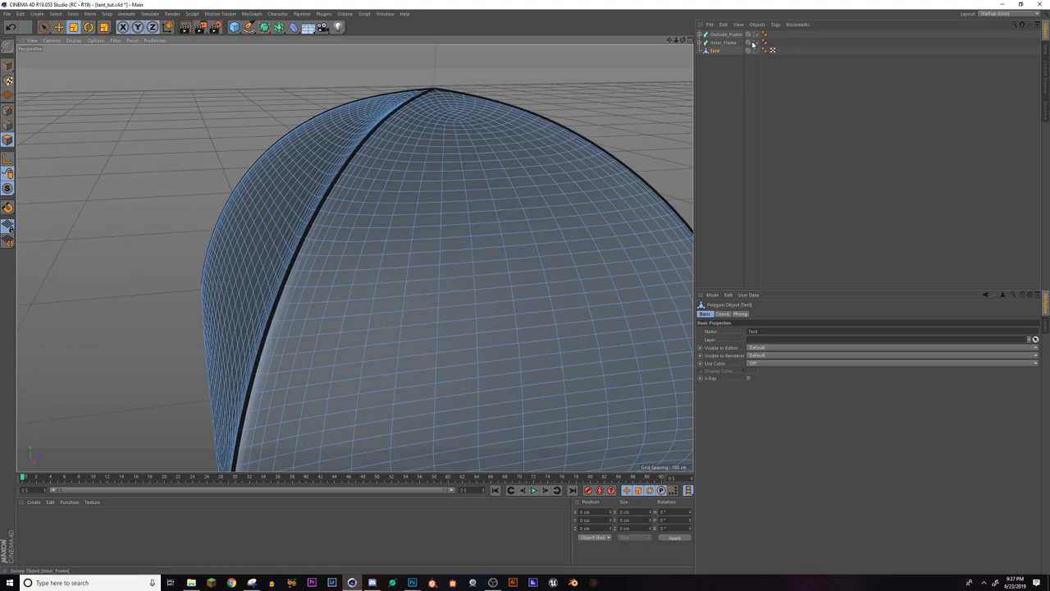
left_click(725, 33)
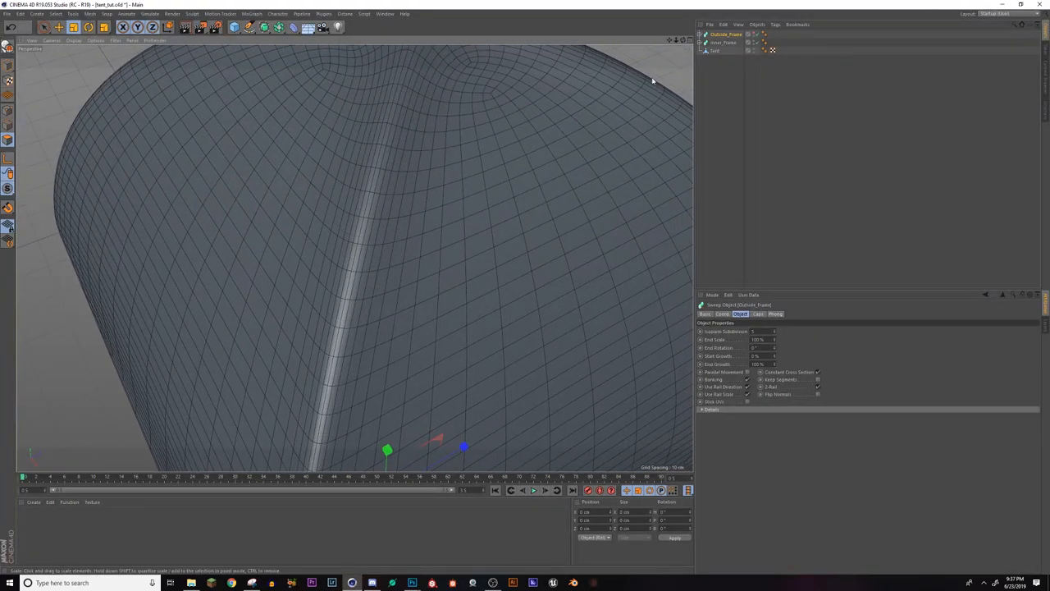
left_click(714, 50)
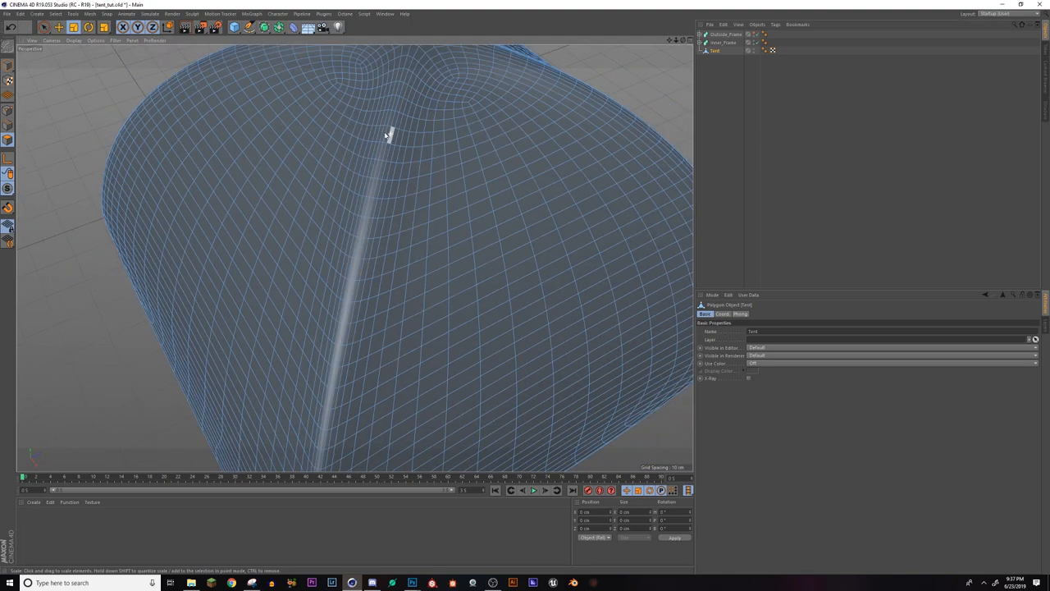
left_click(390, 135)
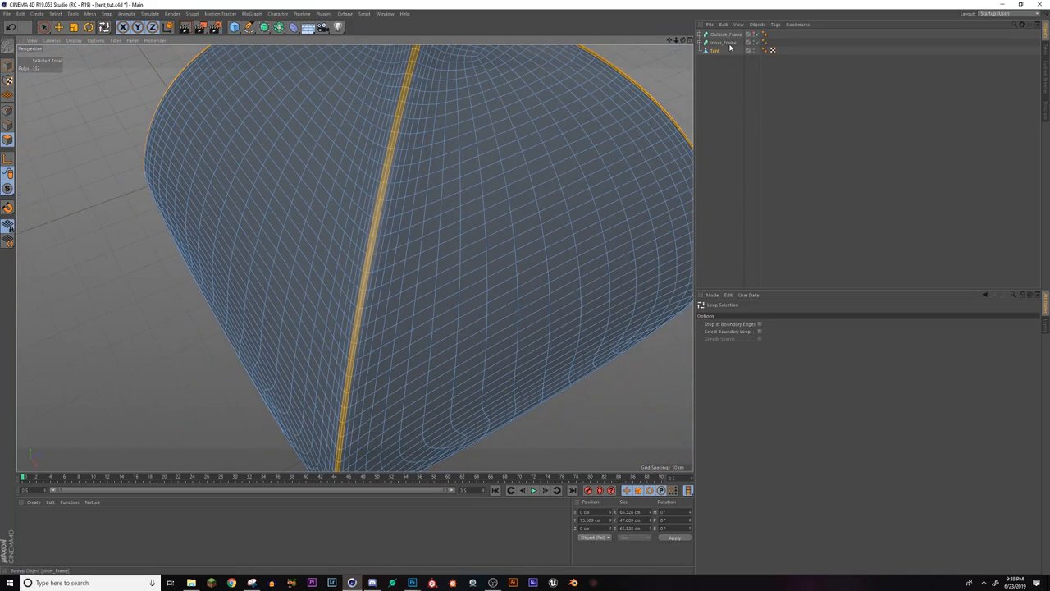
left_click(723, 42)
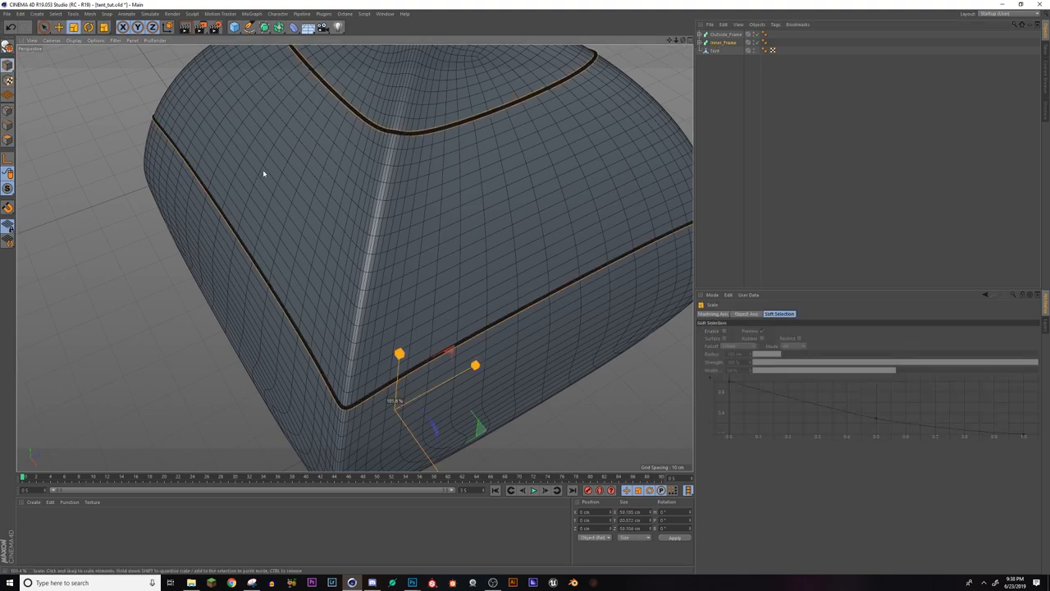
left_click(723, 42)
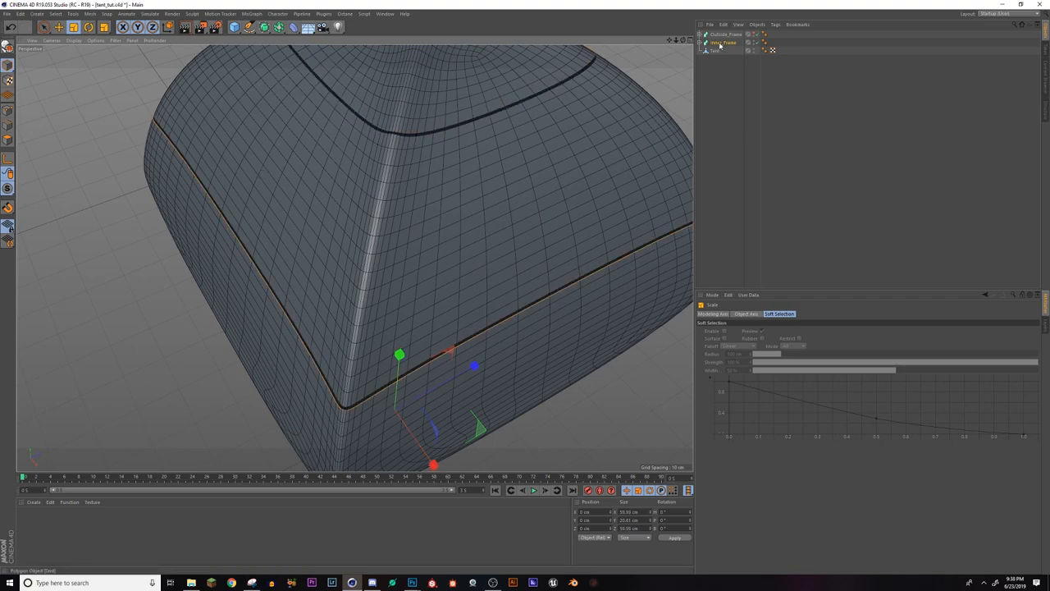
left_click(714, 50)
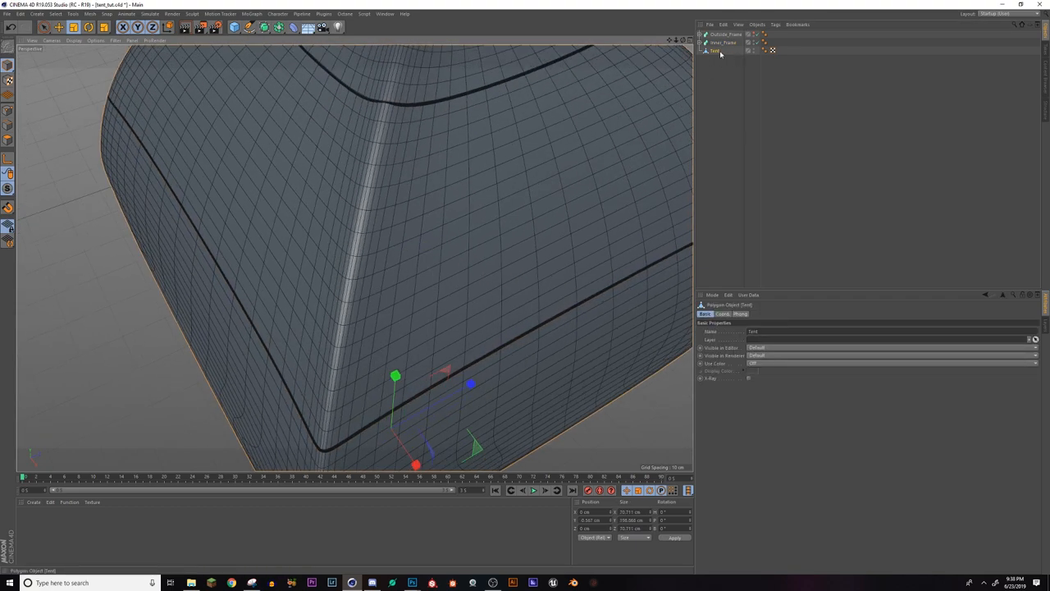
mouse_move(716, 50)
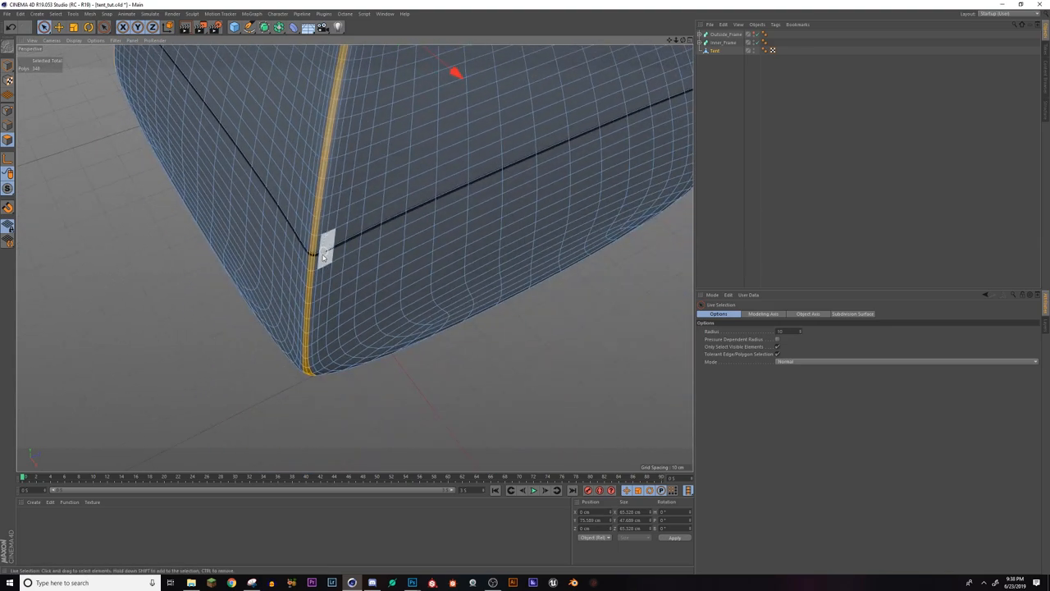
Loop-select polygon strips along three Tent seams plus the bottom rim loop
left_click_drag(328, 246, 127, 287)
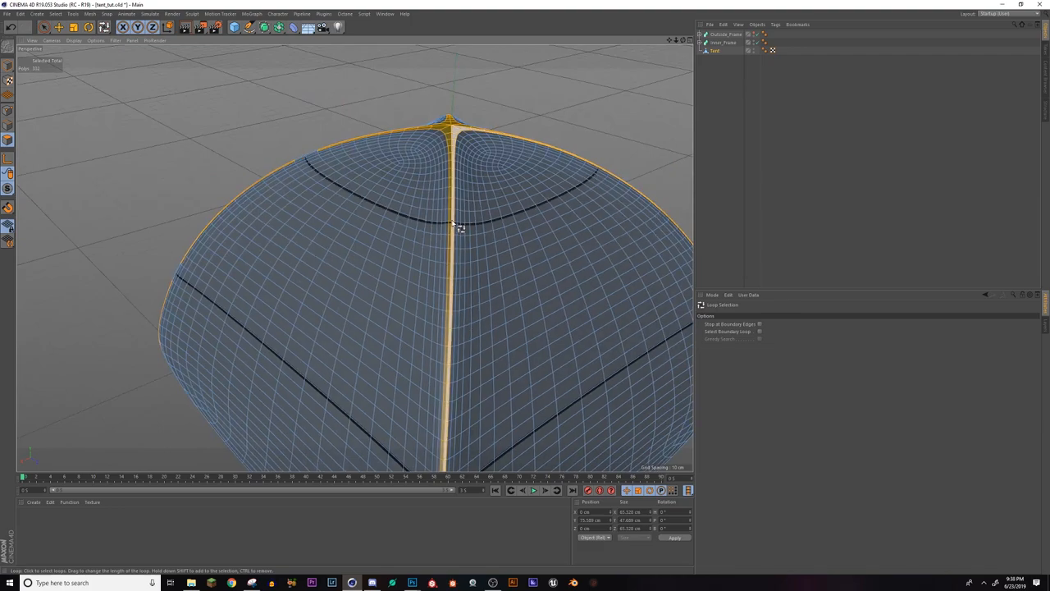
left_click_drag(460, 229, 529, 353)
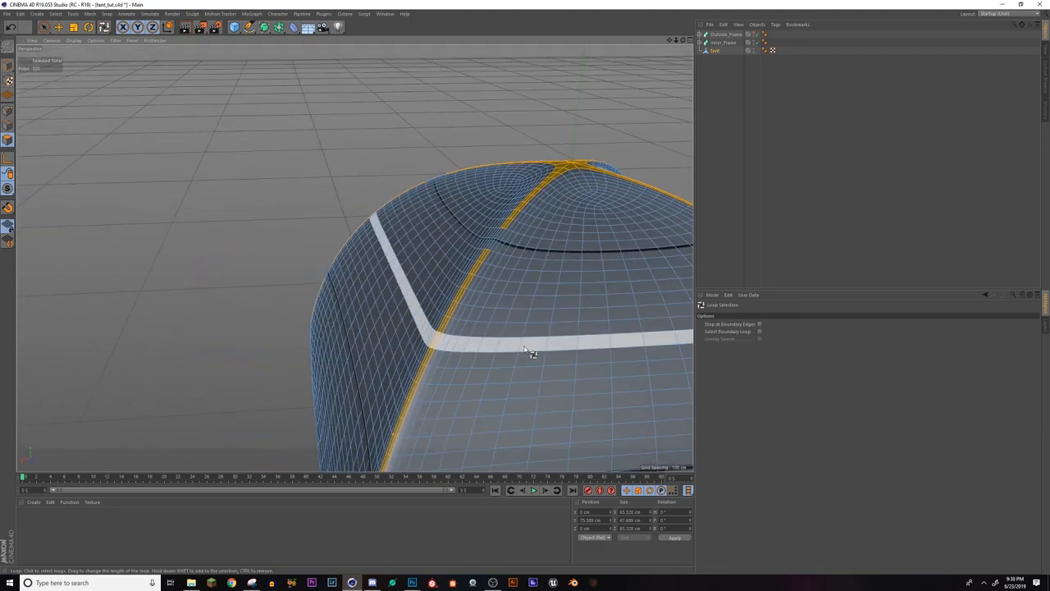
left_click_drag(525, 352, 451, 369)
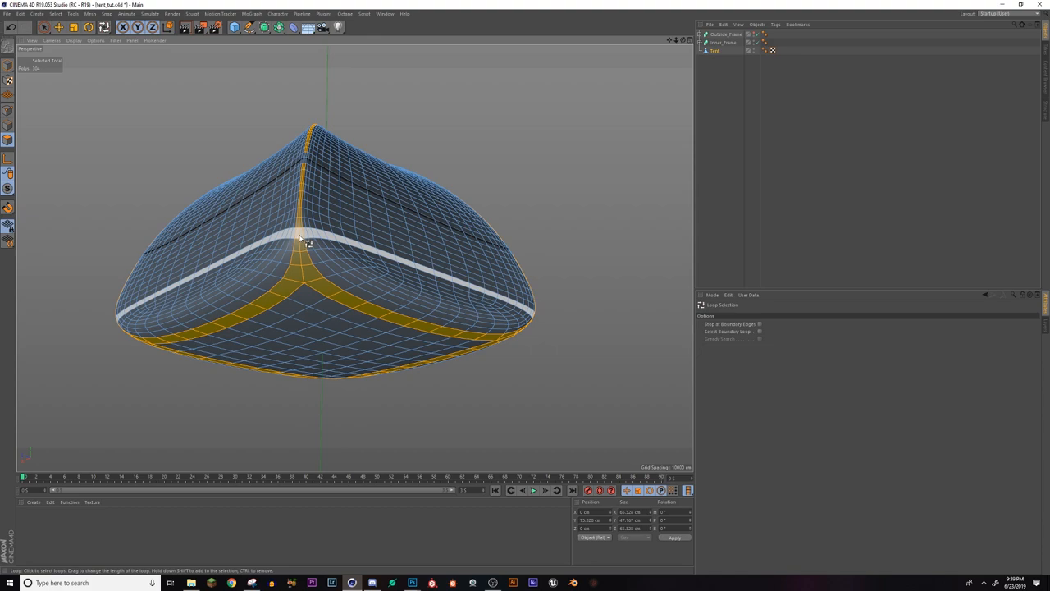
left_click(303, 274)
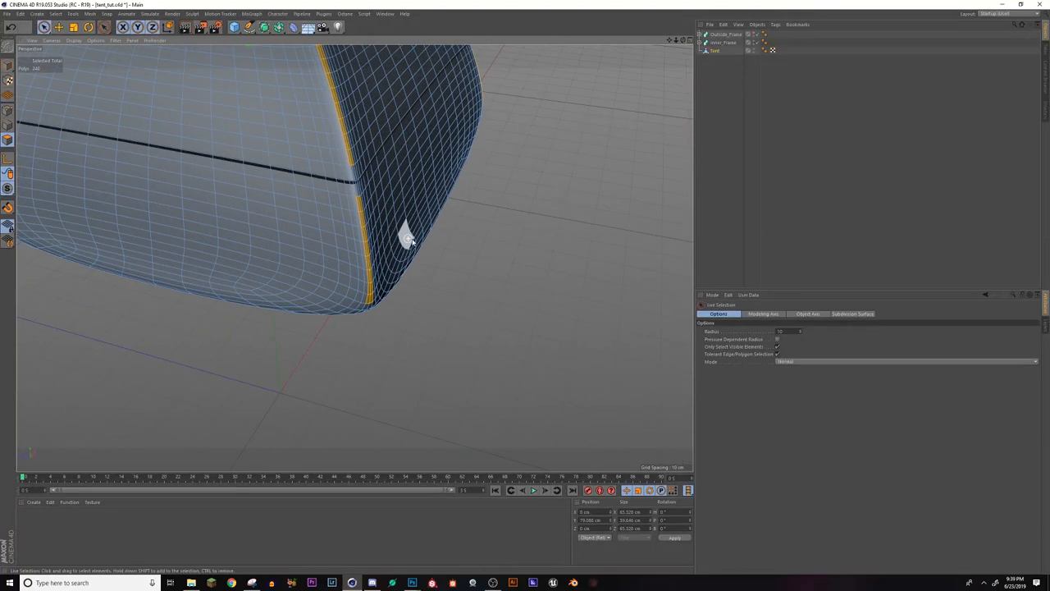
Extrude the selected seam and rim strips outward into ridges and rescale the frame to fit
right_click(406, 238)
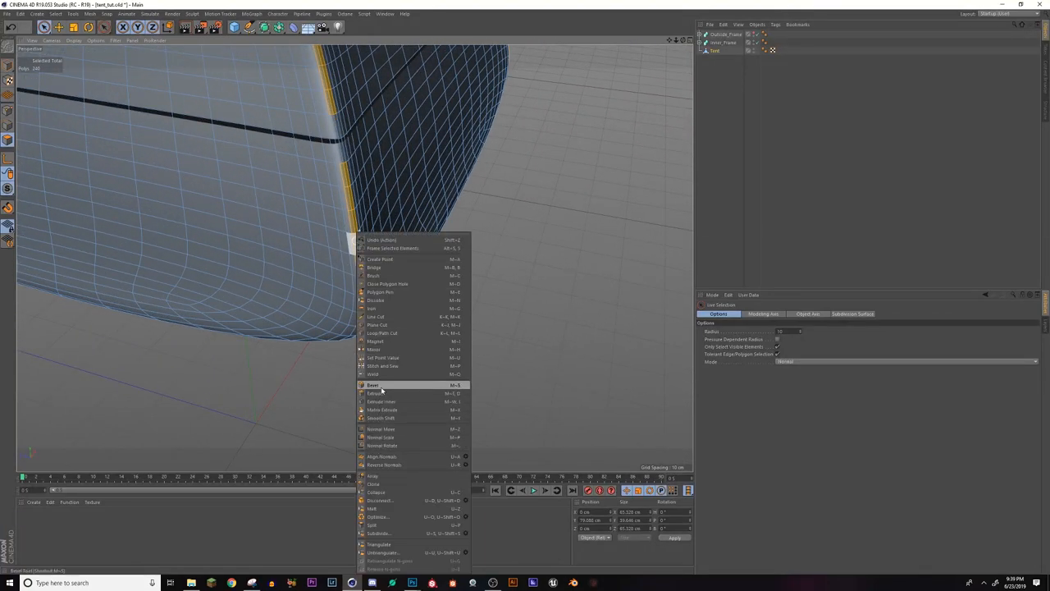
mouse_move(377, 393)
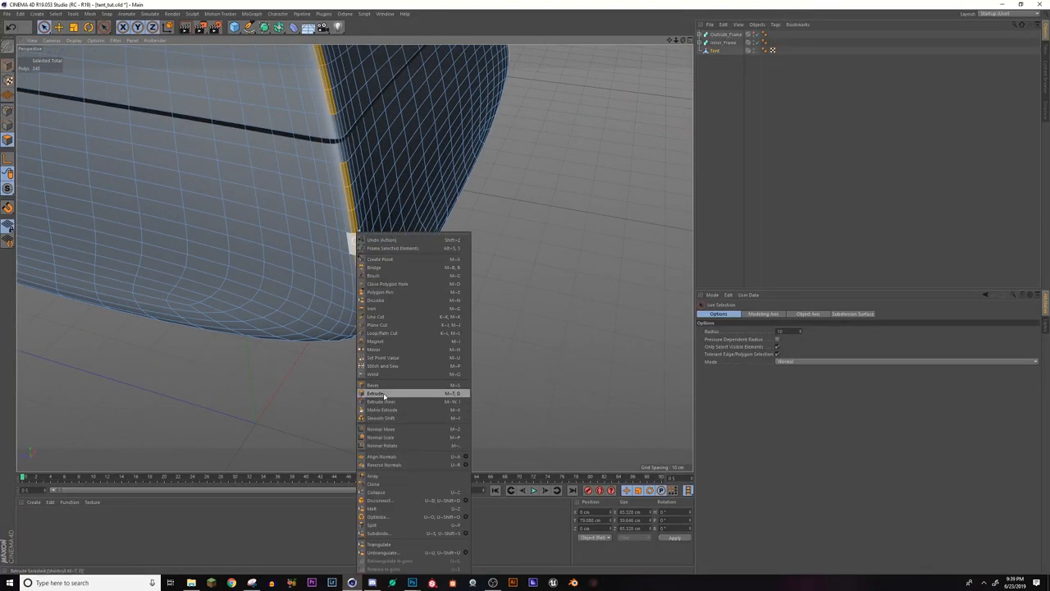
left_click(377, 392)
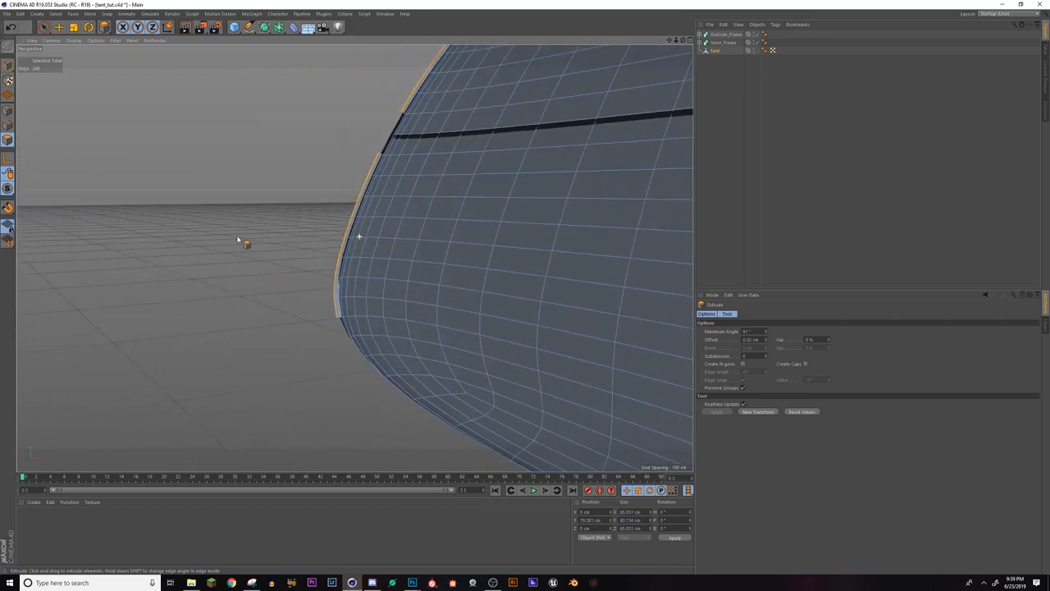
left_click_drag(238, 238, 402, 250)
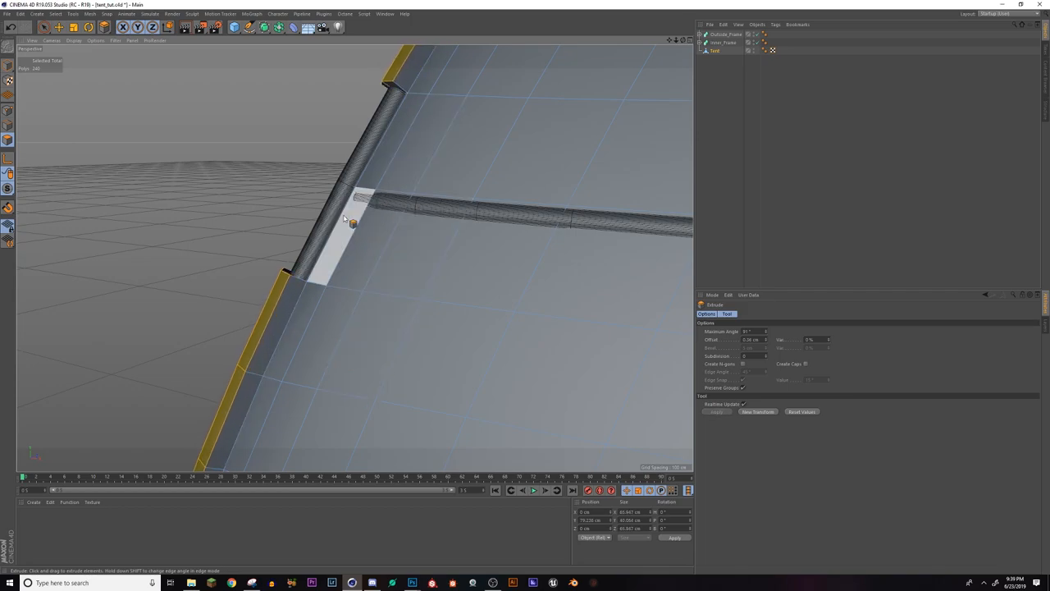
left_click_drag(345, 221, 426, 303)
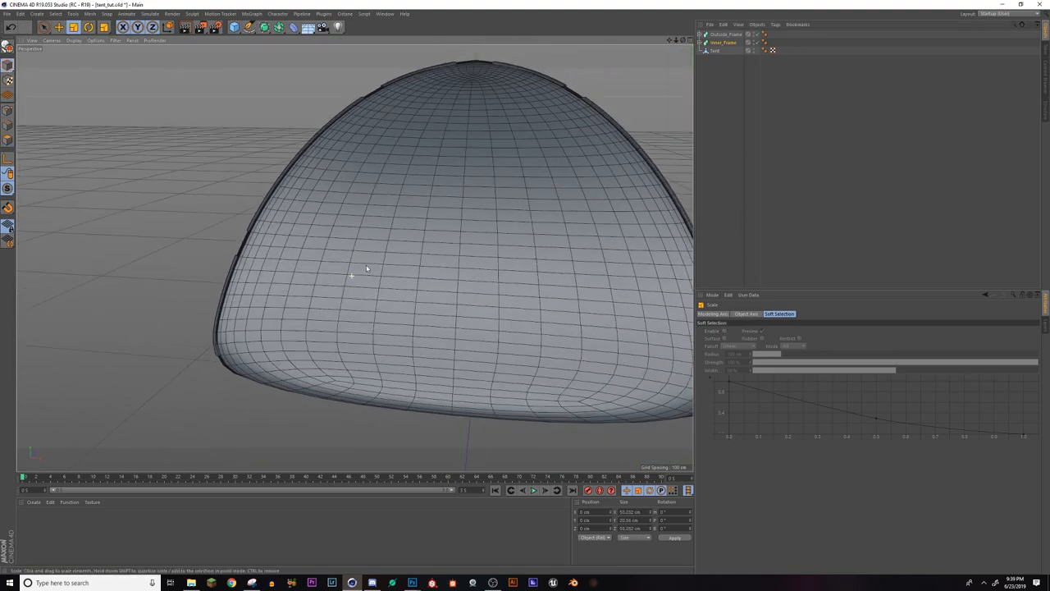
left_click_drag(367, 269, 416, 258)
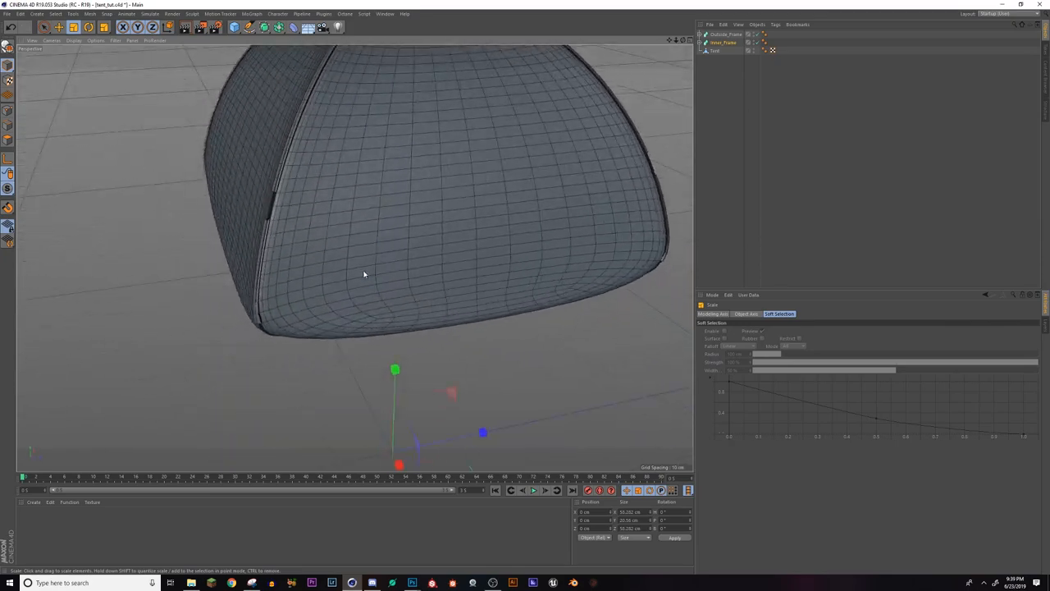
Open the Octane Live Viewer beside the viewport with the PT path-tracing channel
left_click(345, 14)
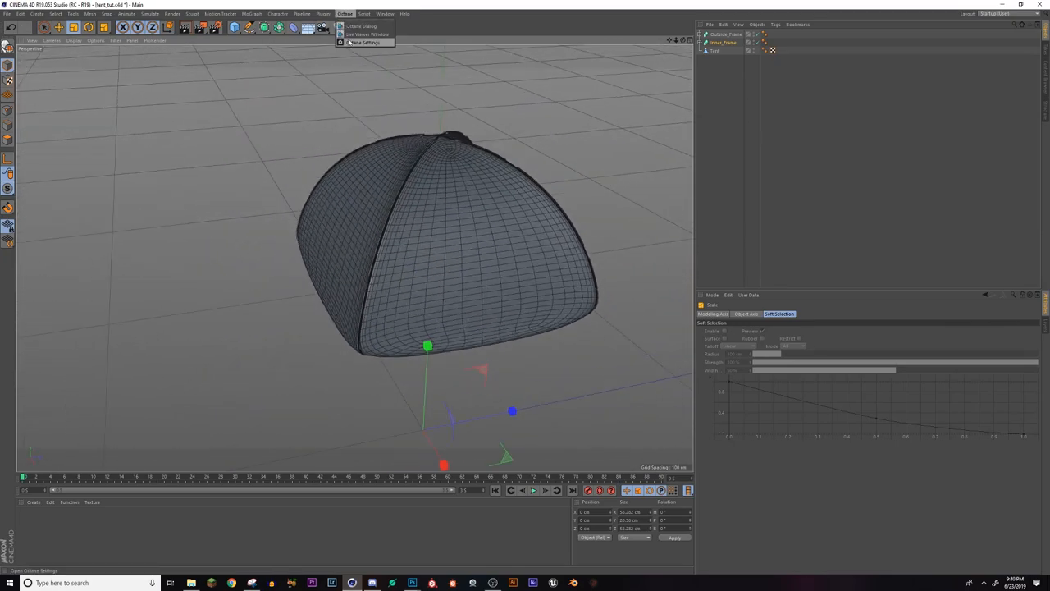
left_click(365, 34)
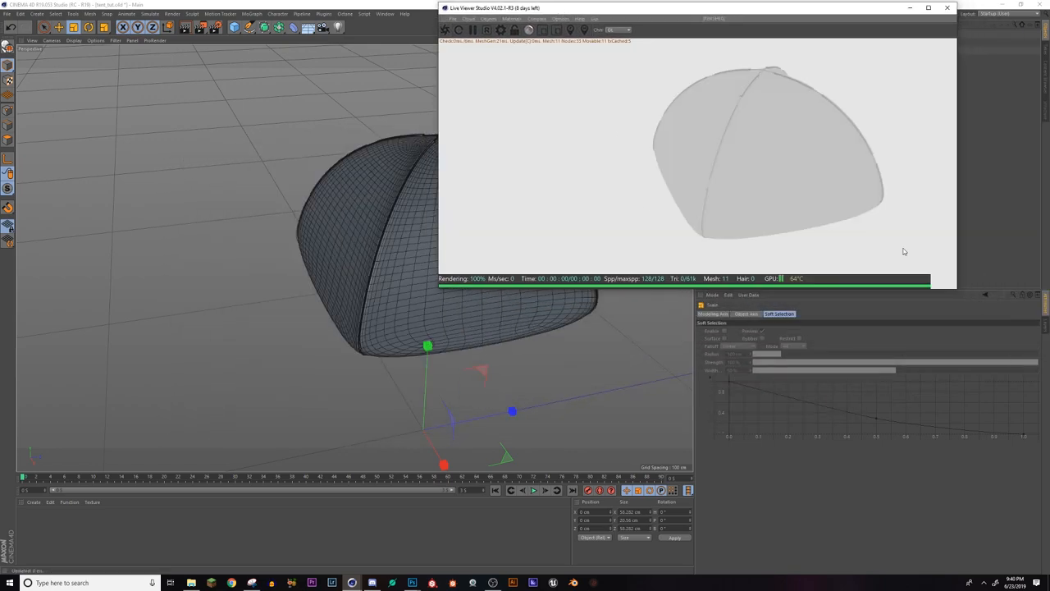
left_click(619, 30)
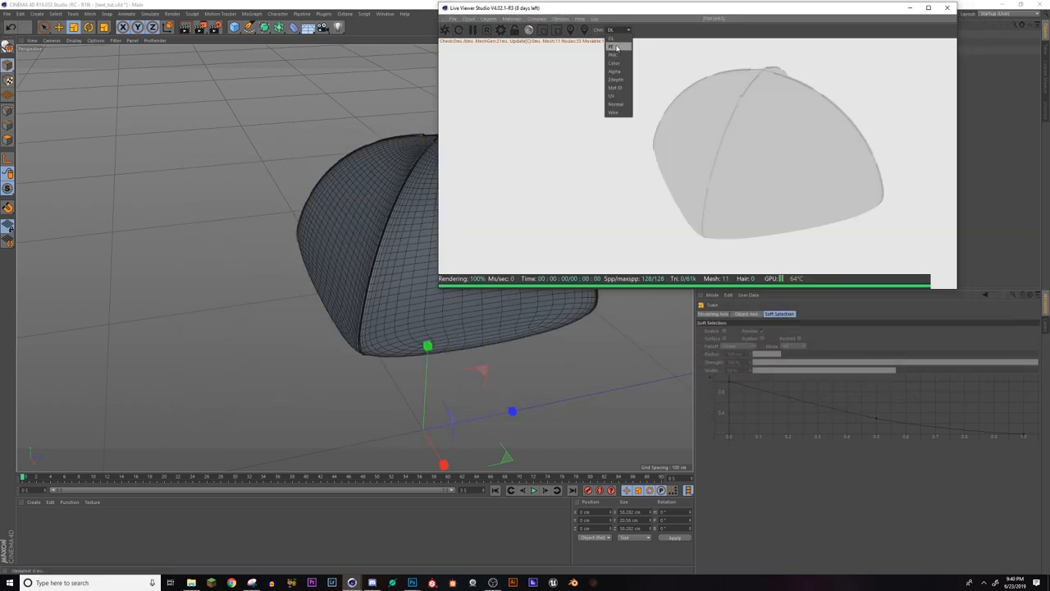
left_click(613, 54)
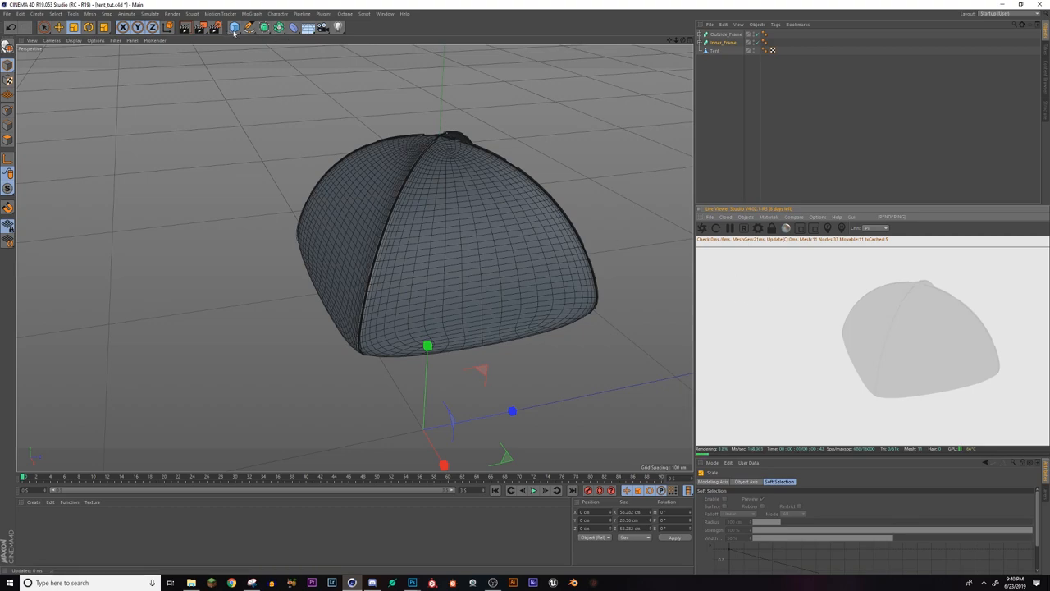
Add a Landscape object as ground and move it so the tent rests on it
left_click(234, 27)
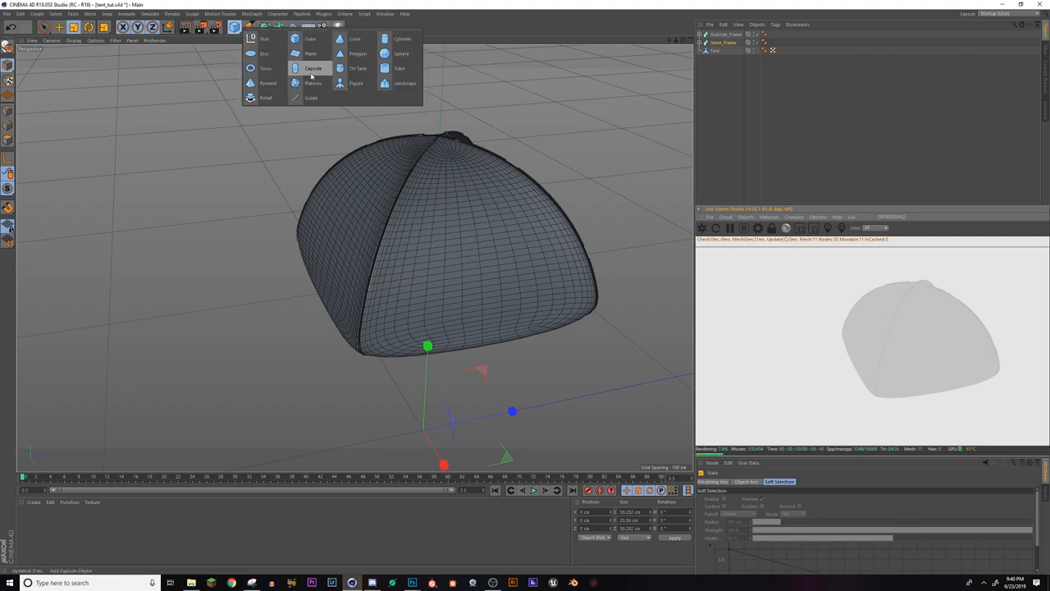
left_click(404, 83)
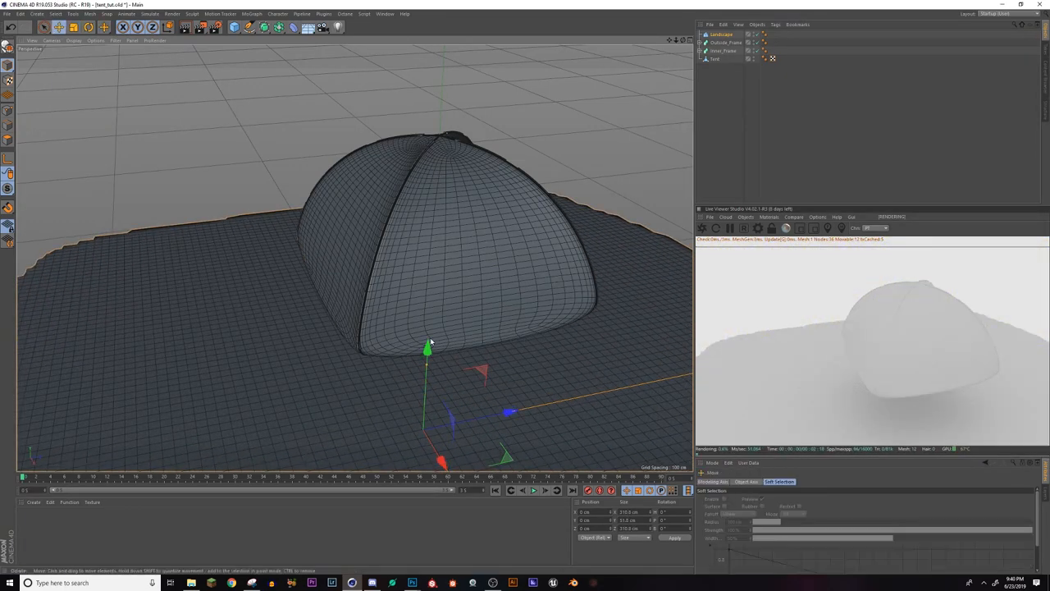
left_click_drag(427, 352, 431, 271)
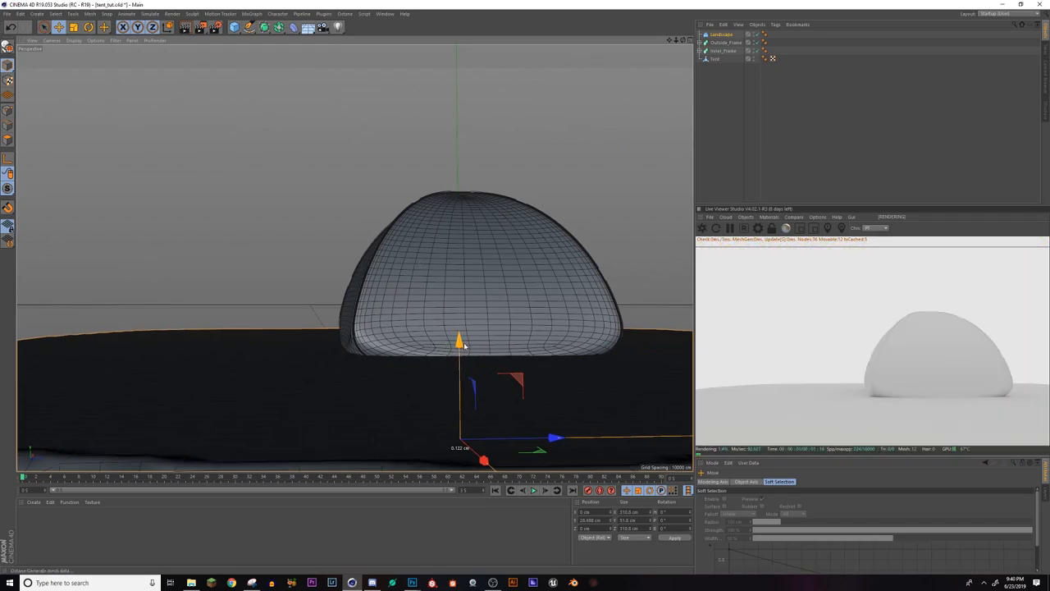
left_click_drag(459, 340, 458, 357)
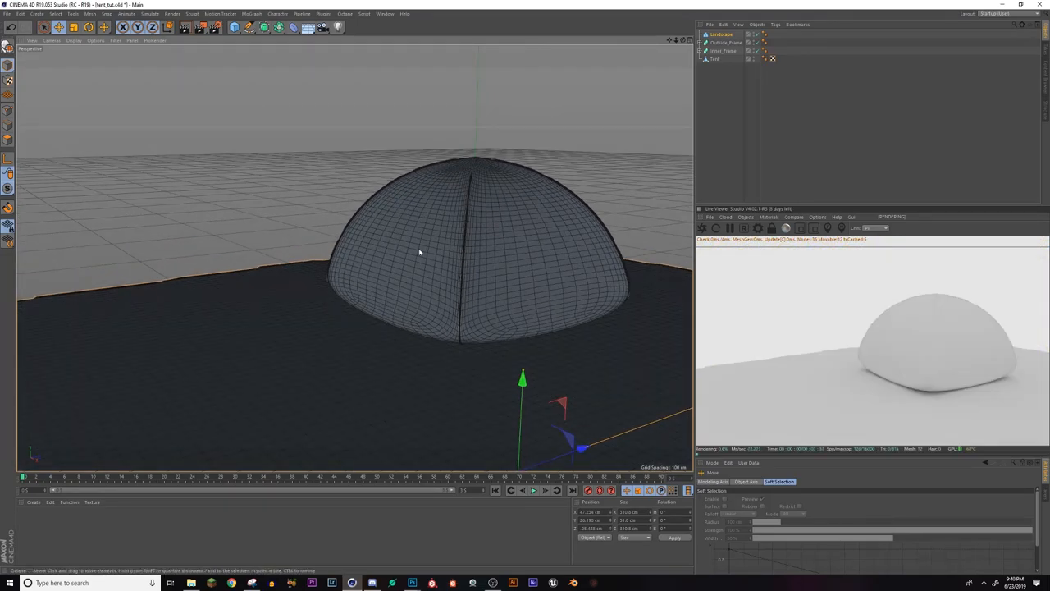
mouse_move(363, 361)
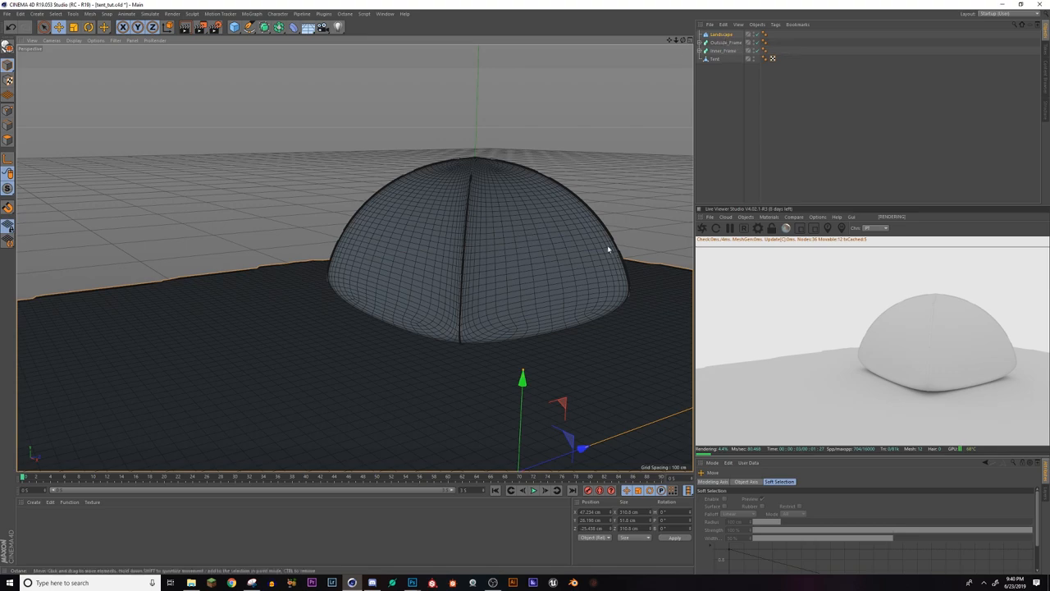
mouse_move(736, 216)
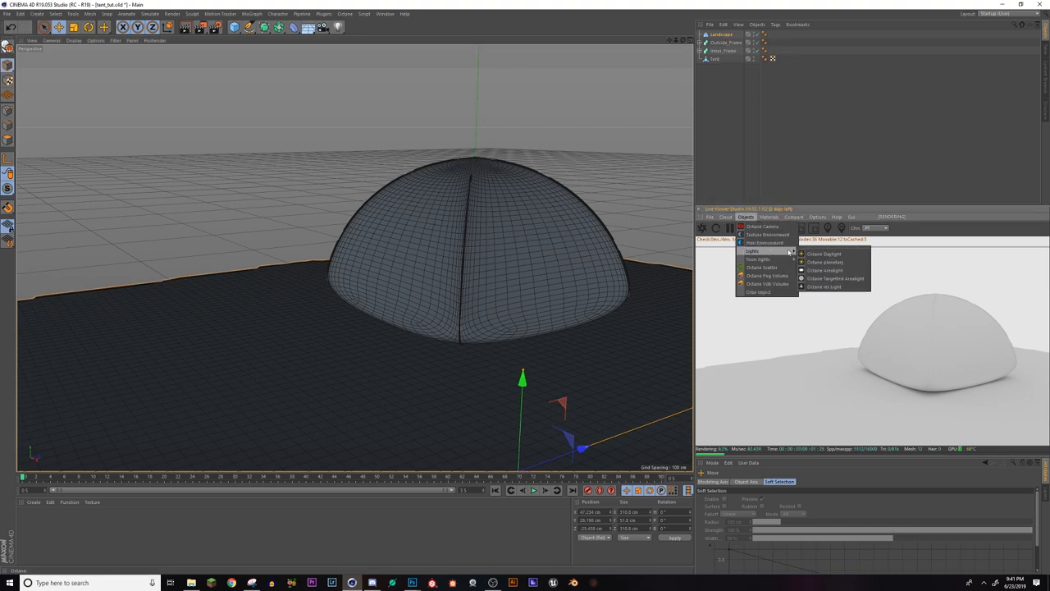
Add an Octane Daylight to cast warm sunset light across the tent scene
left_click(824, 253)
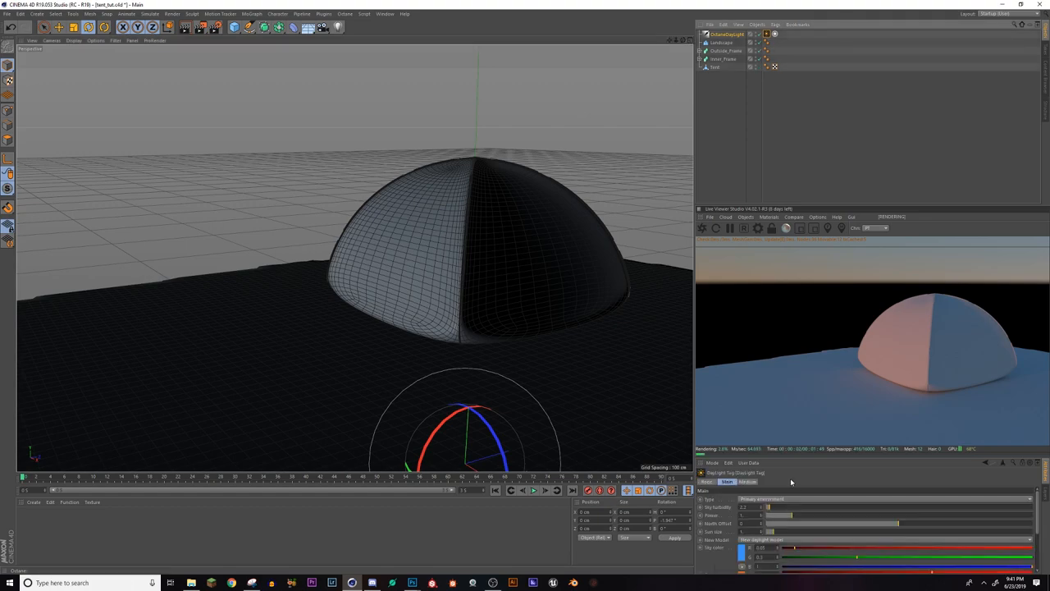
mouse_move(757, 210)
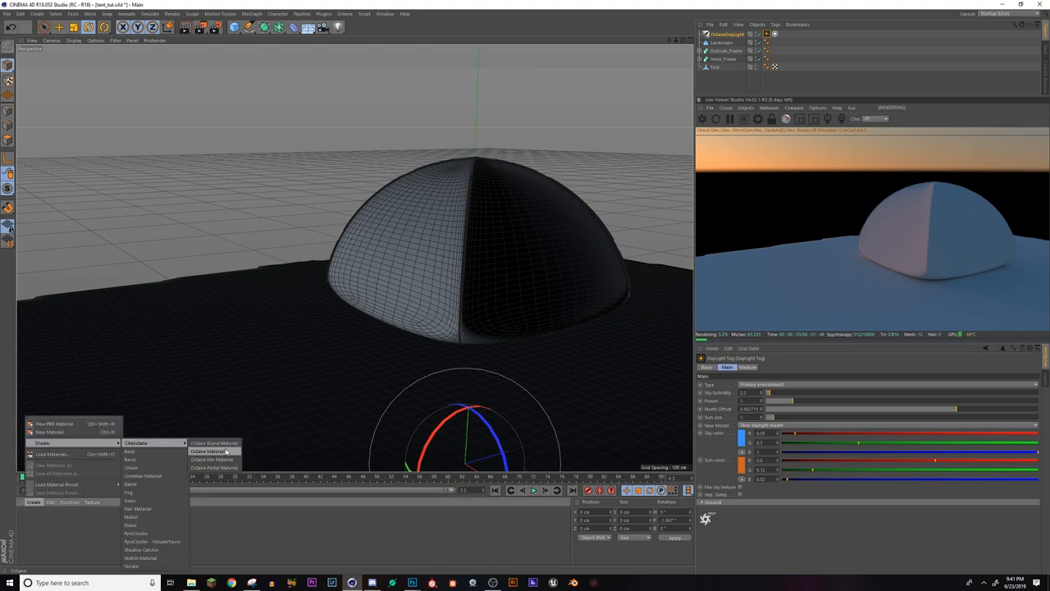
Create a new Octane Material, set it to Specular, and show its Medium settings
left_click(208, 450)
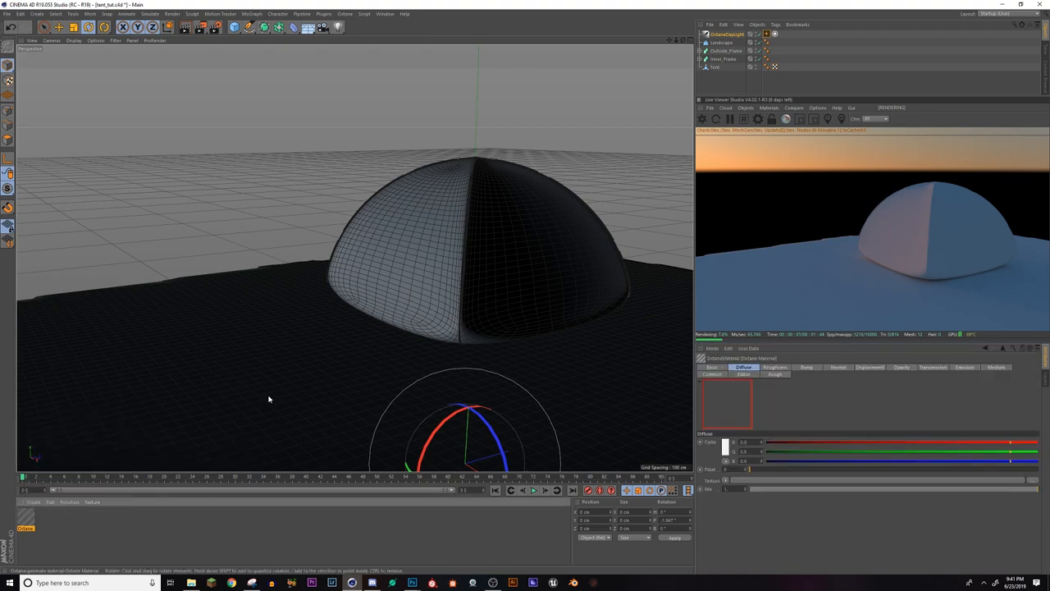
double_click(727, 402)
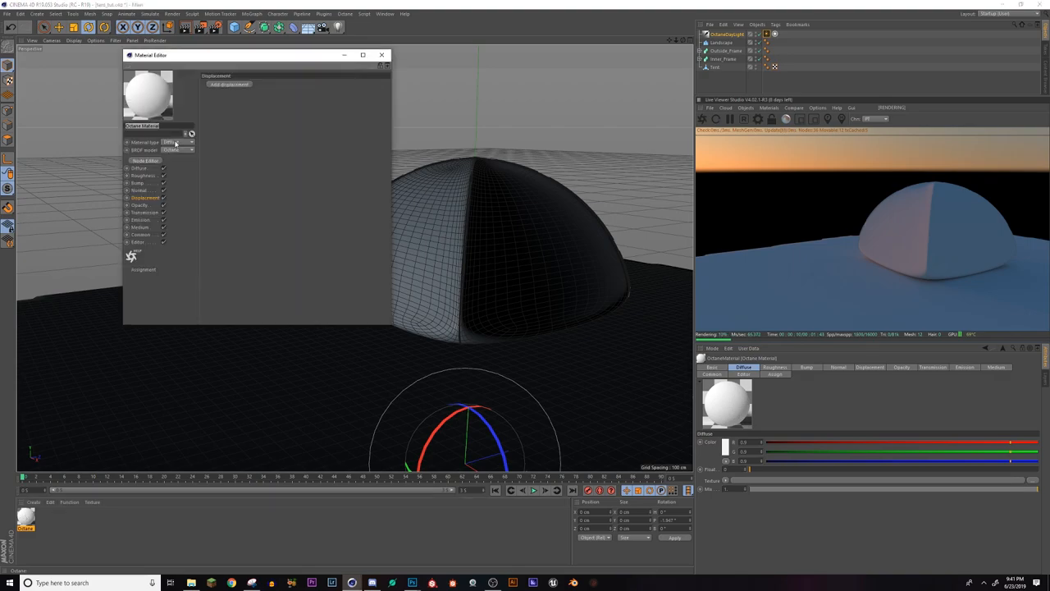
left_click(178, 142)
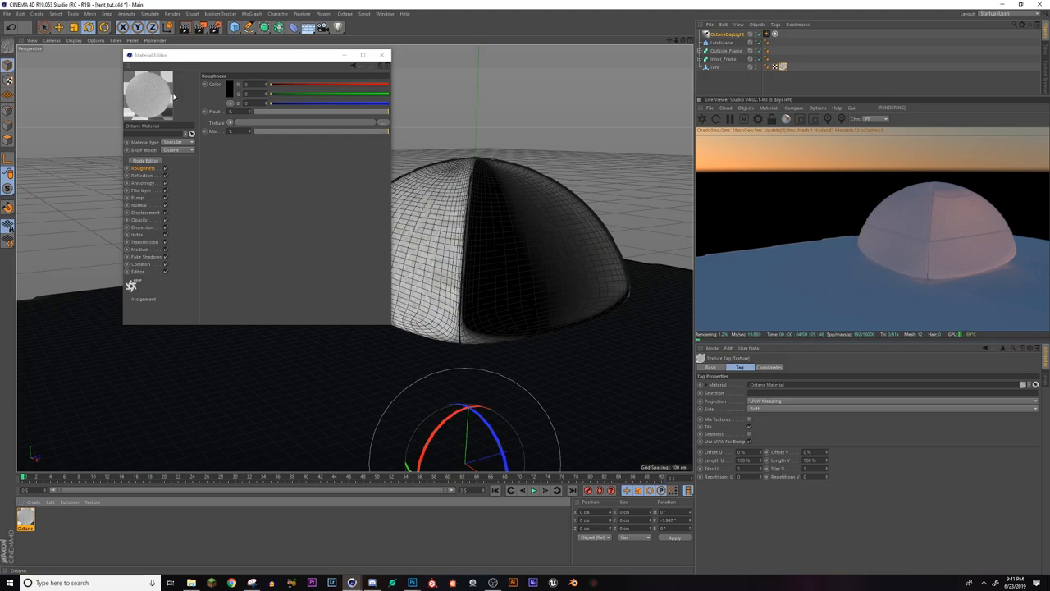
mouse_move(262, 229)
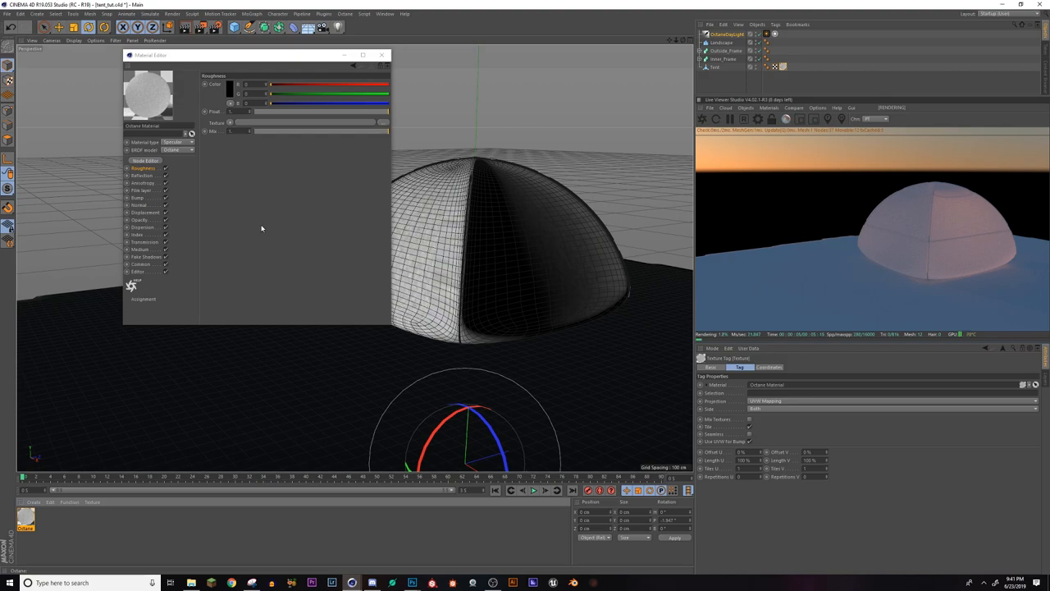
mouse_move(322, 251)
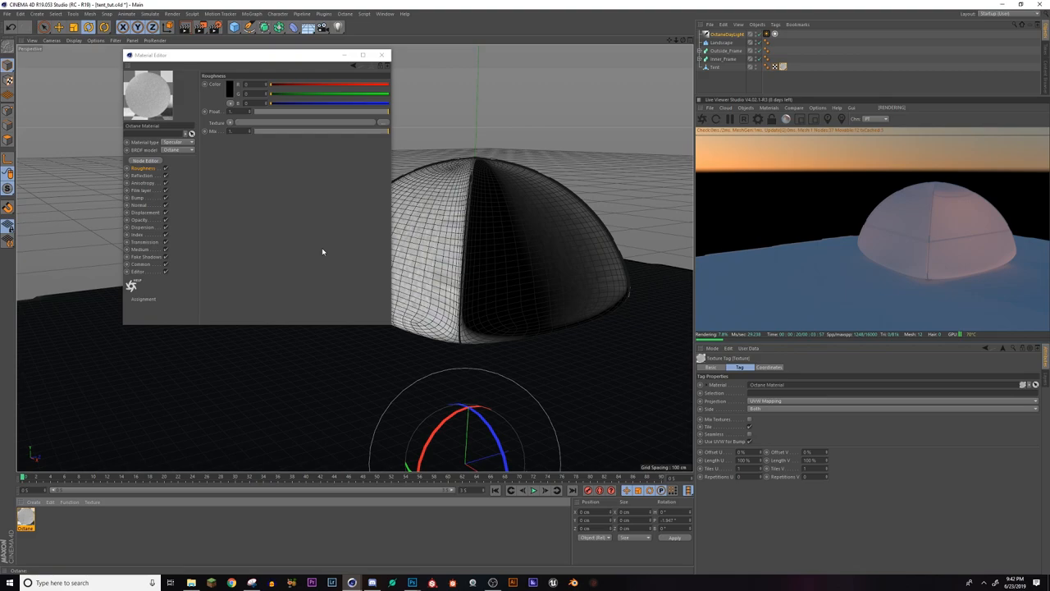
mouse_move(522, 193)
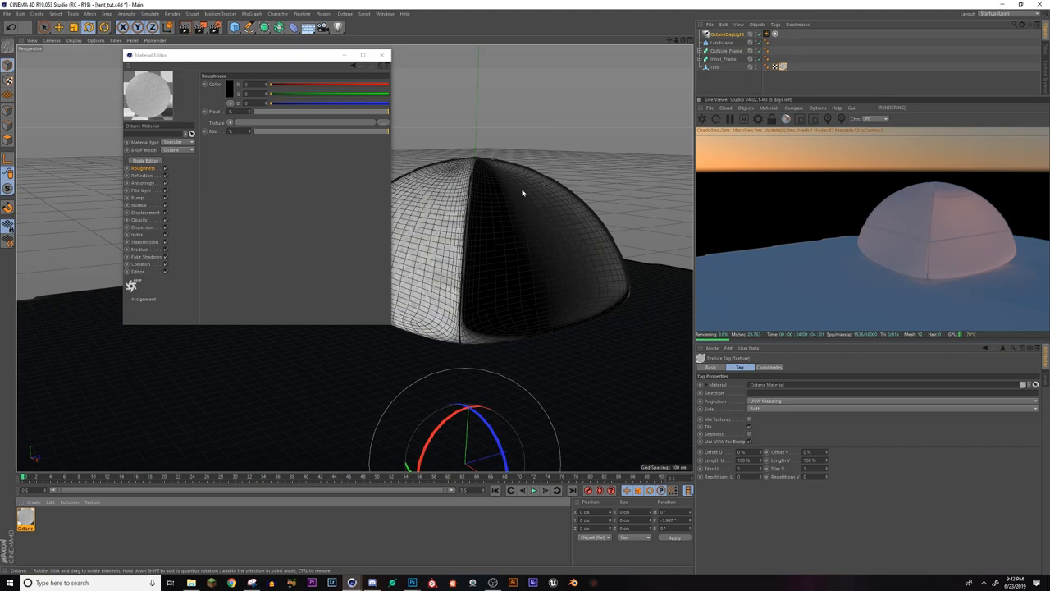
left_click(140, 249)
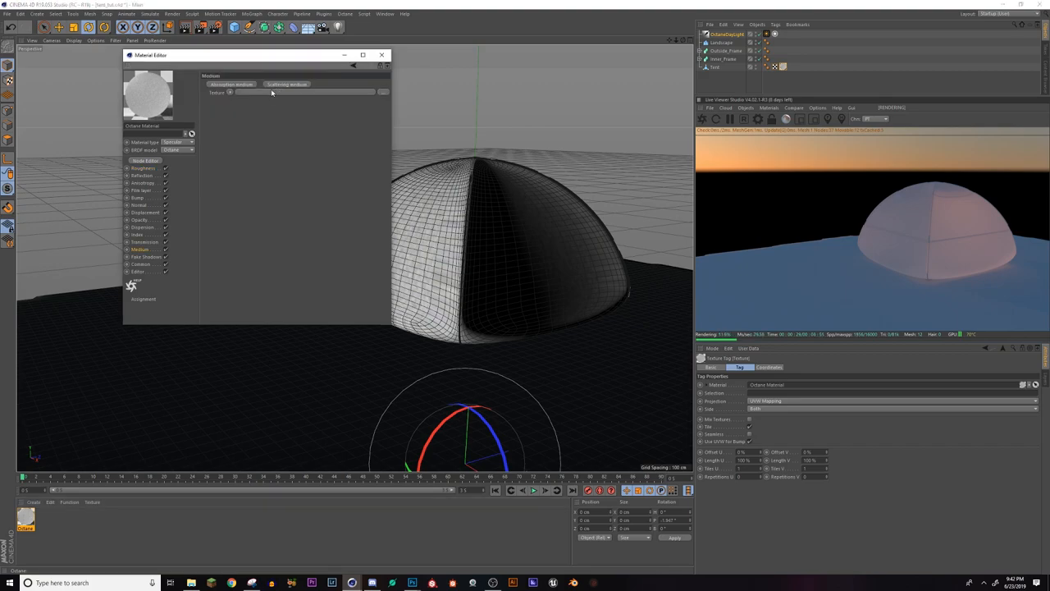
Add an absorption medium to the tent material, then move to its transmission colour
left_click(228, 73)
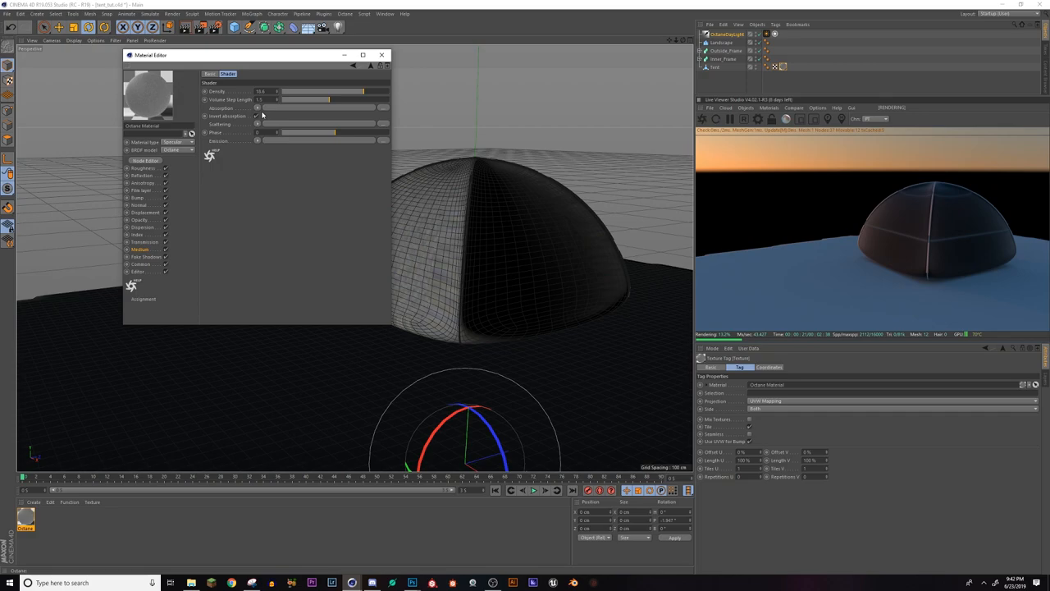
left_click(138, 235)
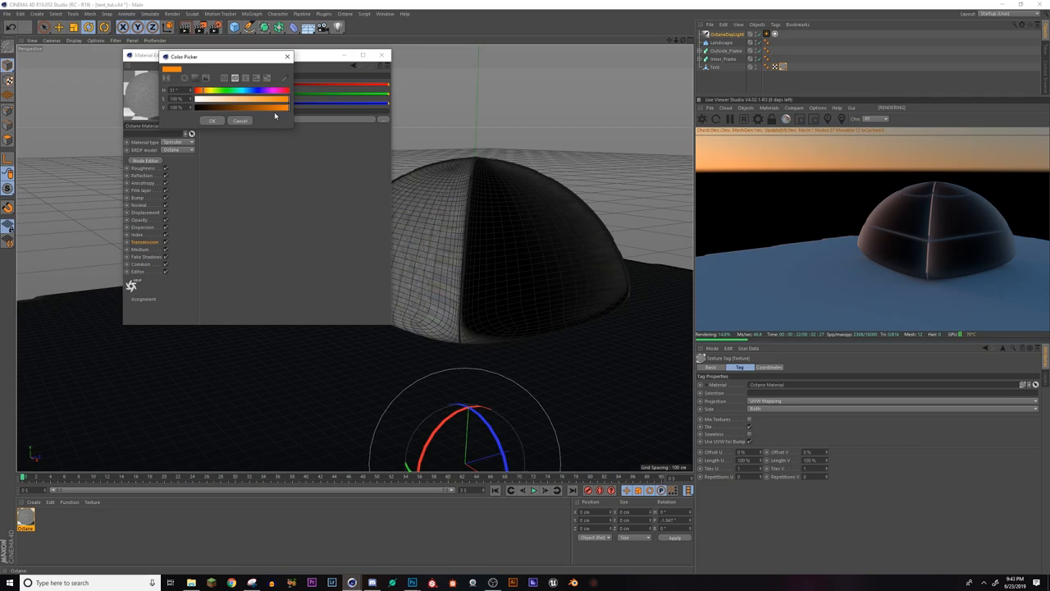
Confirm the deep red-orange transmission colour for the tent material
left_click(212, 120)
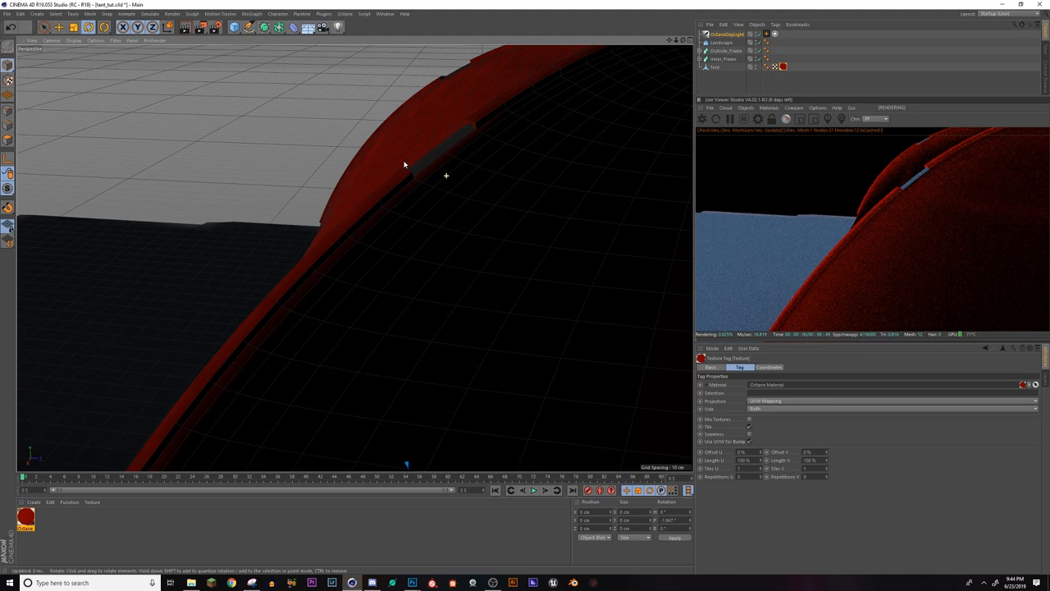
Move the viewport to bring the whole tent back into view
left_click_drag(404, 164, 466, 246)
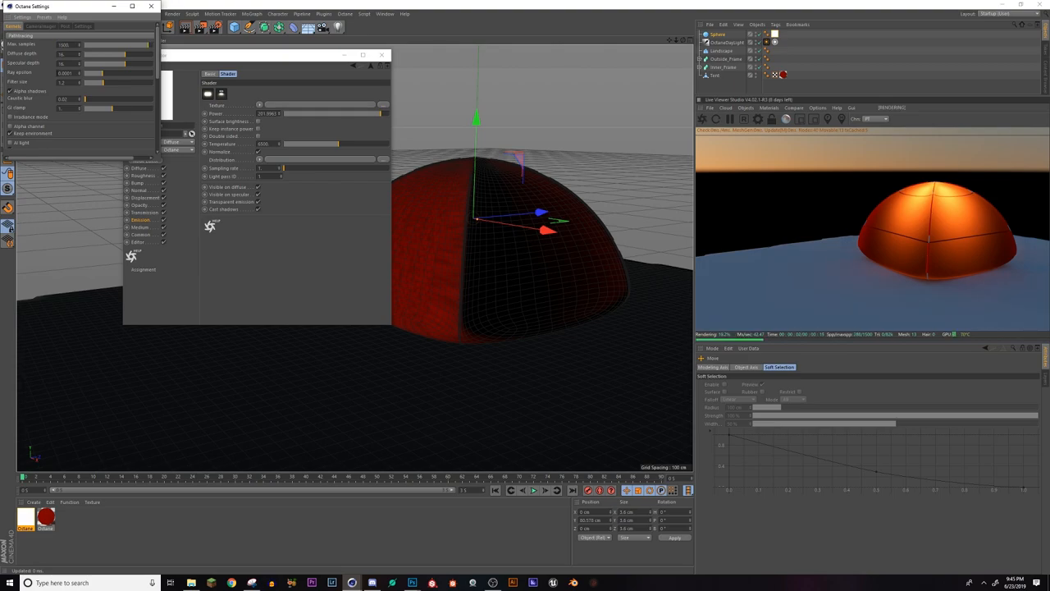
left_click(65, 26)
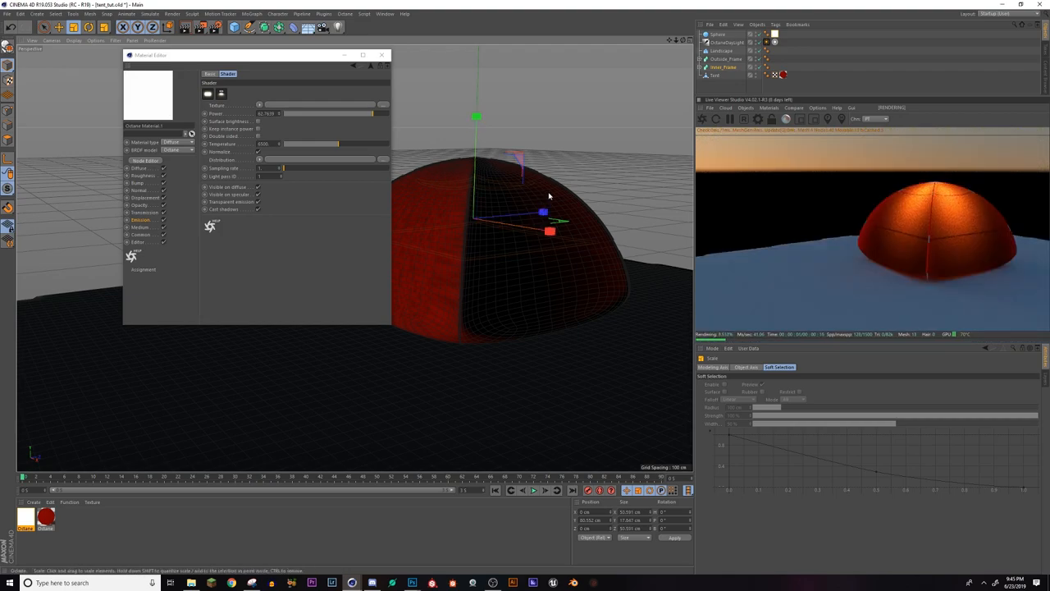
mouse_move(588, 183)
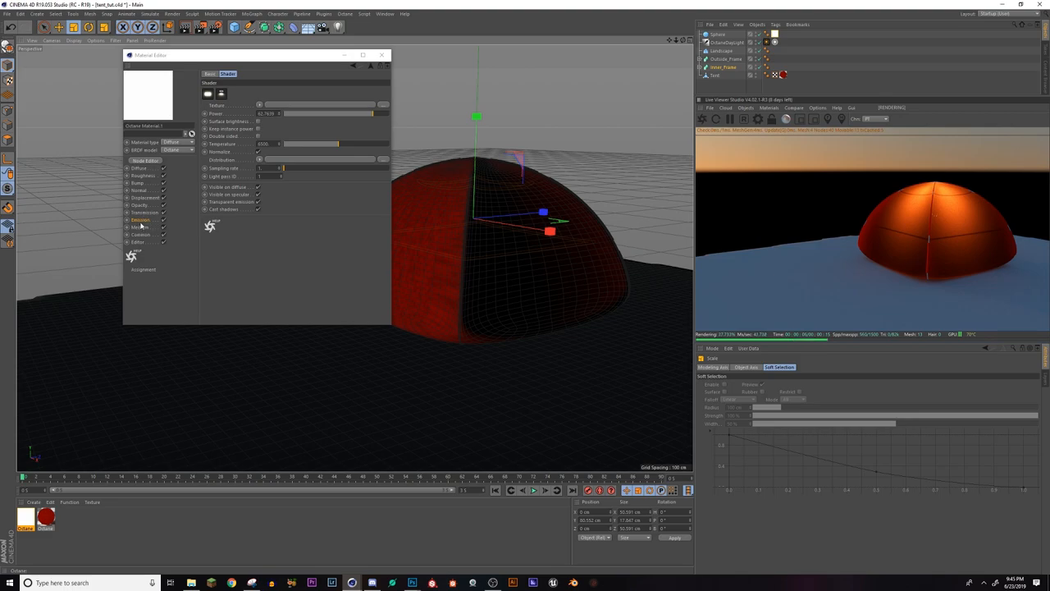
mouse_move(354, 123)
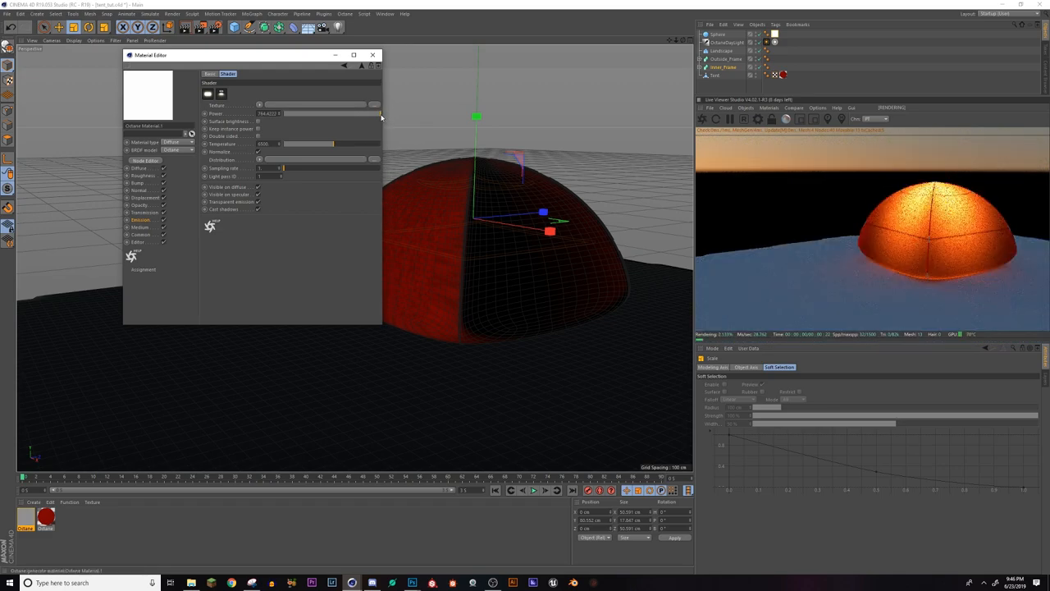
Raise the tent material's medium density in the Material Editor, then close it
left_click(140, 227)
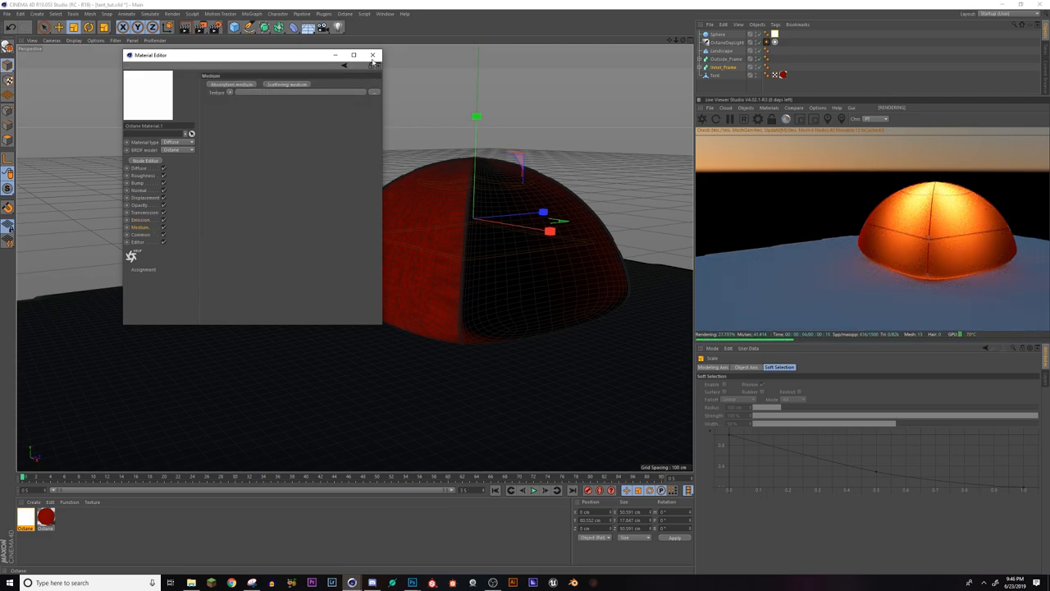
left_click(372, 55)
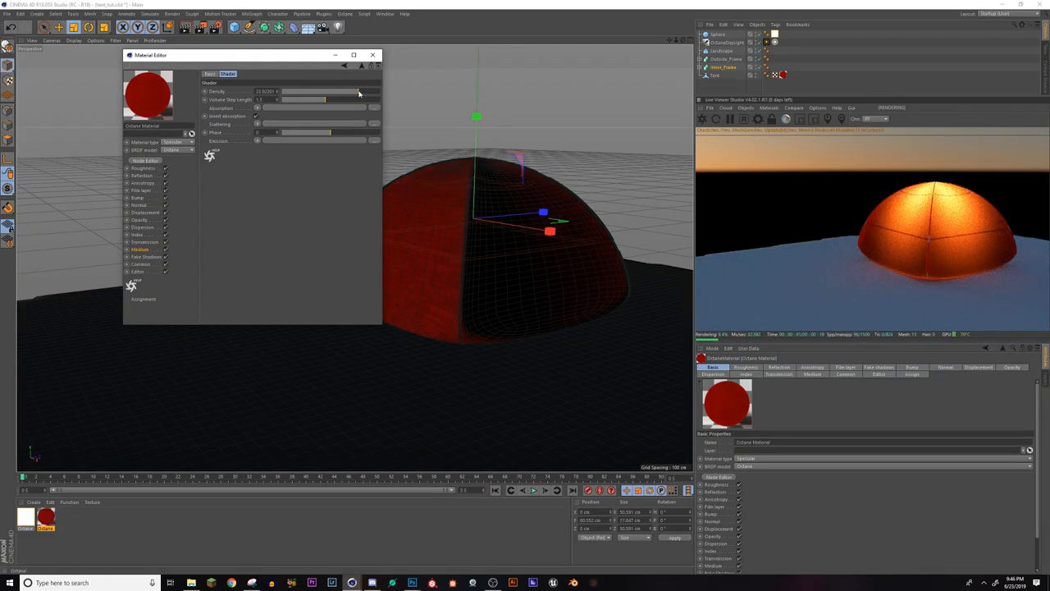
left_click_drag(304, 99, 275, 100)
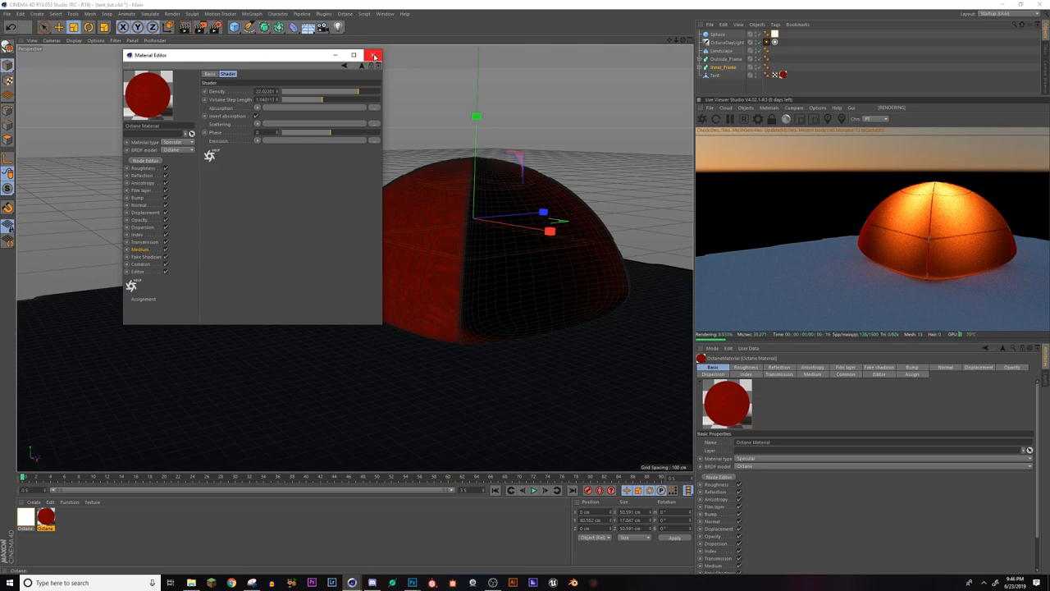
left_click(373, 55)
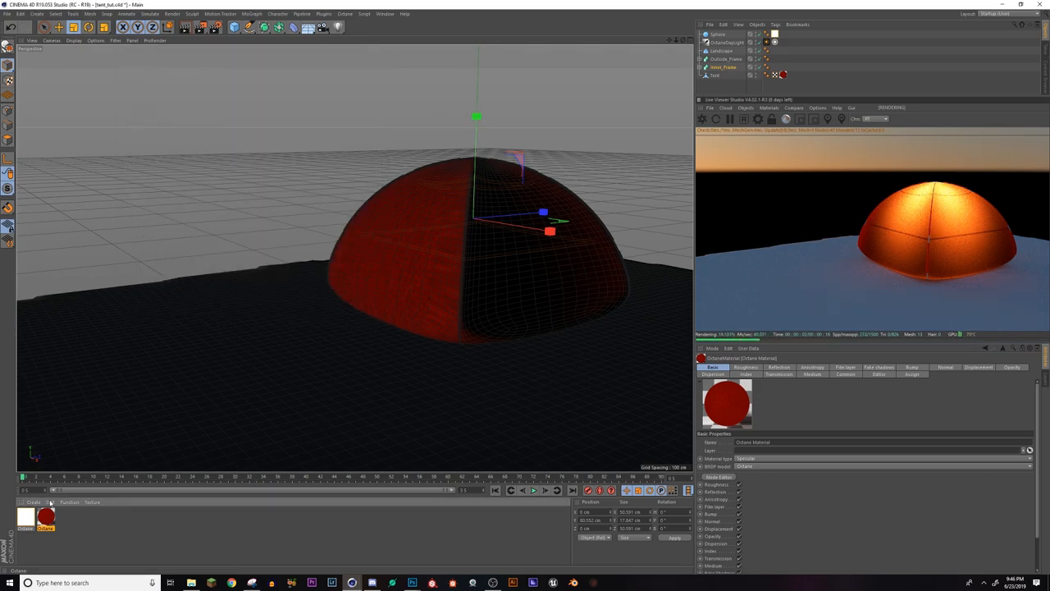
left_click(35, 501)
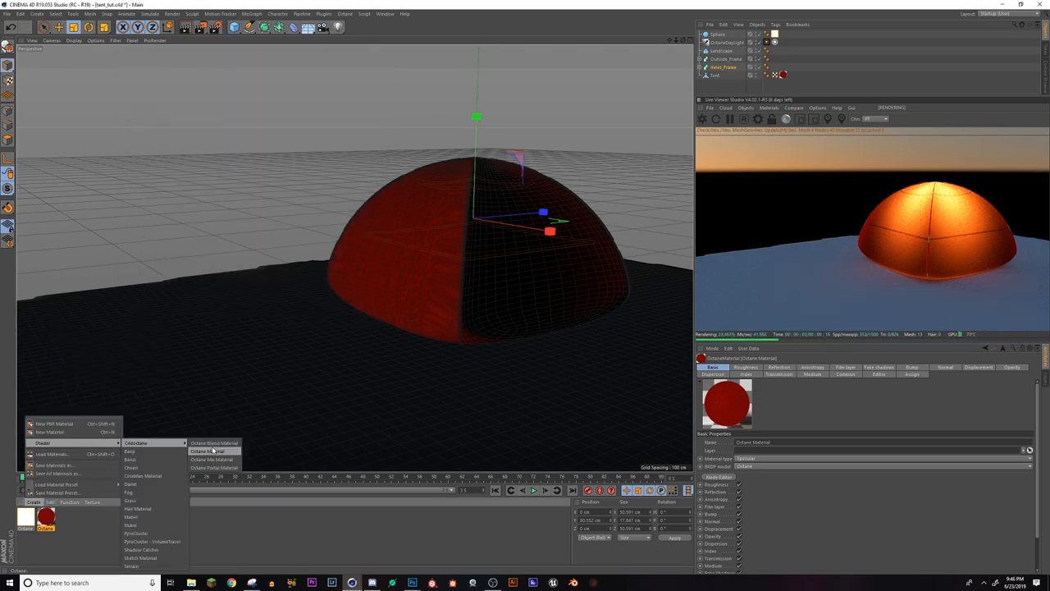
left_click(212, 450)
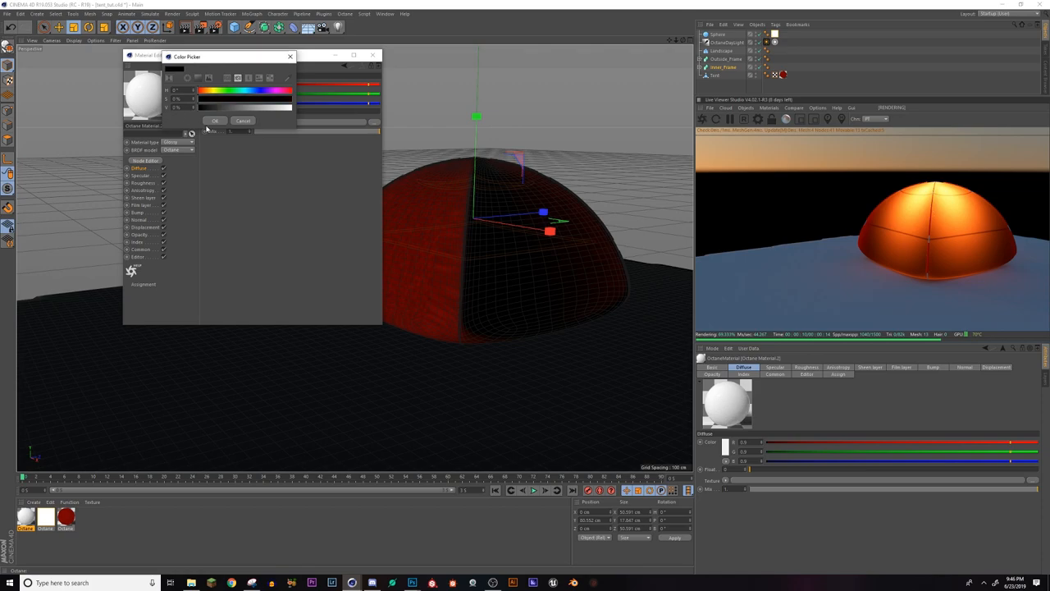
left_click(215, 121)
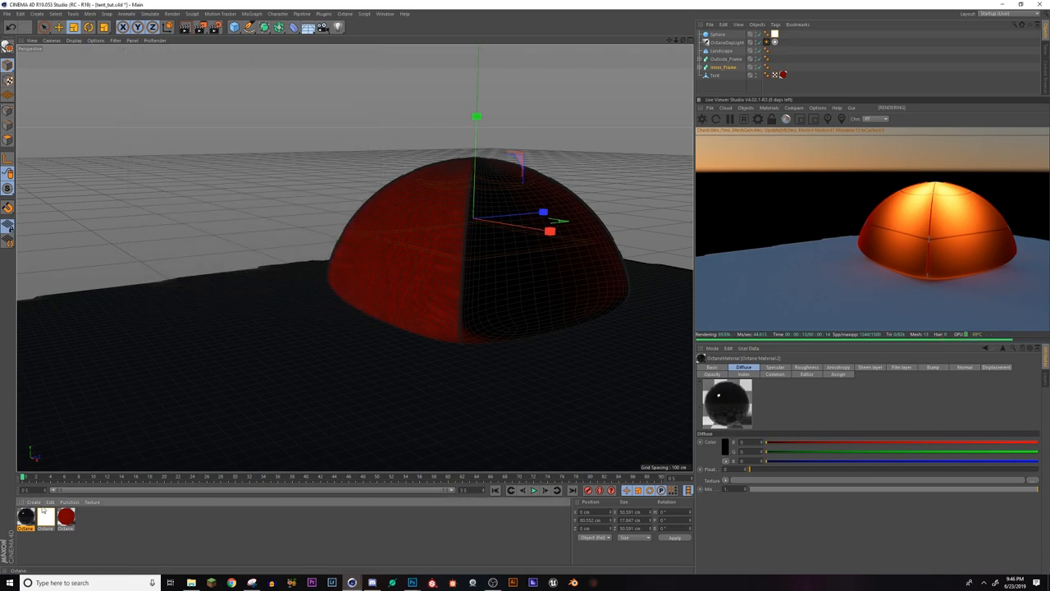
left_click(773, 58)
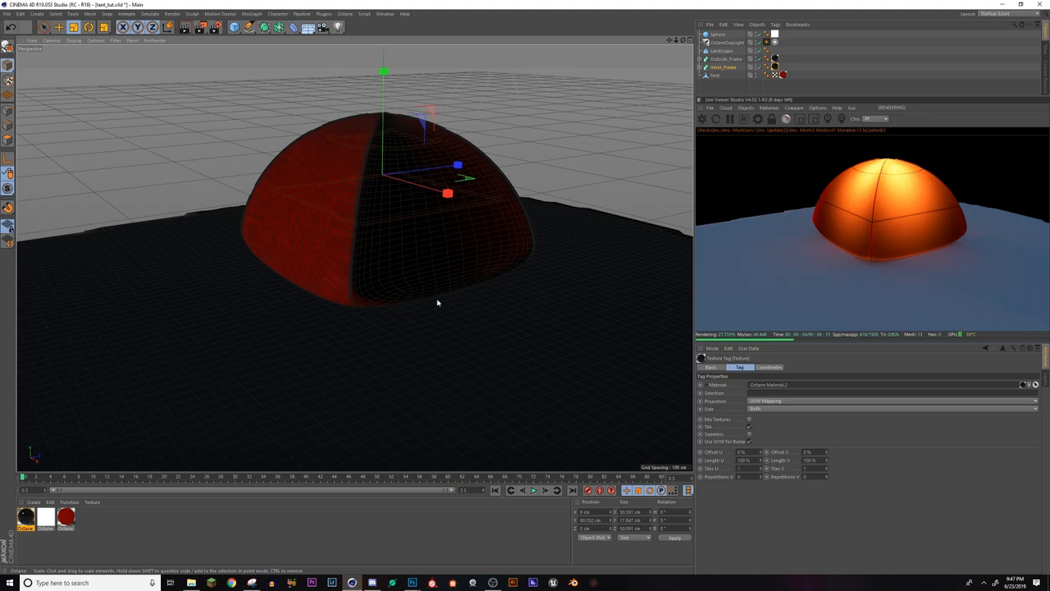
mouse_move(604, 271)
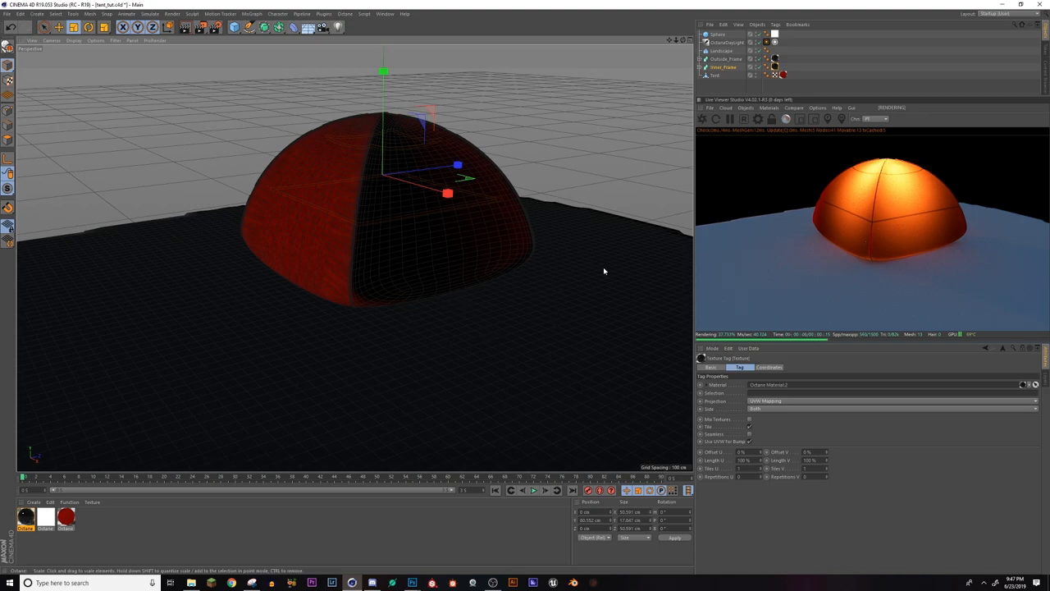
left_click(878, 119)
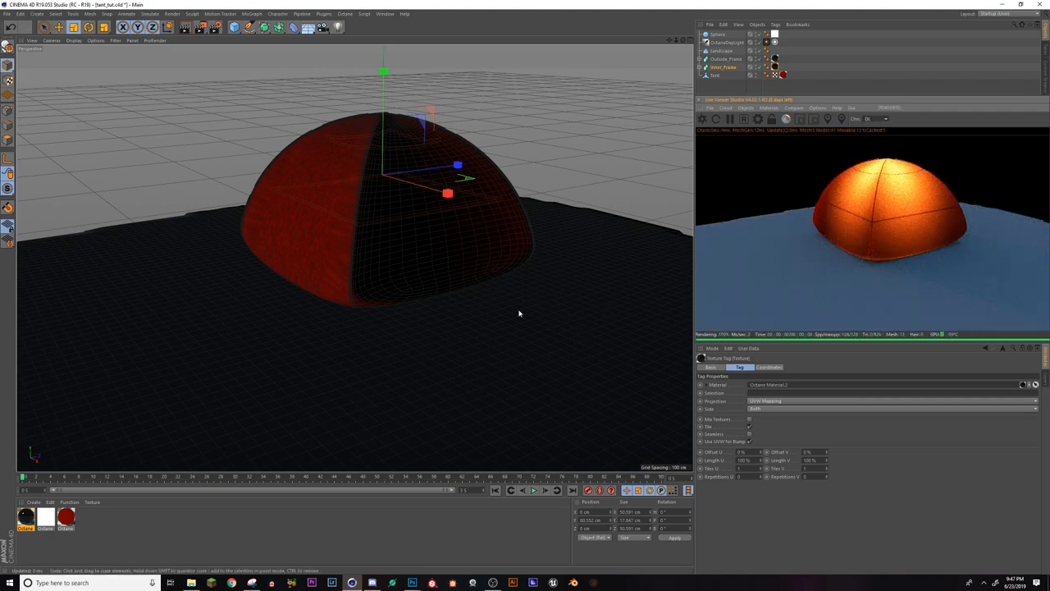
left_click(878, 119)
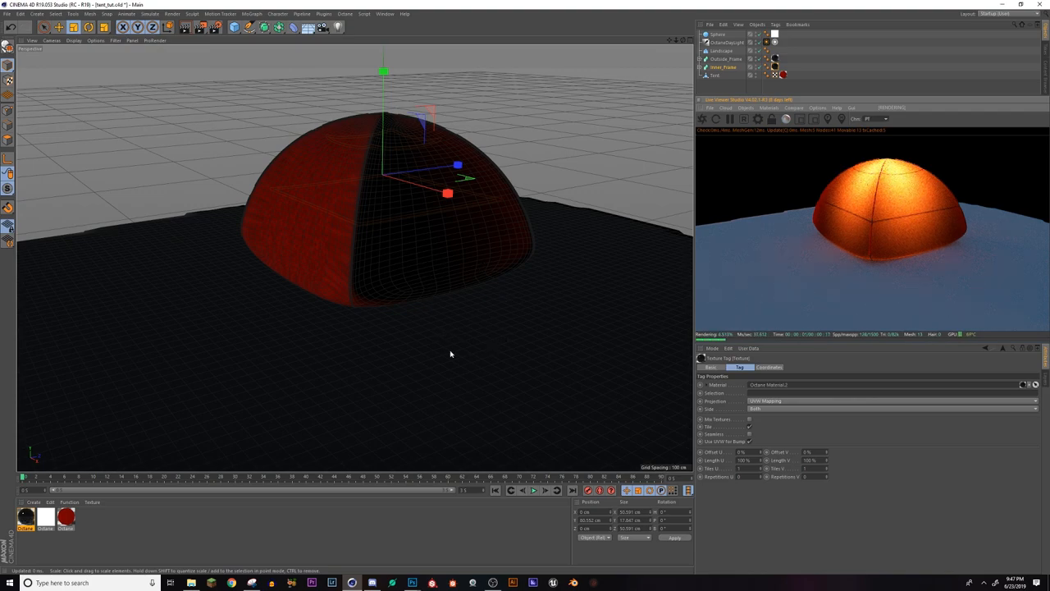
mouse_move(369, 175)
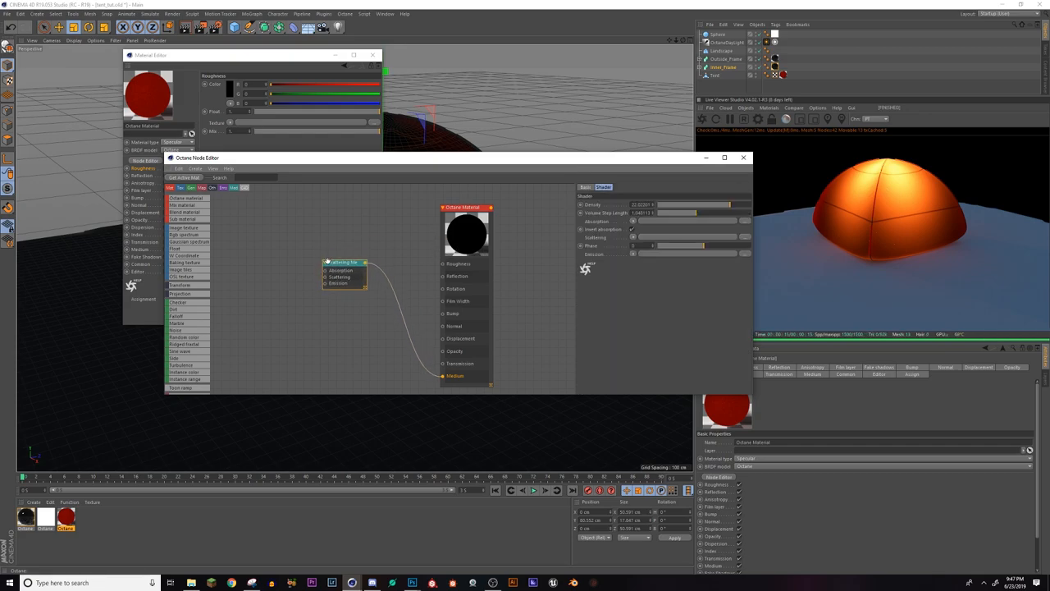
Load tent_normal from 3D Objects/Current/Tent_tut into a new Image Texture node
left_click_drag(344, 263, 320, 236)
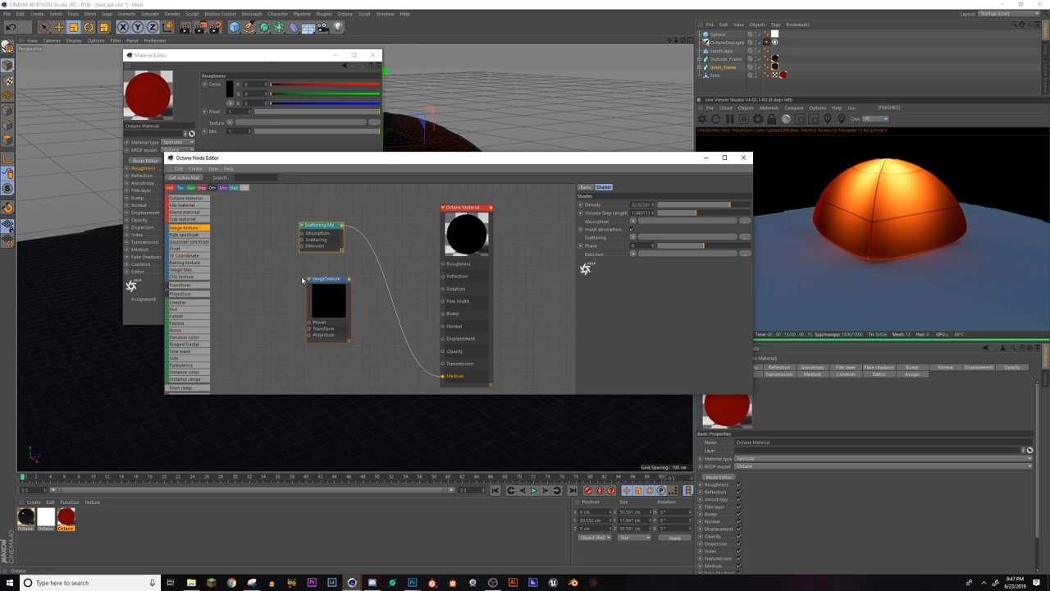
left_click(326, 279)
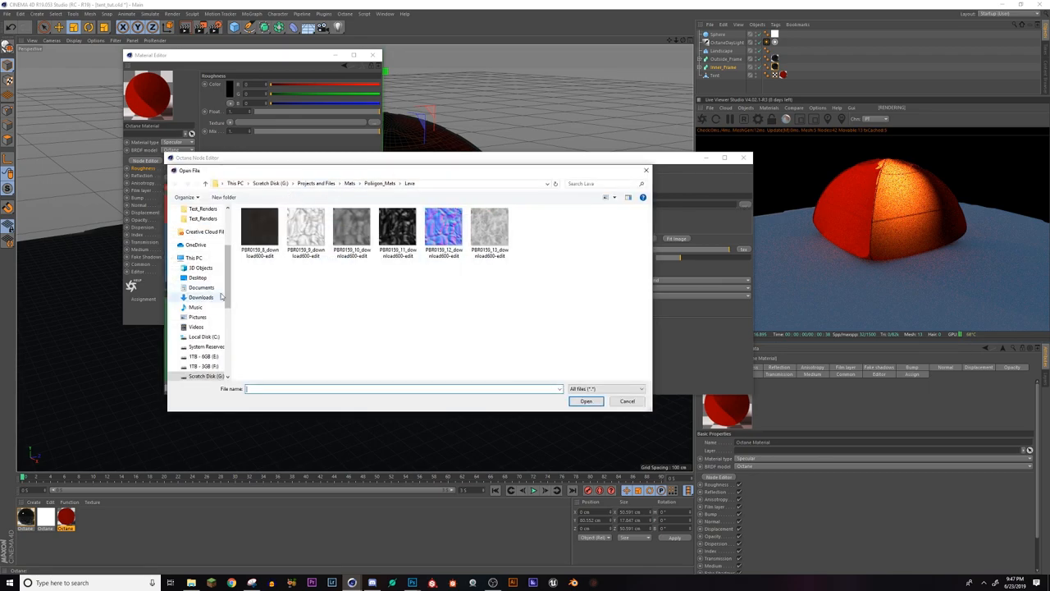
left_click(199, 269)
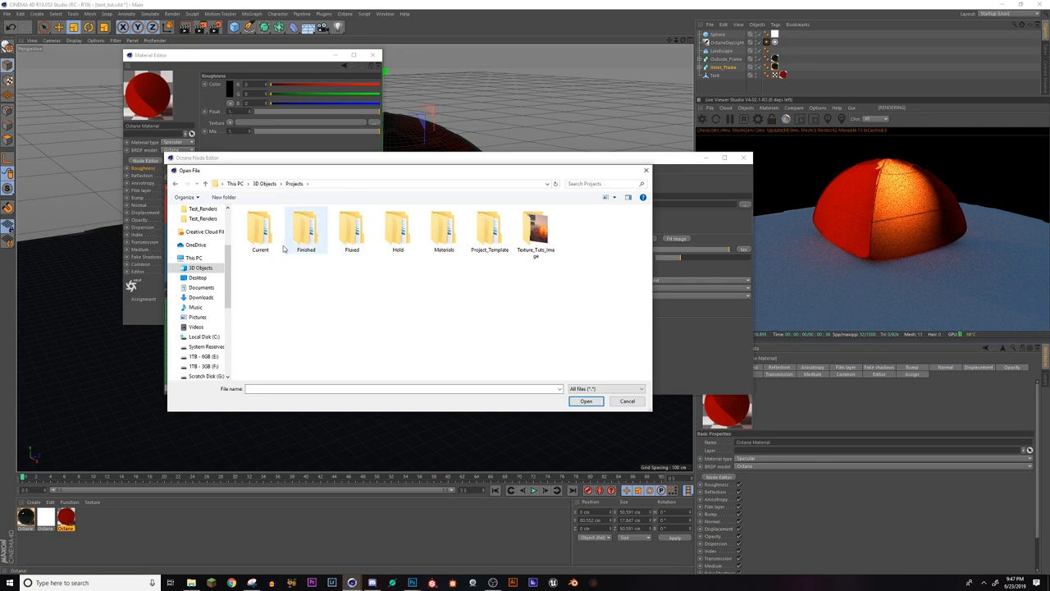
double_click(259, 229)
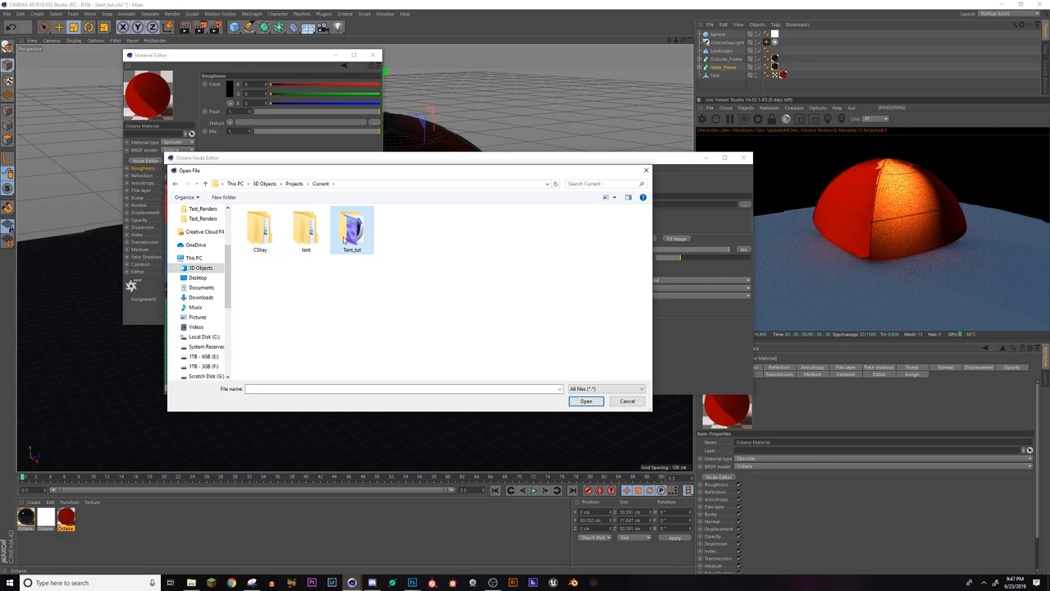
double_click(352, 226)
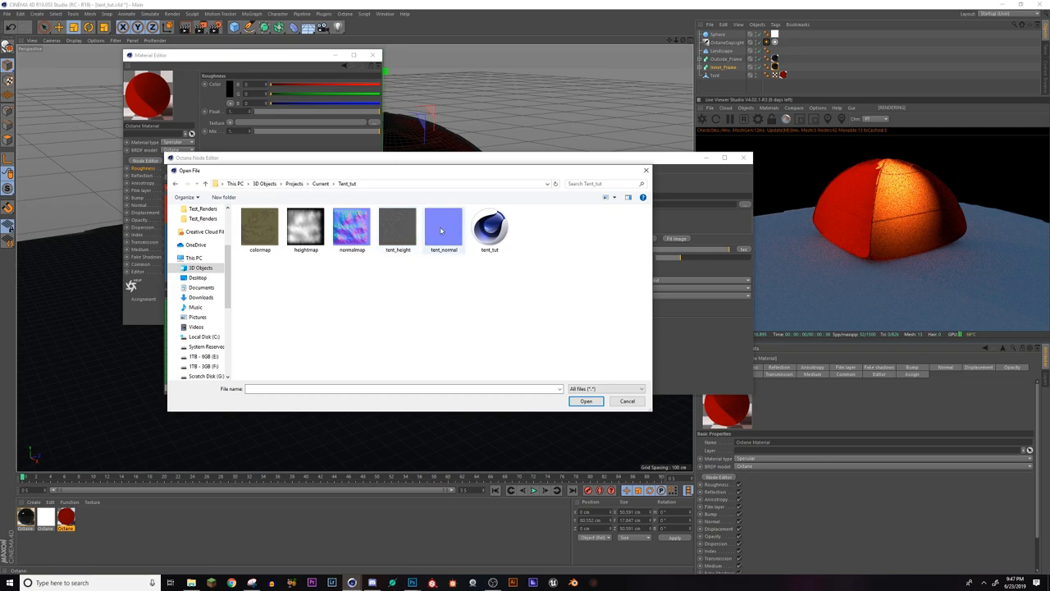
left_click(585, 401)
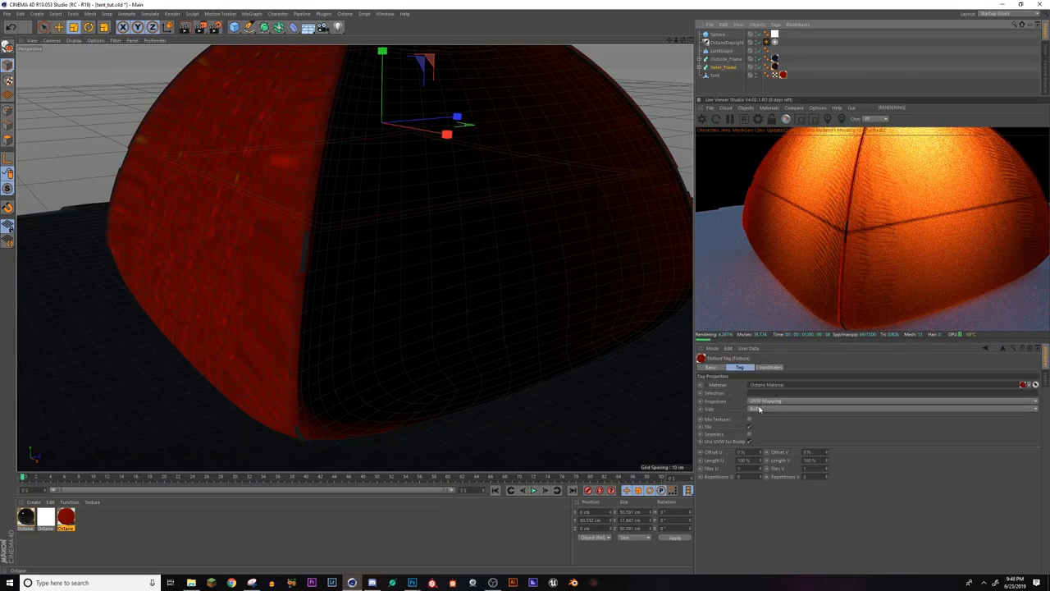
Give the texture tag cylindrical projection, 50% length and 2 tiles, then orbit to inspect
left_click(892, 401)
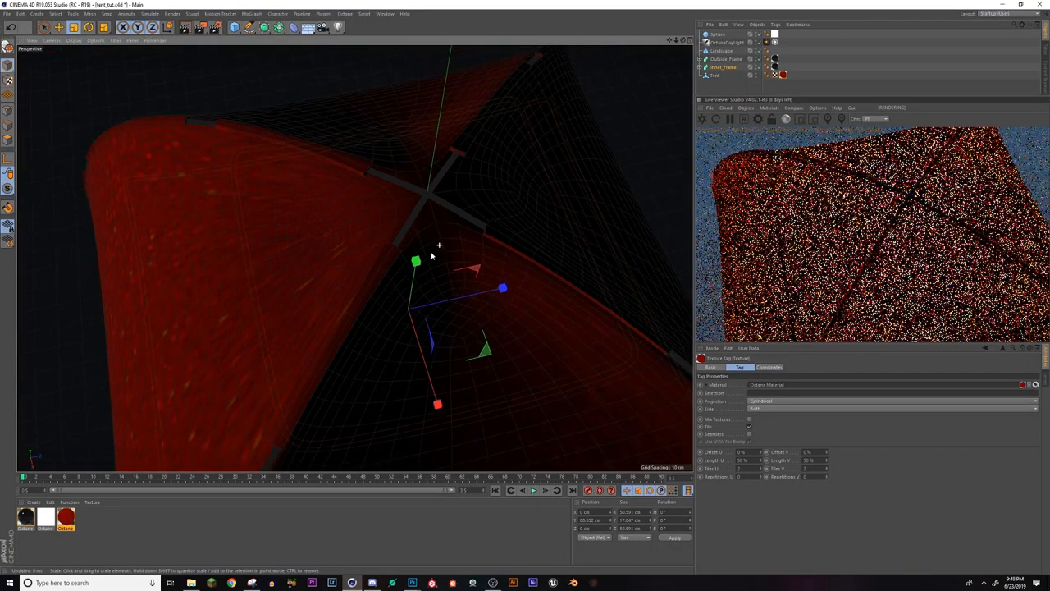
left_click_drag(439, 259, 386, 318)
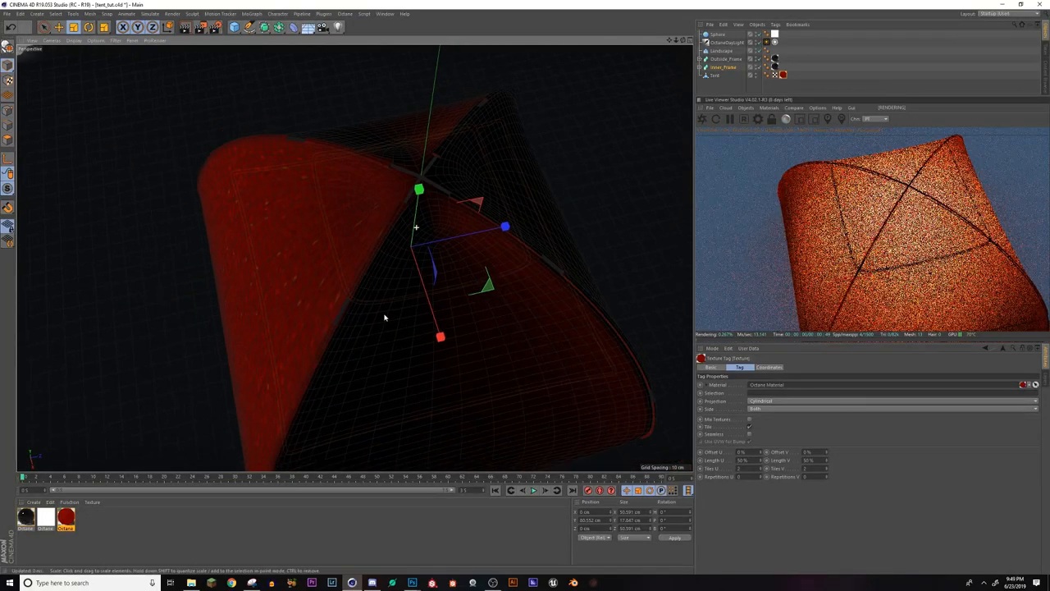
left_click_drag(386, 319, 365, 246)
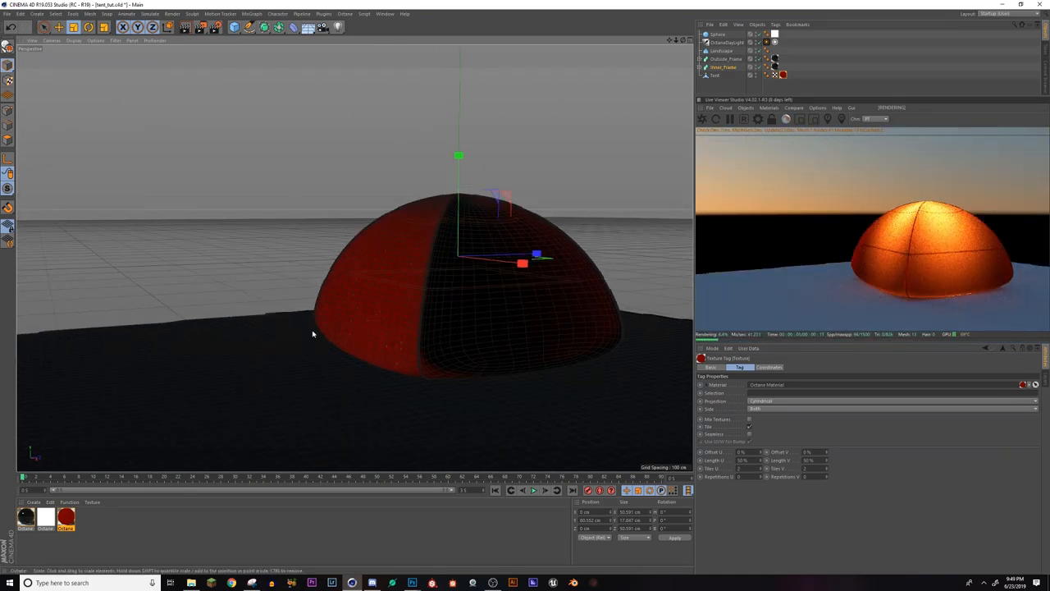
Select Landscape, create a new Octane material and open it for editing
left_click(722, 50)
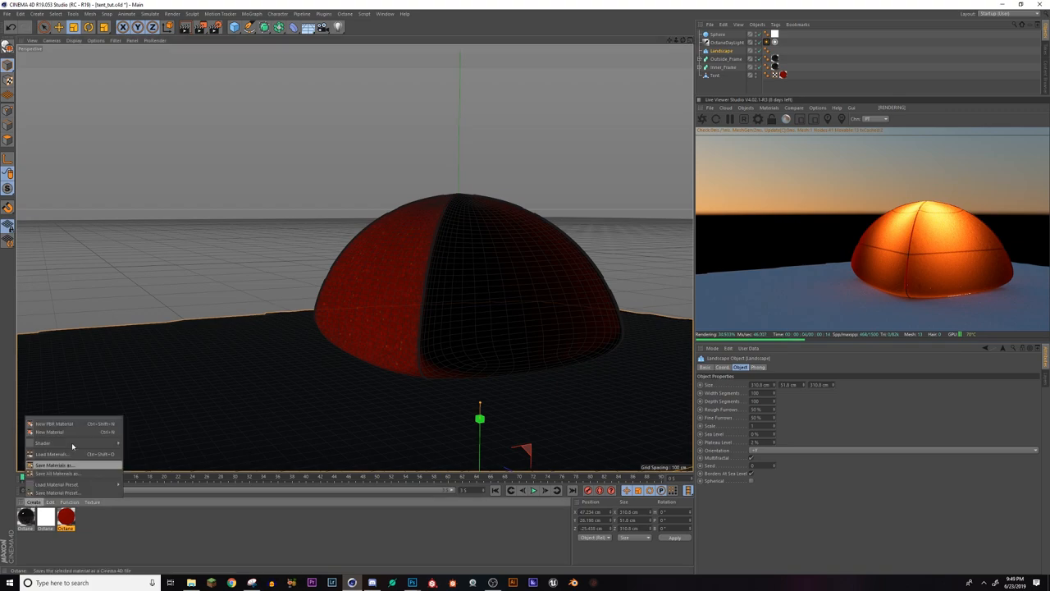
left_click(50, 432)
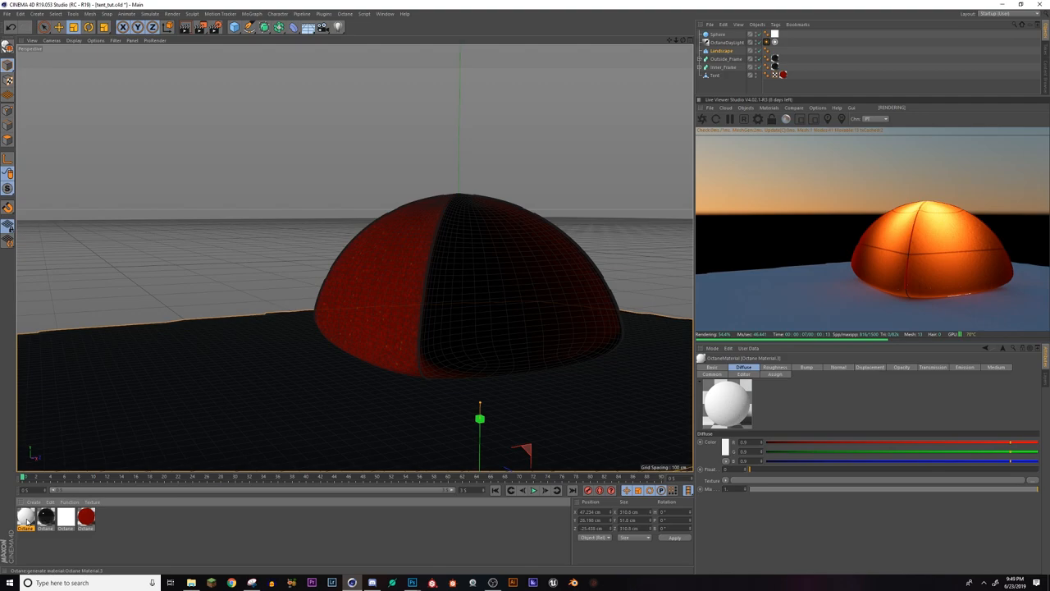
double_click(26, 515)
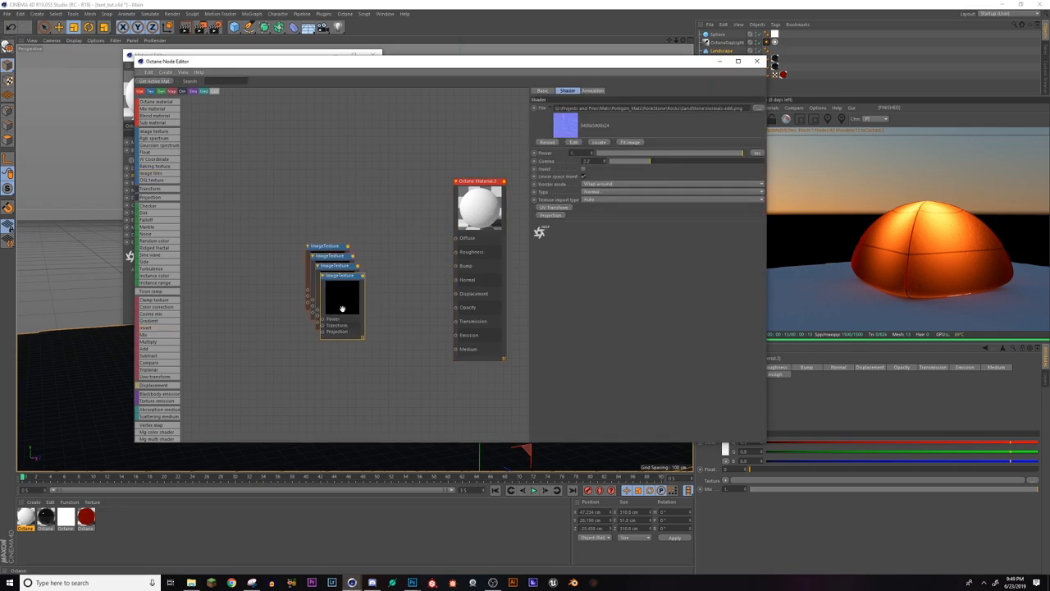
Pull an image texture node out of the stack and wire the normal map into Normal
left_click_drag(342, 299, 256, 332)
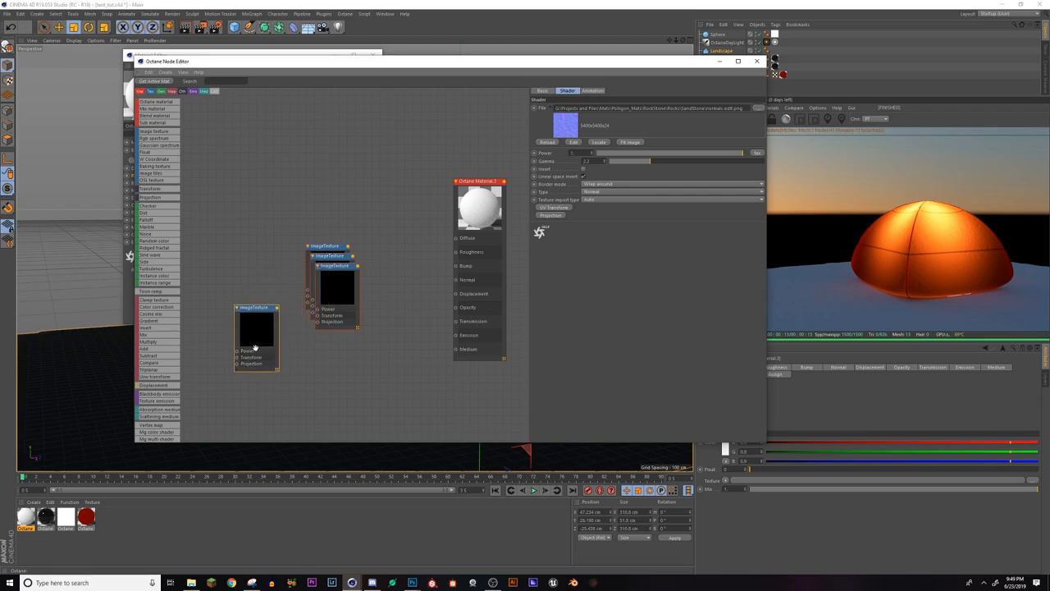
left_click(255, 311)
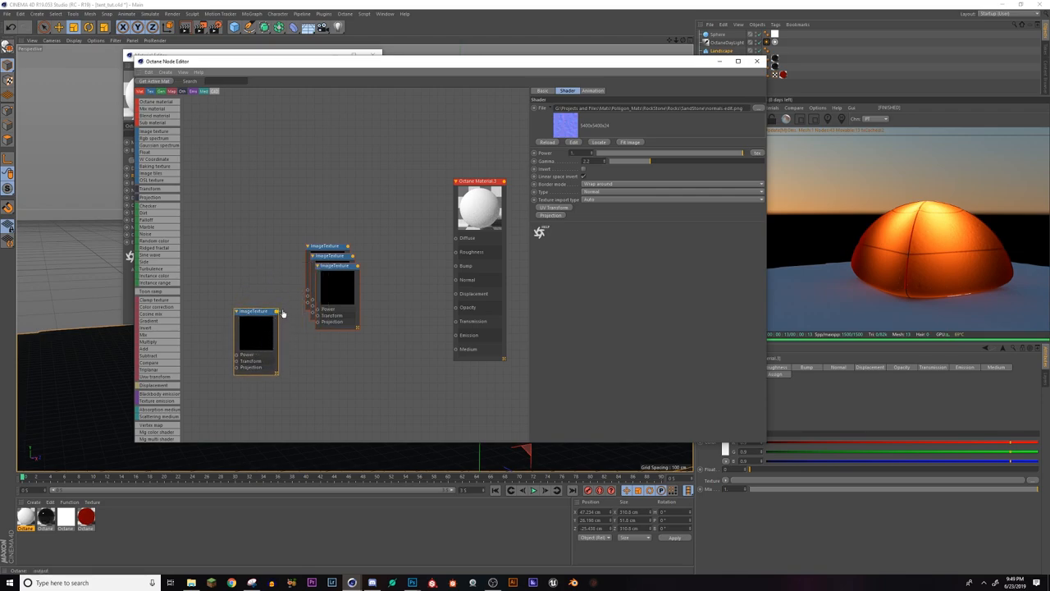
left_click_drag(279, 312, 458, 280)
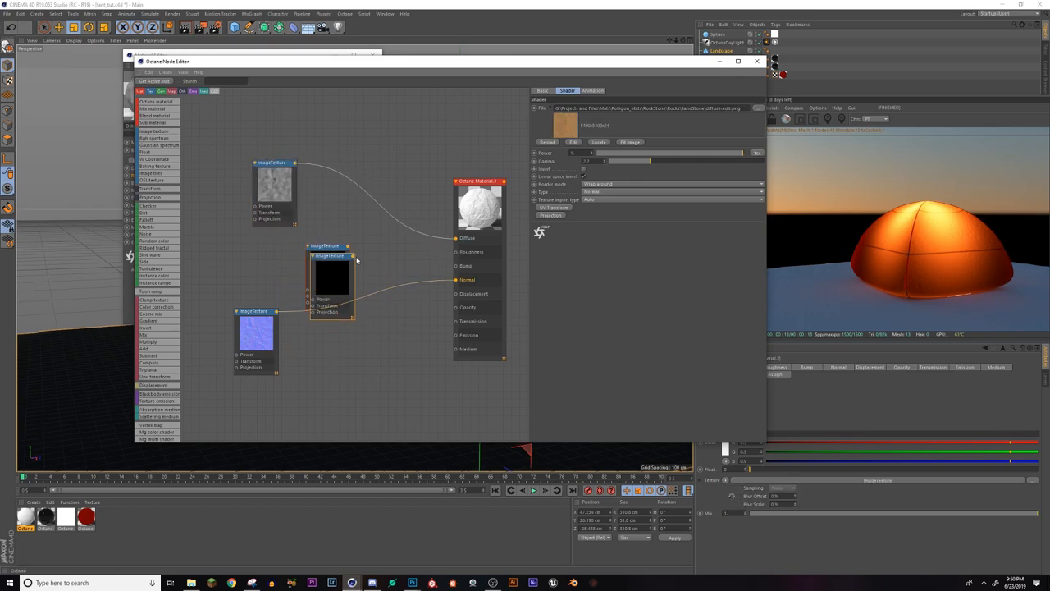
left_click(328, 279)
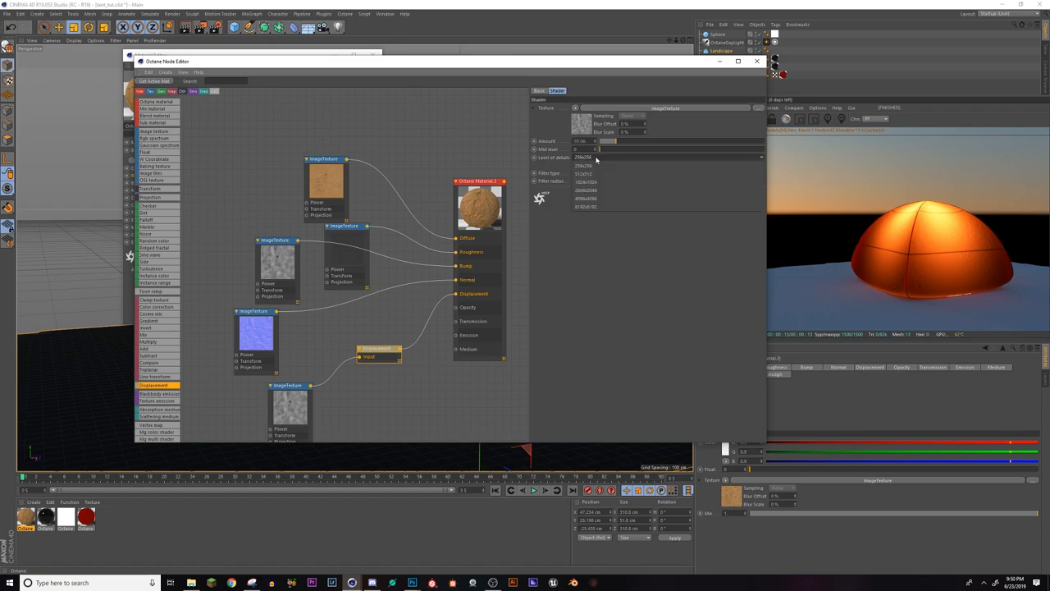
Raise the displacement level of detail to 4096x4096 and close the Node Editor
left_click(664, 173)
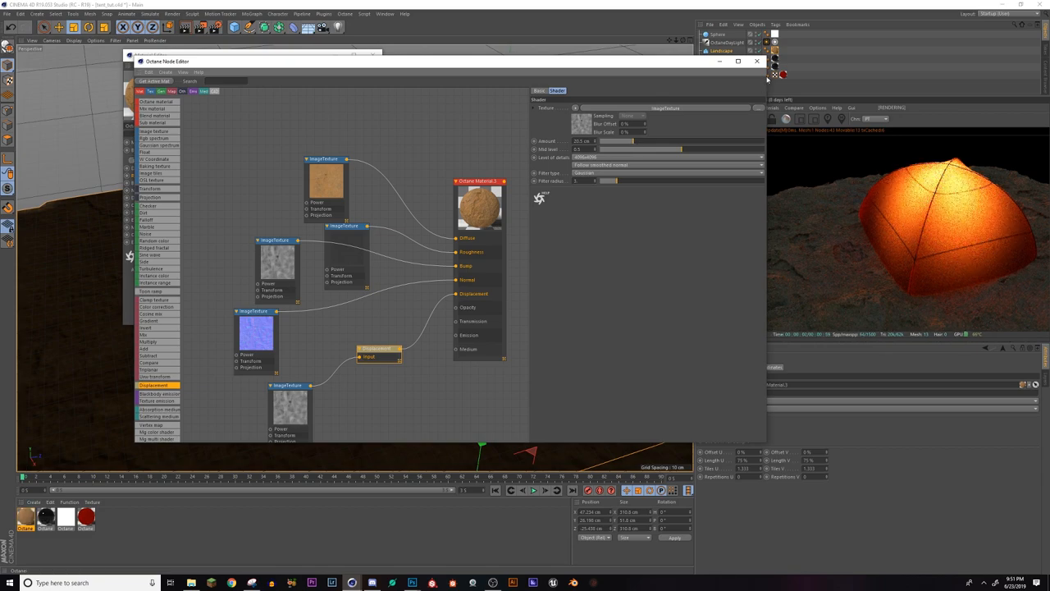
left_click(756, 60)
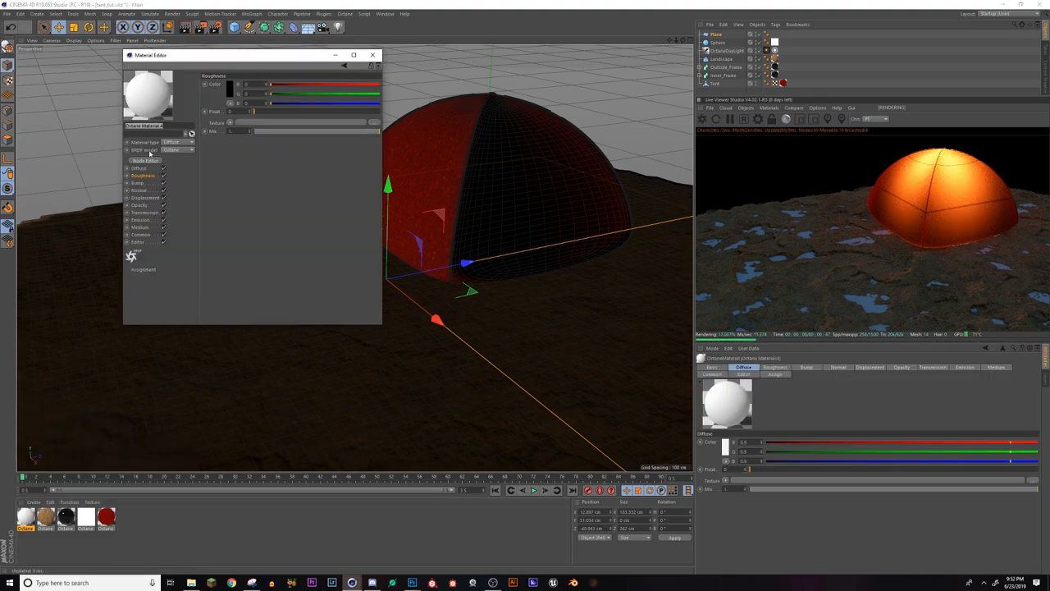
Set the new Octane material's type to Specular and pick its Transmission colour
left_click(143, 174)
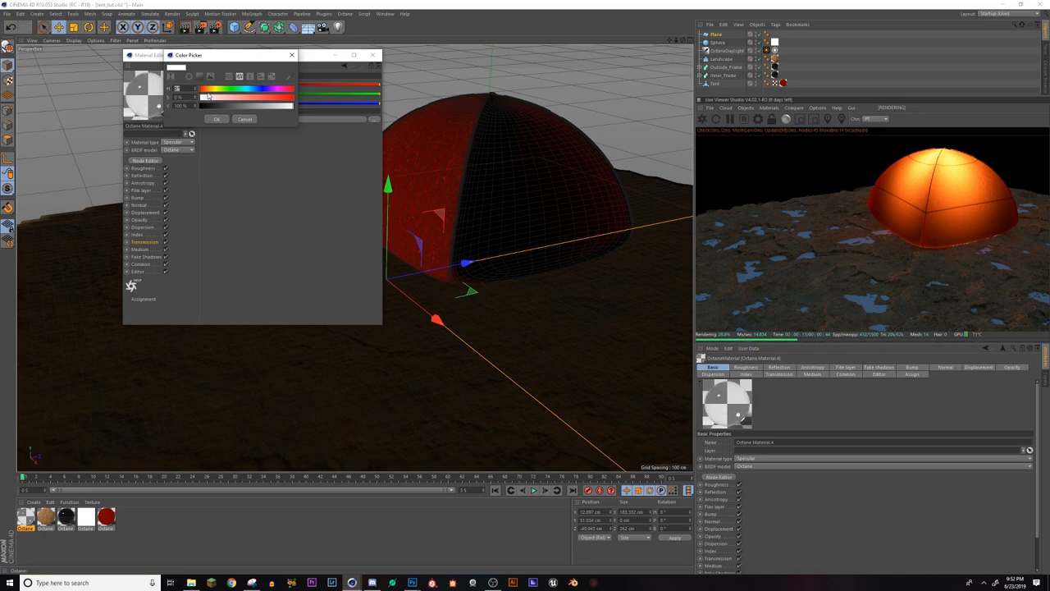
left_click(217, 119)
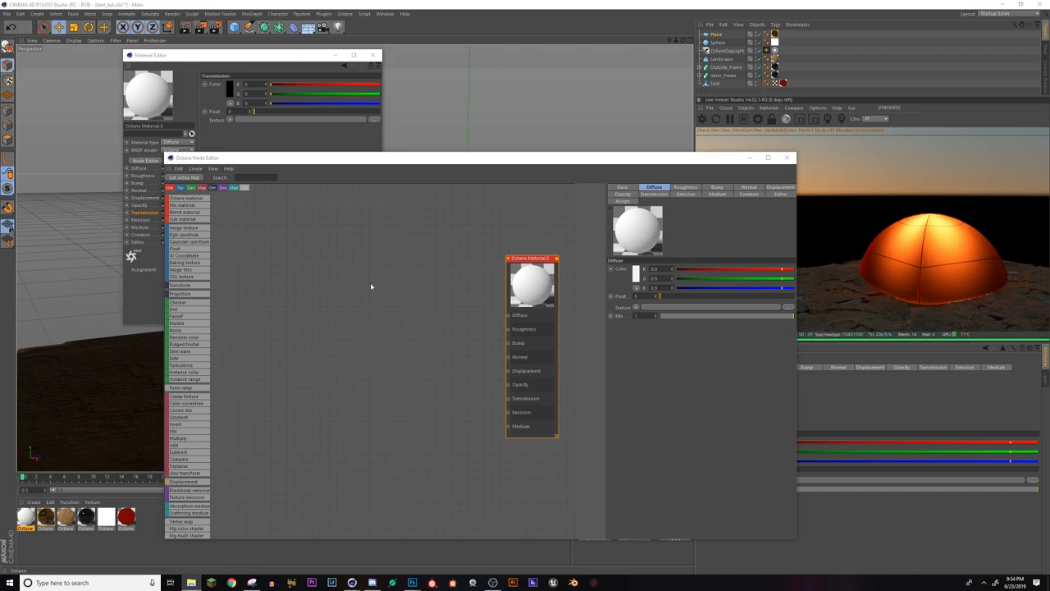
Set displacement detail to 4096x4096, load heightmap.tif into the image texture, and close the editor
left_click(184, 227)
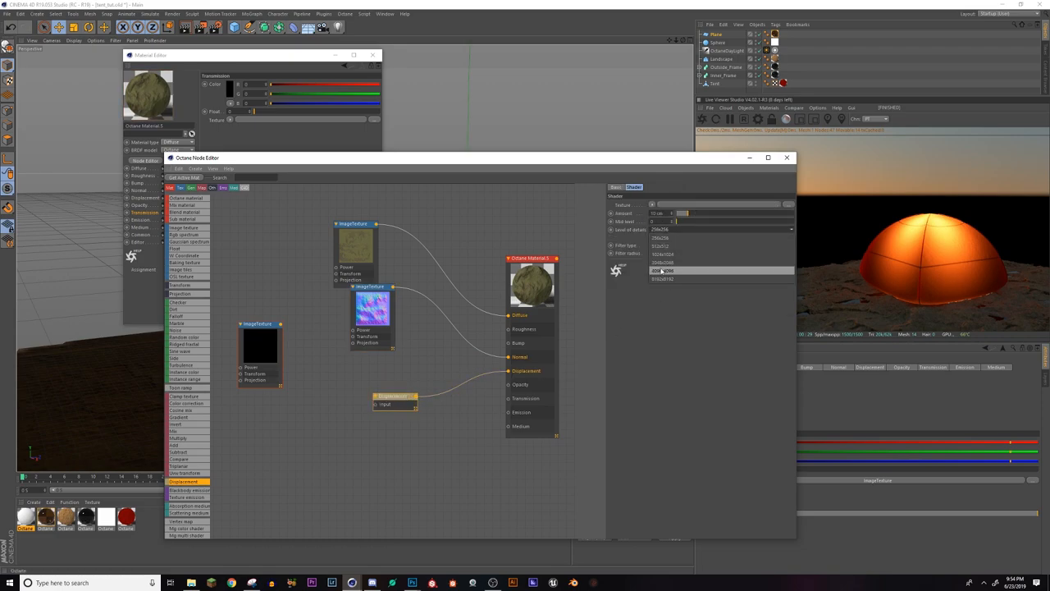
left_click(660, 271)
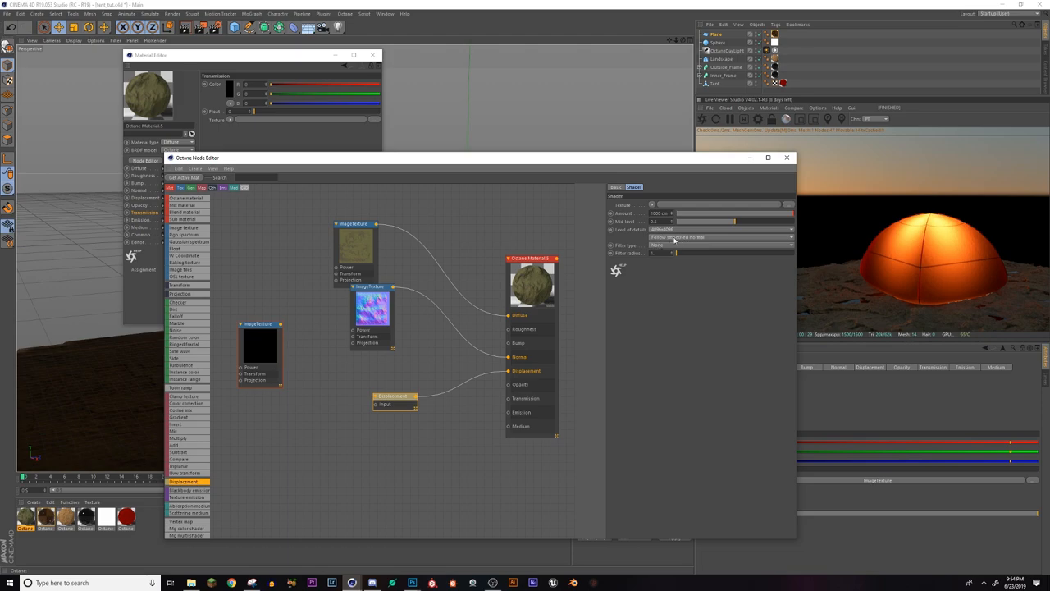
left_click(720, 229)
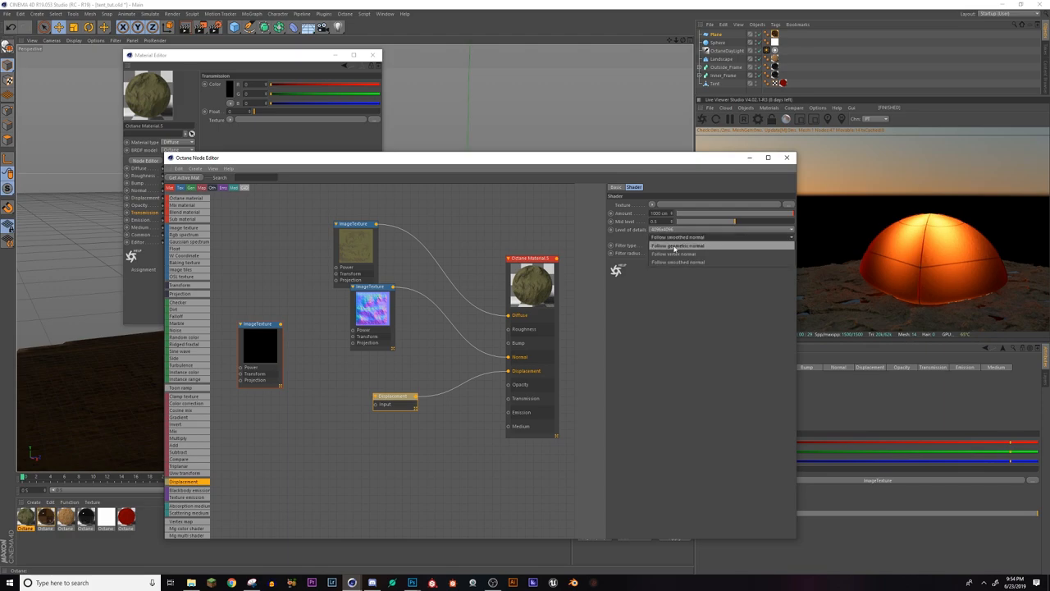
left_click(677, 245)
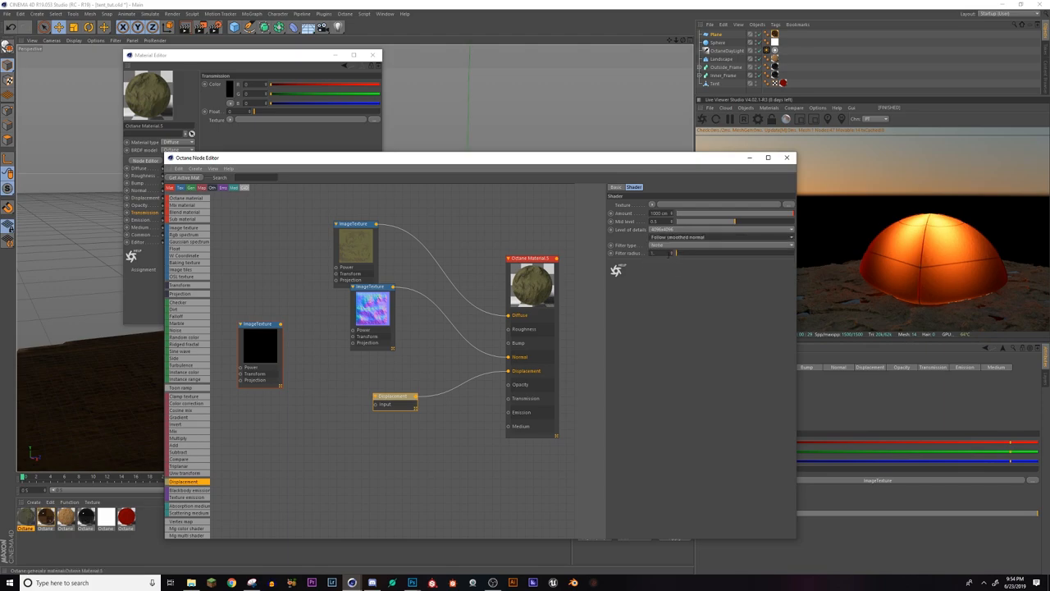
left_click(722, 244)
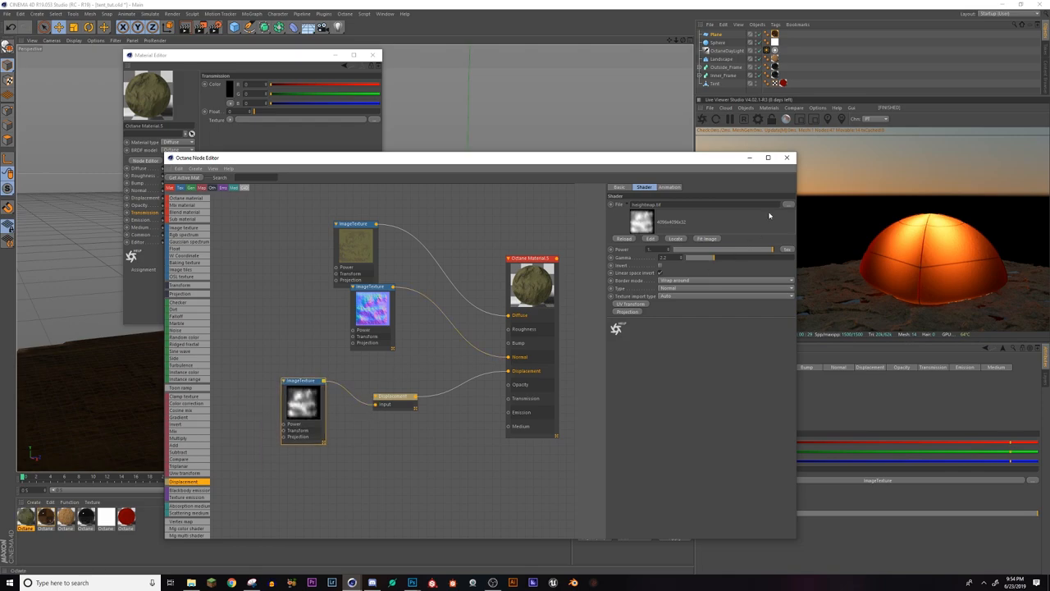
left_click(787, 157)
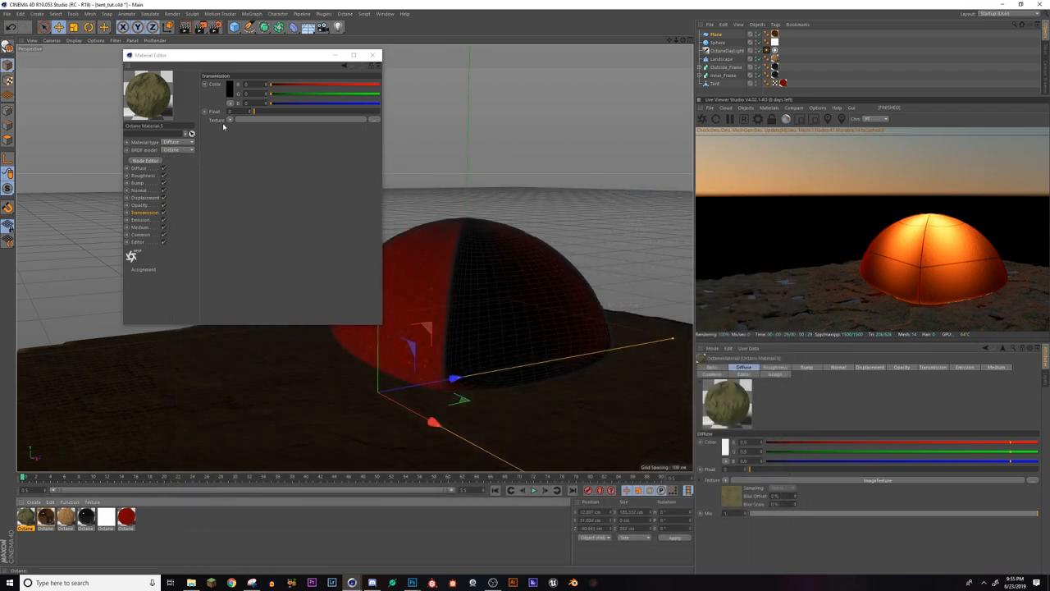
Close the Material Editor and add a new Plane object to the scene
left_click(373, 55)
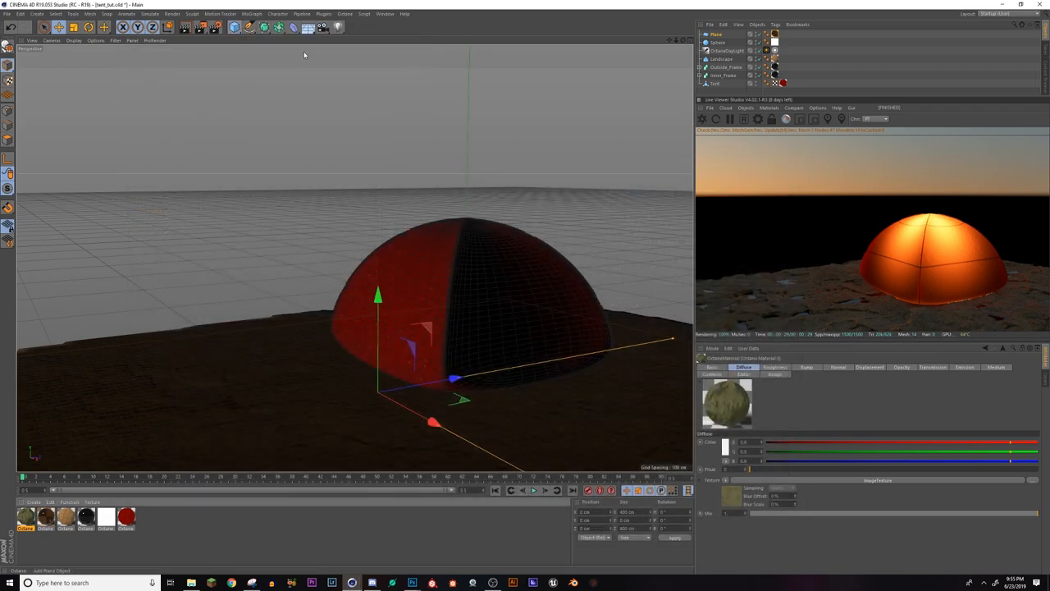
left_click(717, 35)
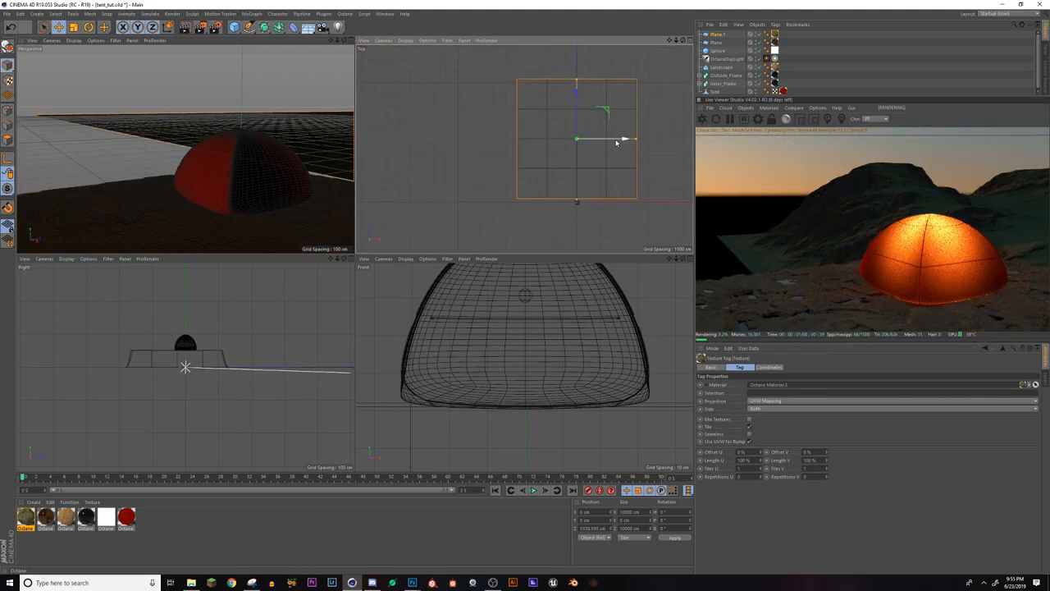
Rotate Plane.1 upright by 90° and move it behind the tent
left_click_drag(623, 139, 550, 138)
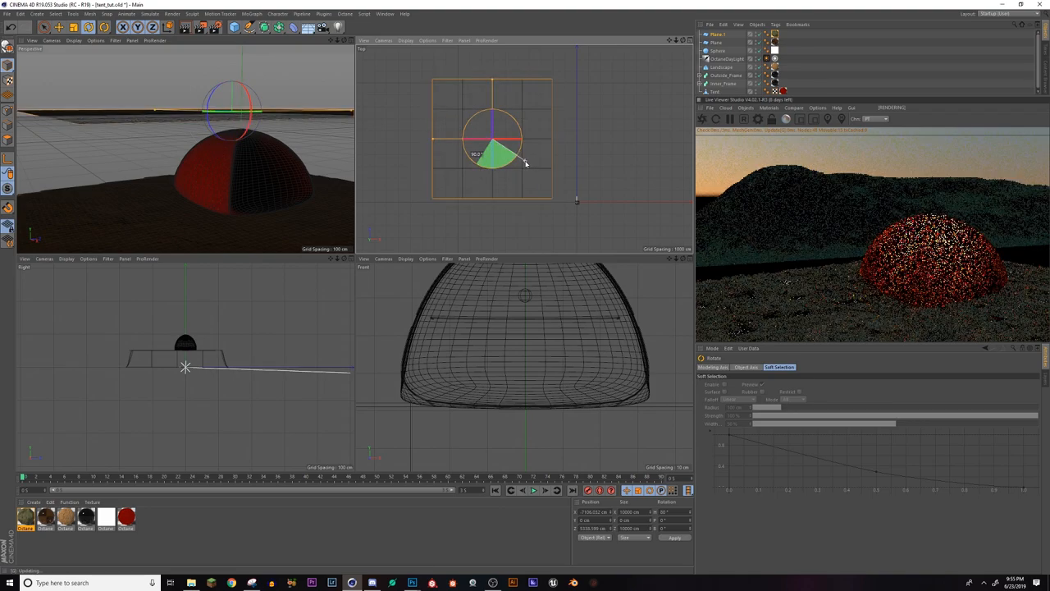
left_click_drag(513, 169, 513, 164)
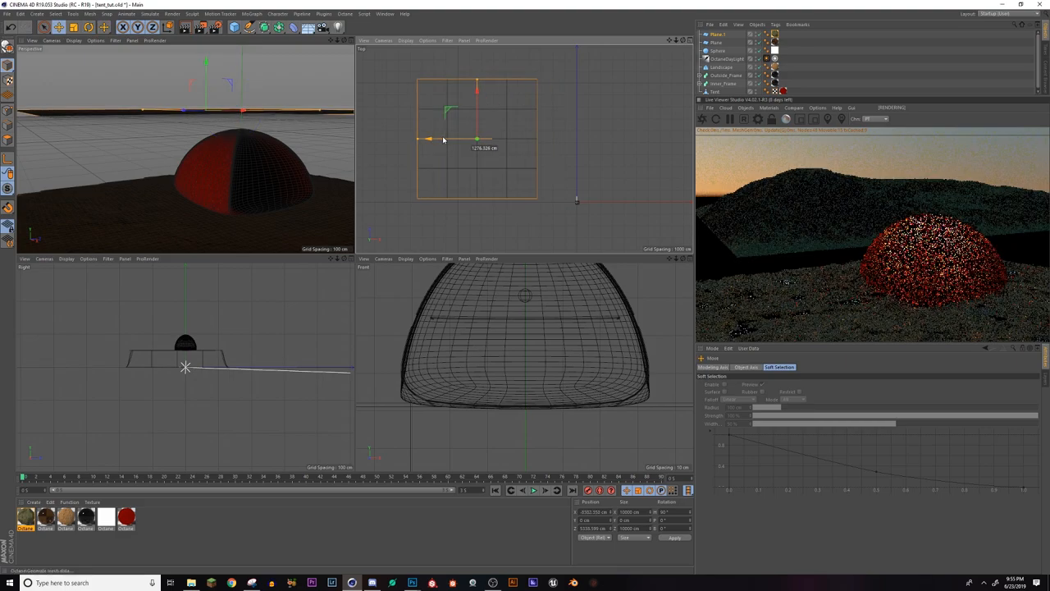
left_click_drag(443, 139, 460, 139)
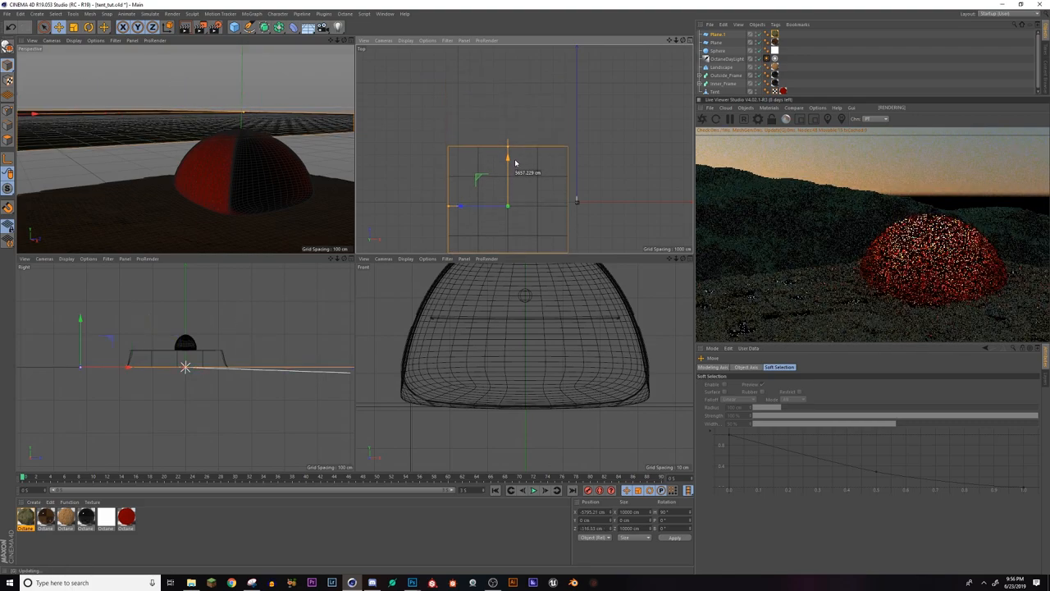
left_click_drag(509, 146, 509, 114)
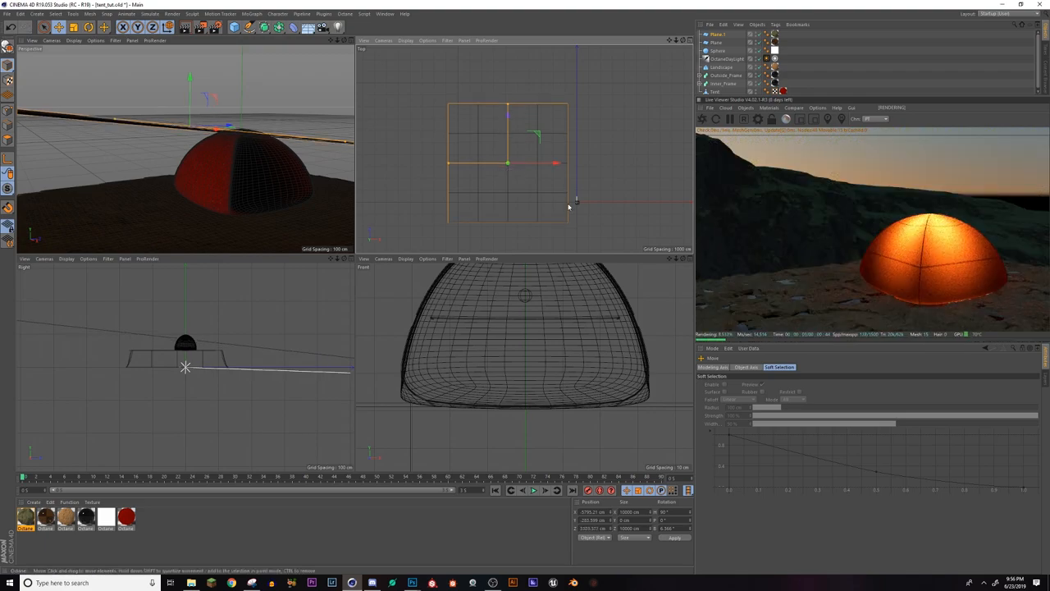
mouse_move(745, 214)
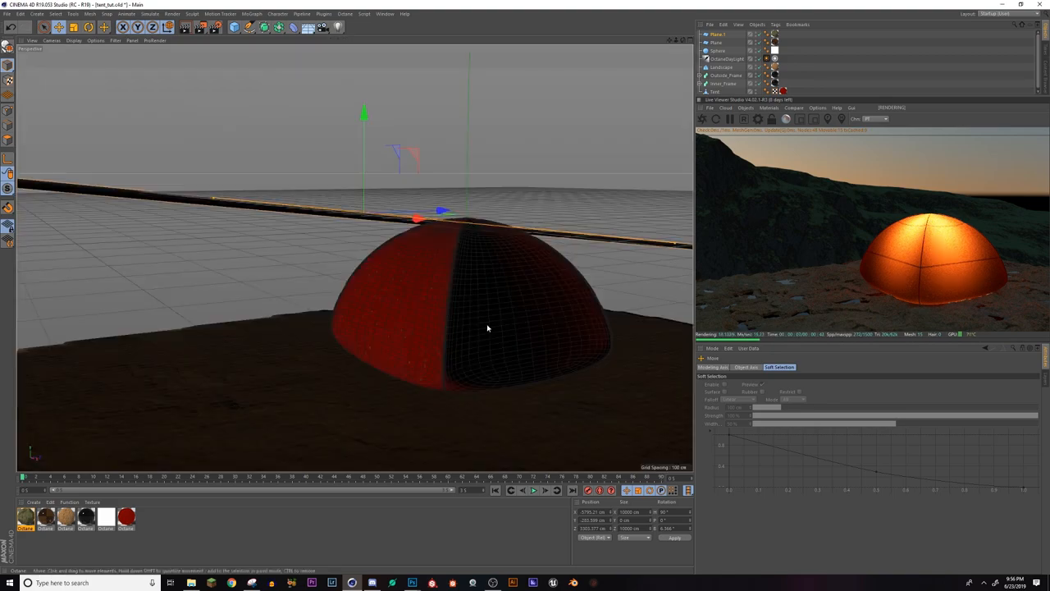
left_click_drag(488, 328, 364, 376)
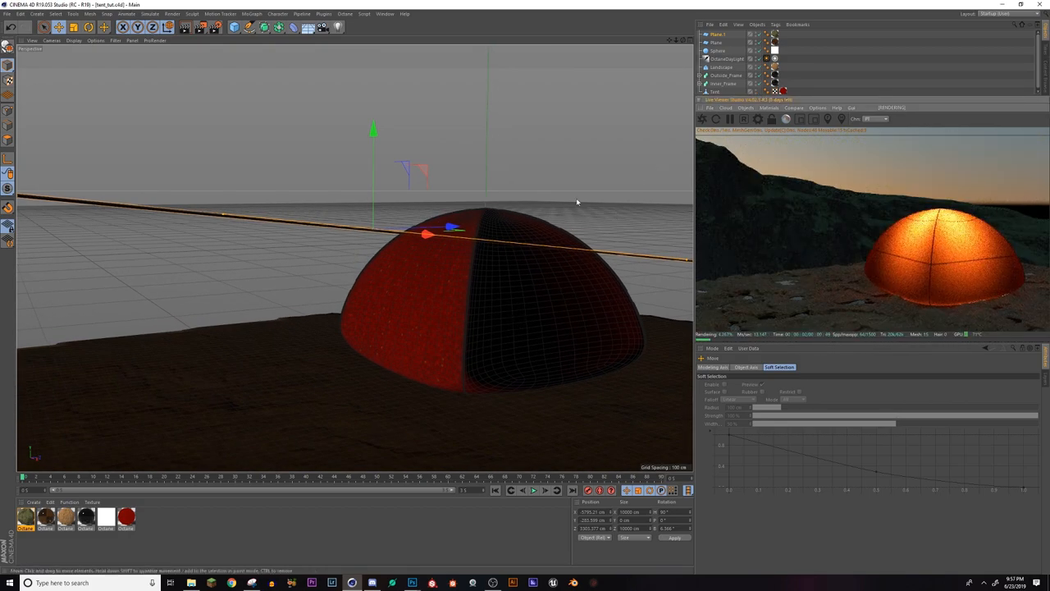
Lower the colour-correction Brightness on Material.5's diffuse texture, then close both editors
left_click(725, 59)
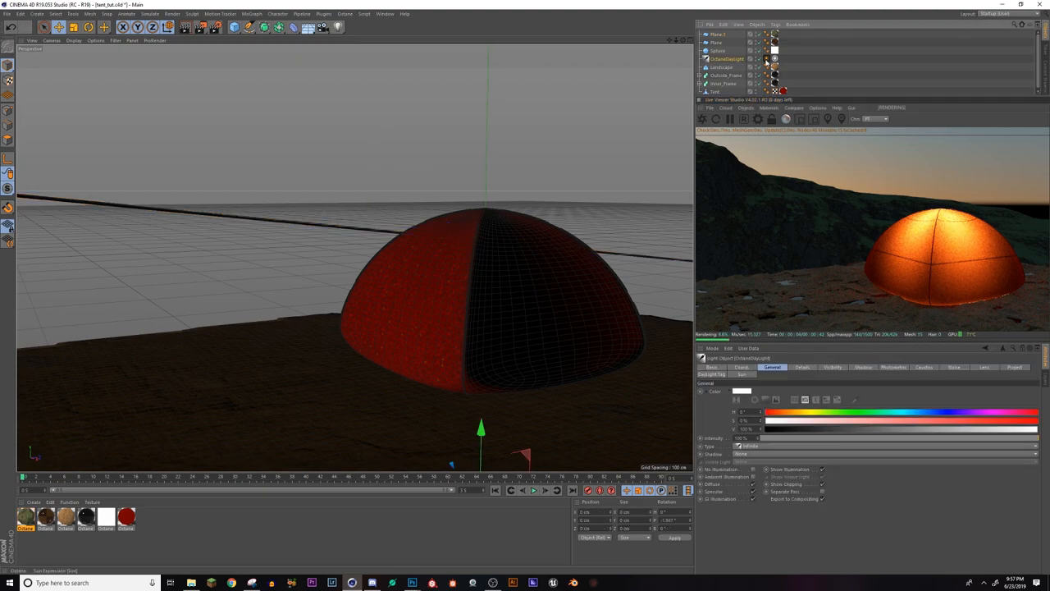
left_click(726, 366)
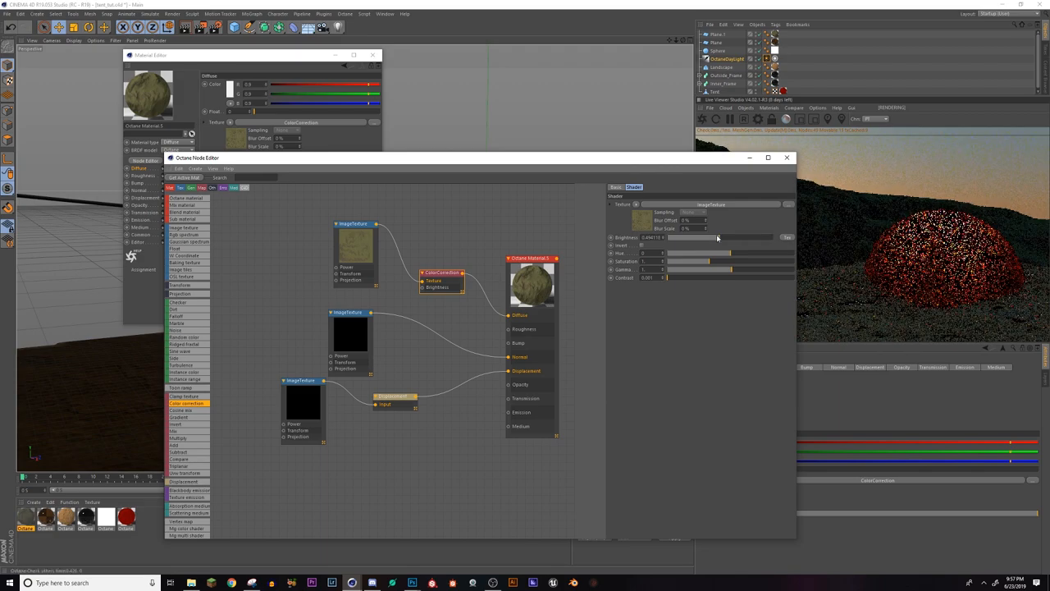
left_click_drag(722, 237, 704, 237)
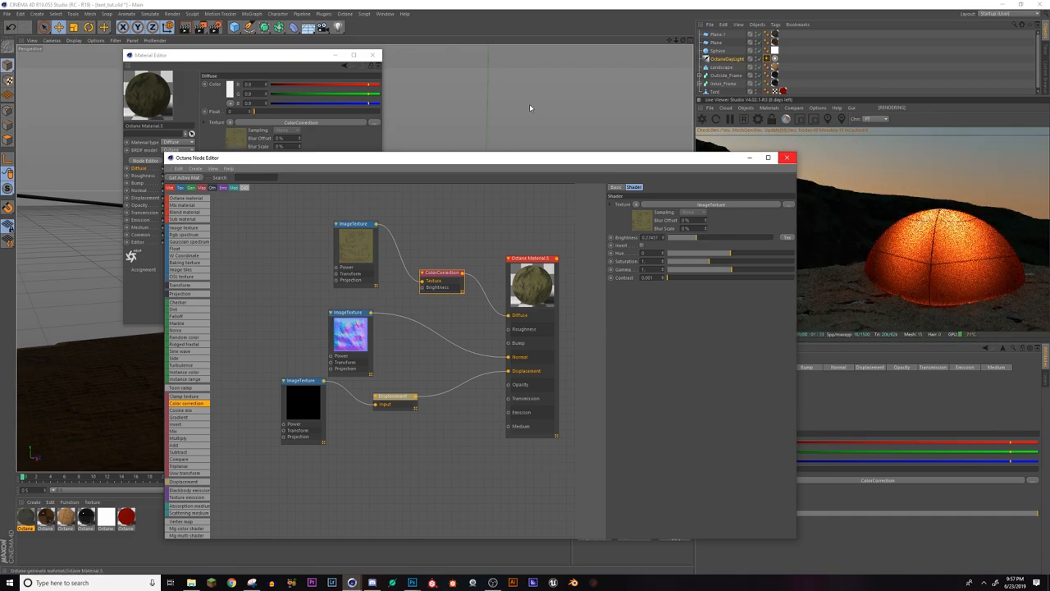
left_click(787, 156)
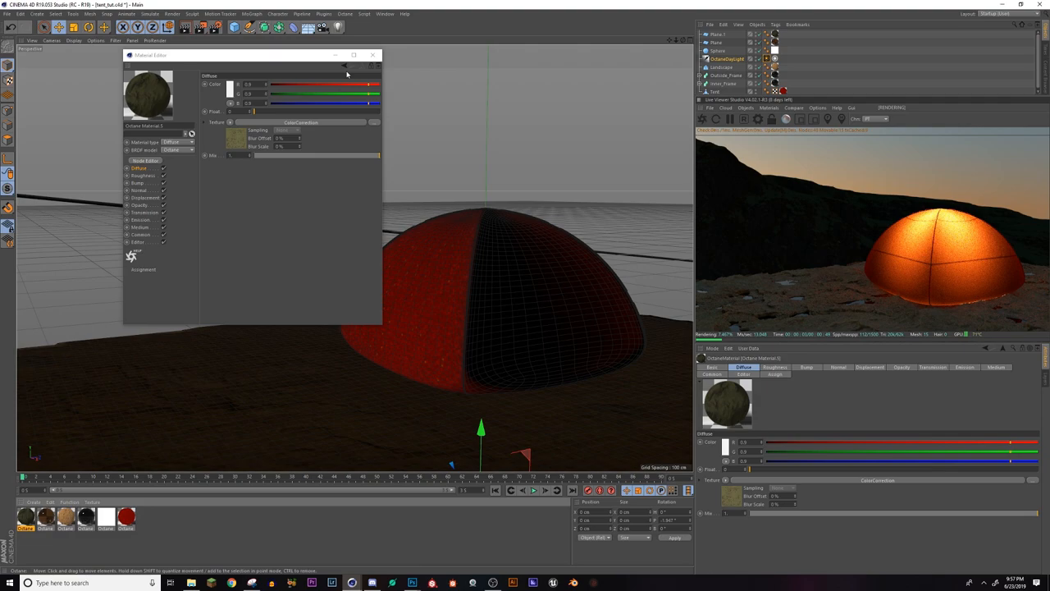
left_click(373, 55)
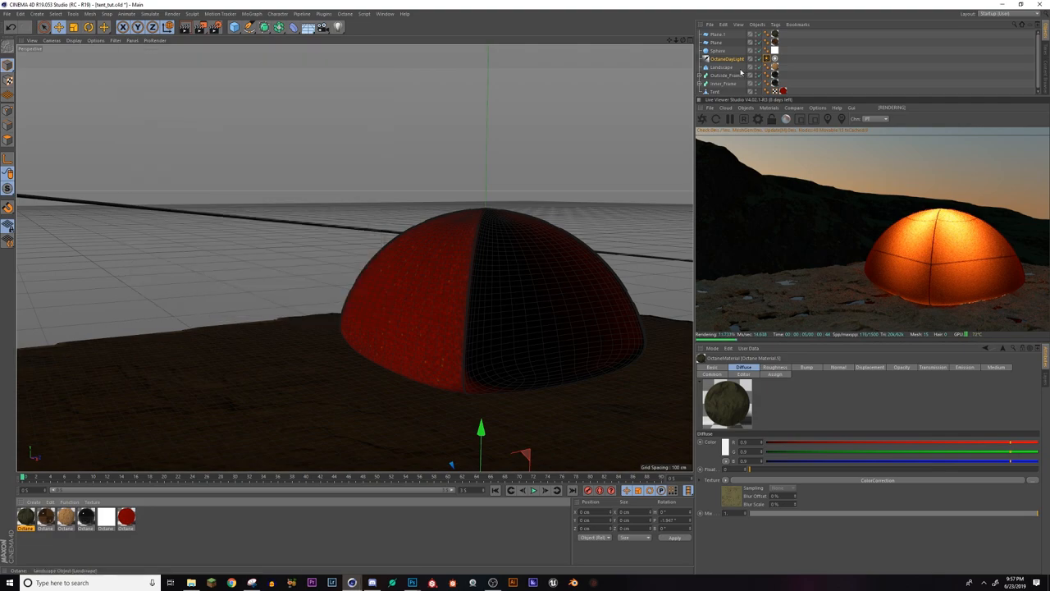
Select the Landscape object and paint polygon patches on the ground with Live Selection
left_click(775, 59)
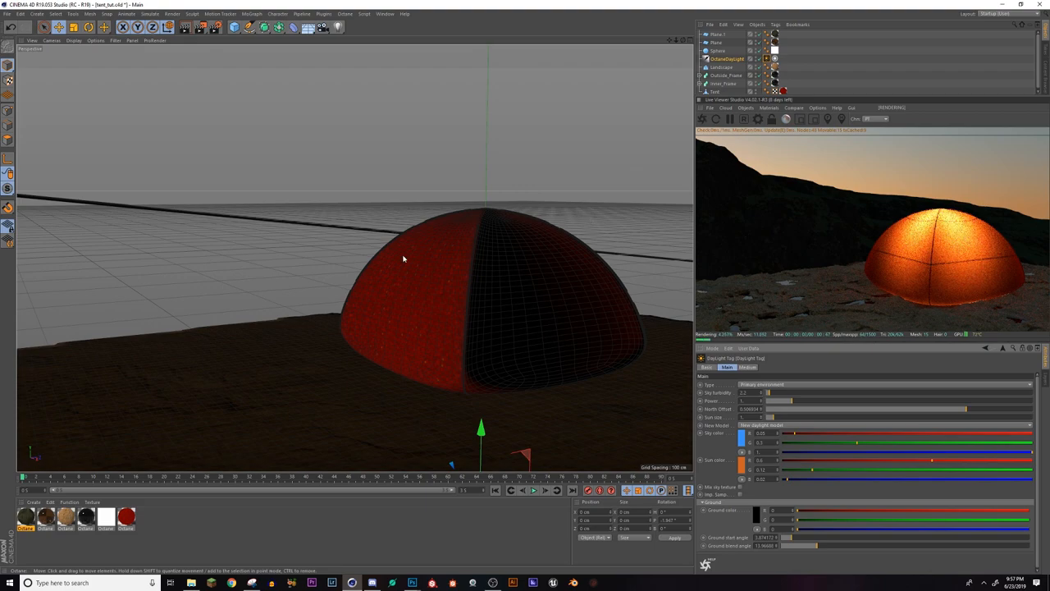
mouse_move(225, 212)
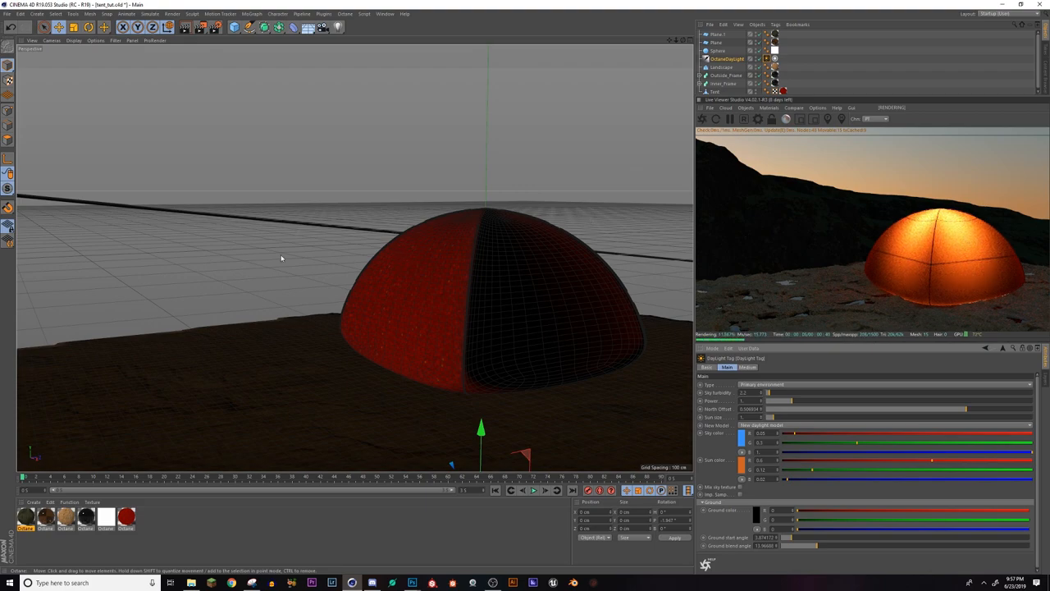
mouse_move(338, 397)
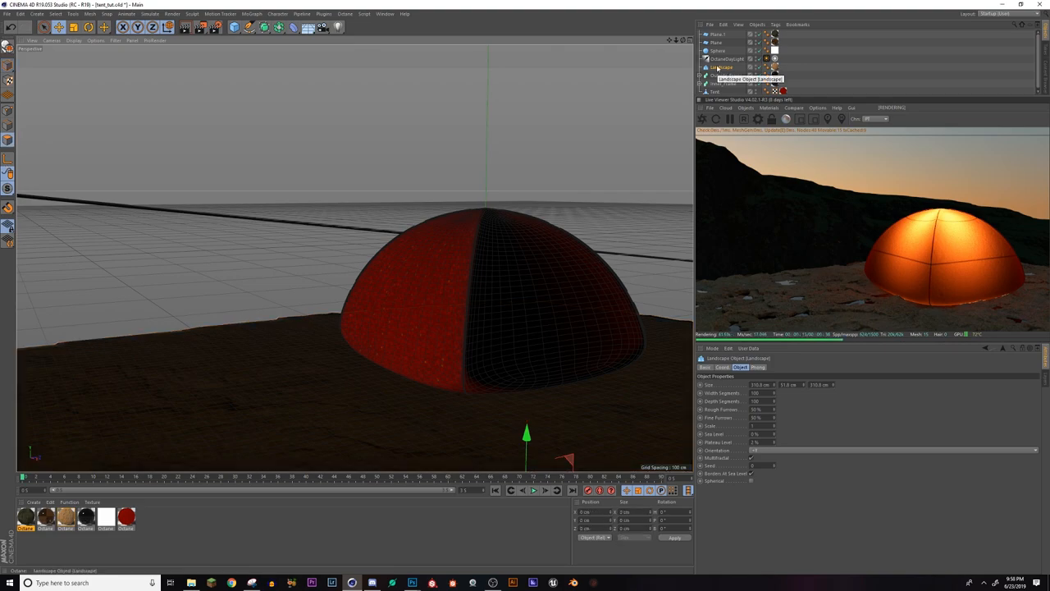
left_click(721, 67)
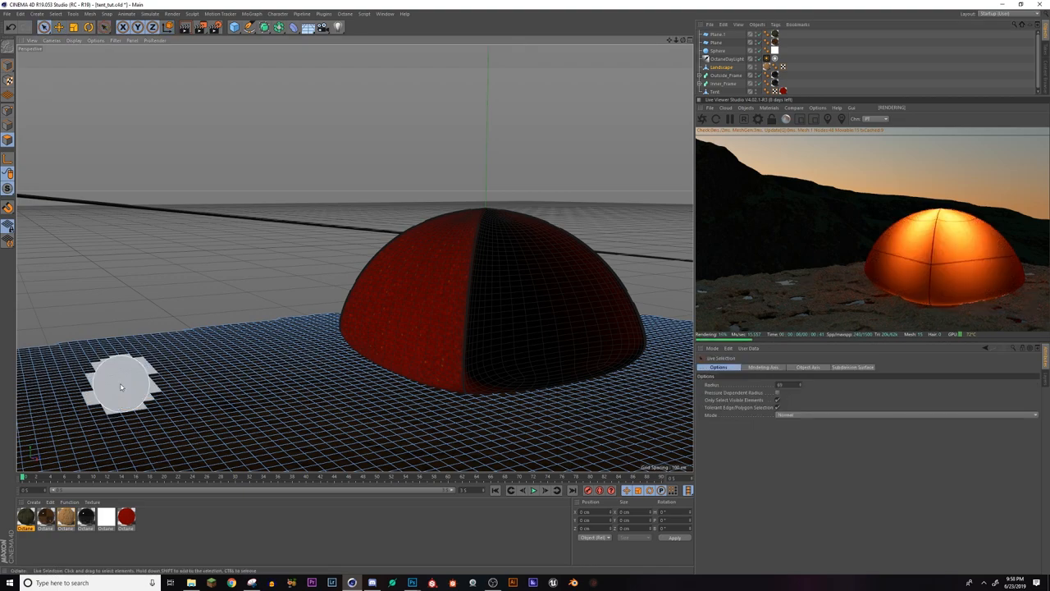
left_click(123, 386)
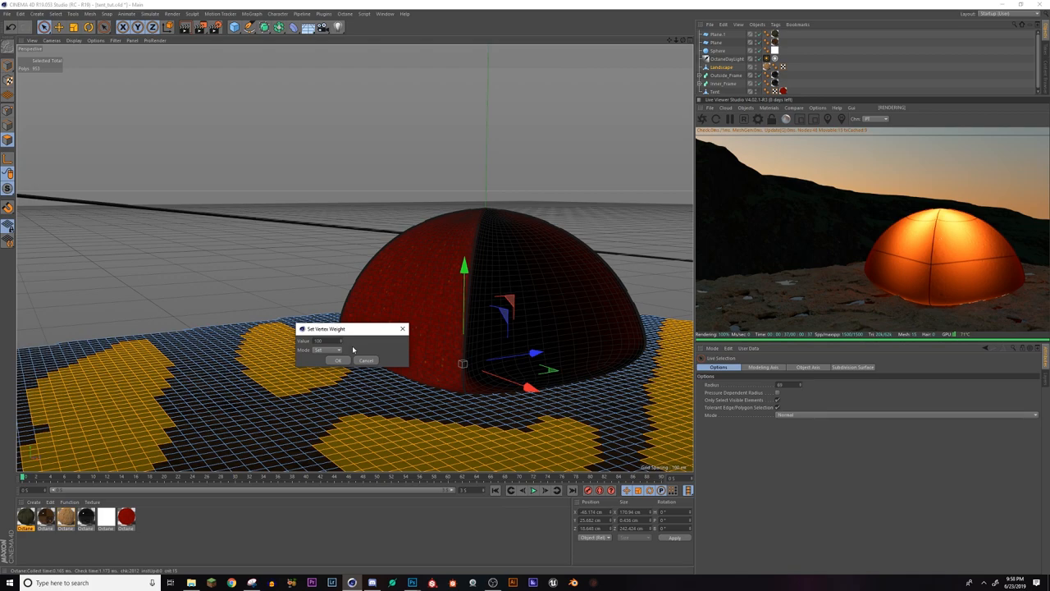
Confirm Set Vertex Weight with Value 100 in Set mode
left_click(338, 361)
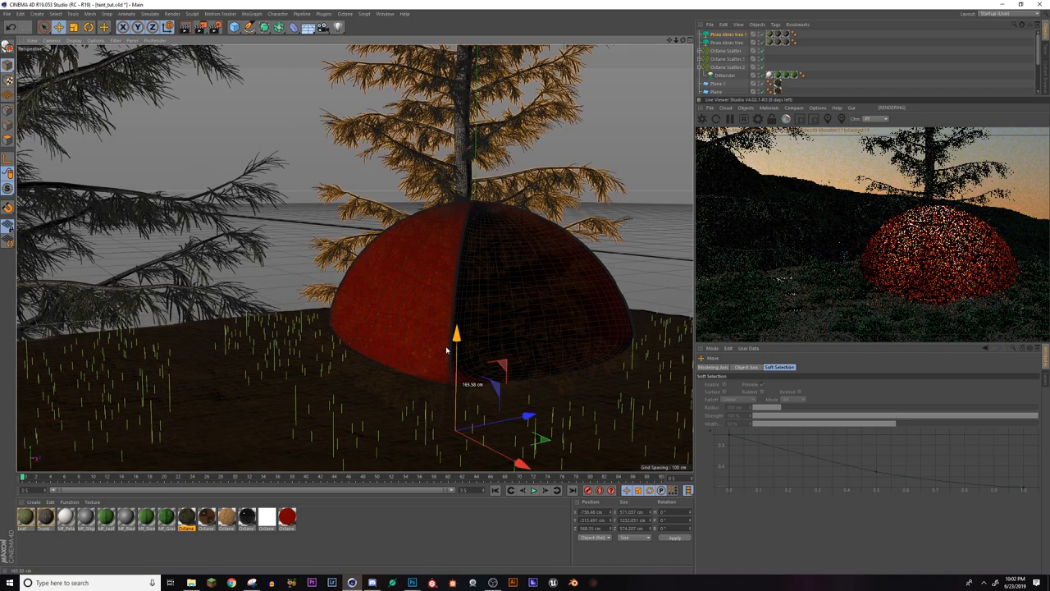
Adjust the tent dome in the viewport and check its glowing orange render in Octane
left_click_drag(457, 333, 615, 435)
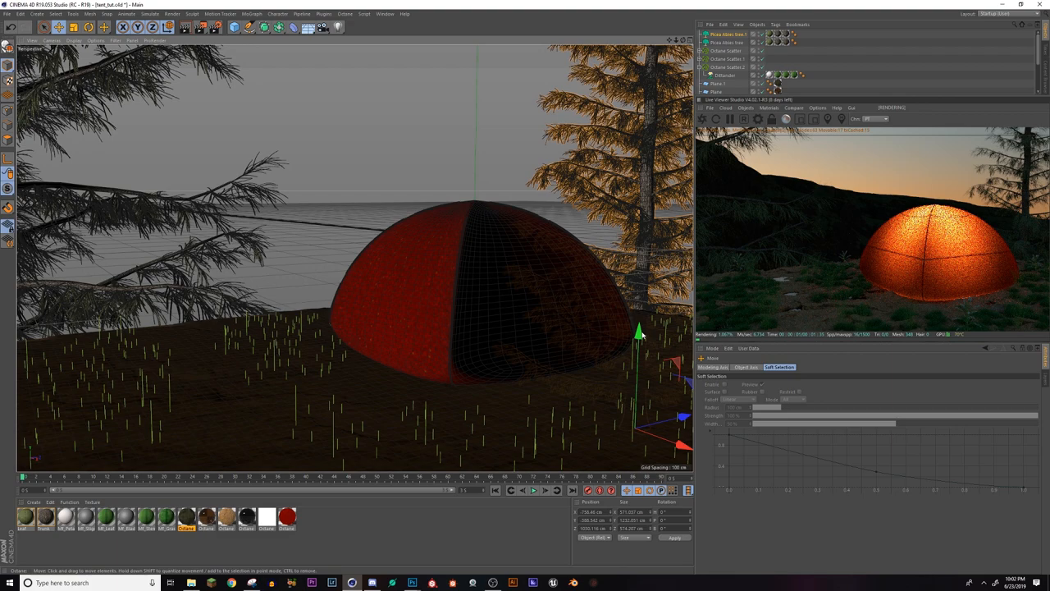
left_click(725, 34)
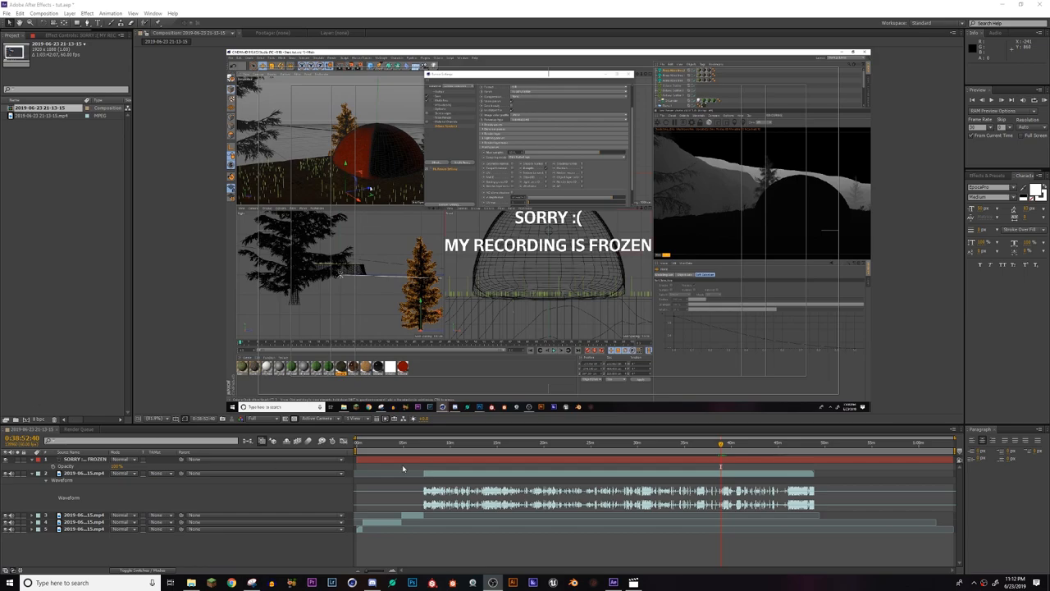
mouse_move(683, 224)
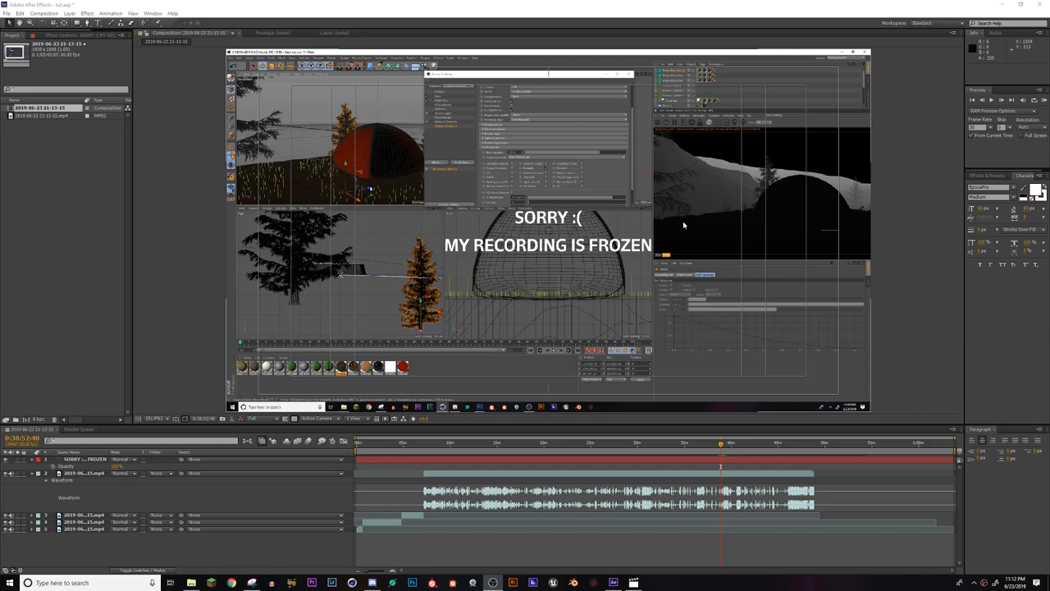
mouse_move(749, 195)
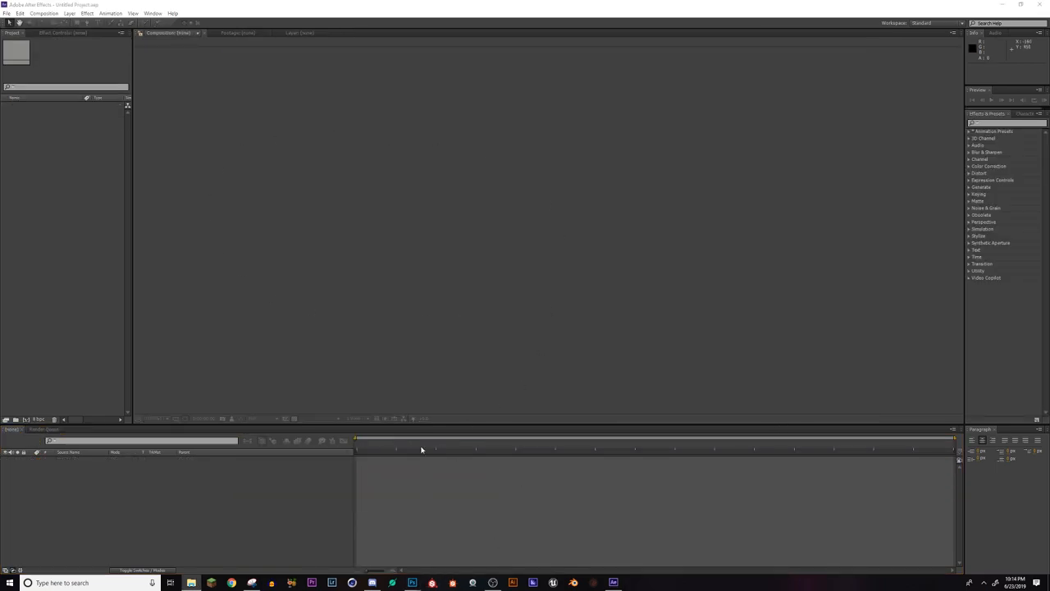
mouse_move(516, 385)
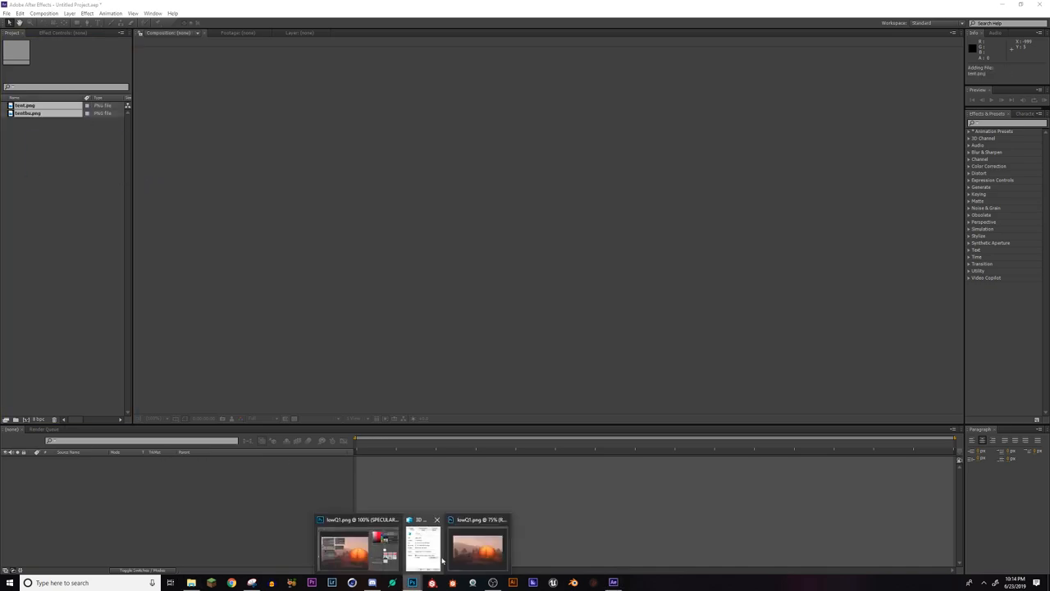
left_click(478, 546)
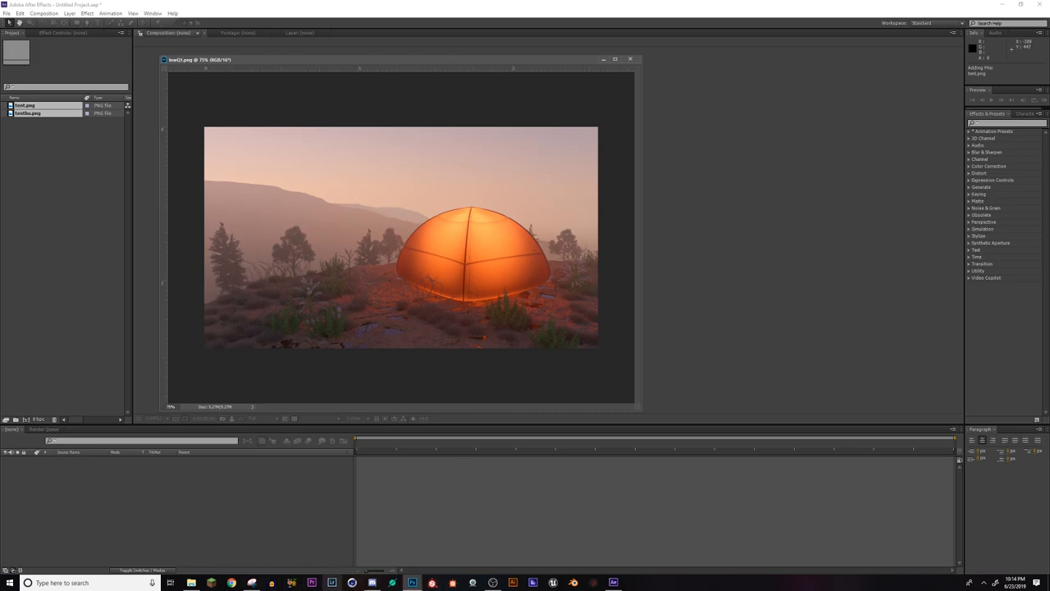
left_click(630, 59)
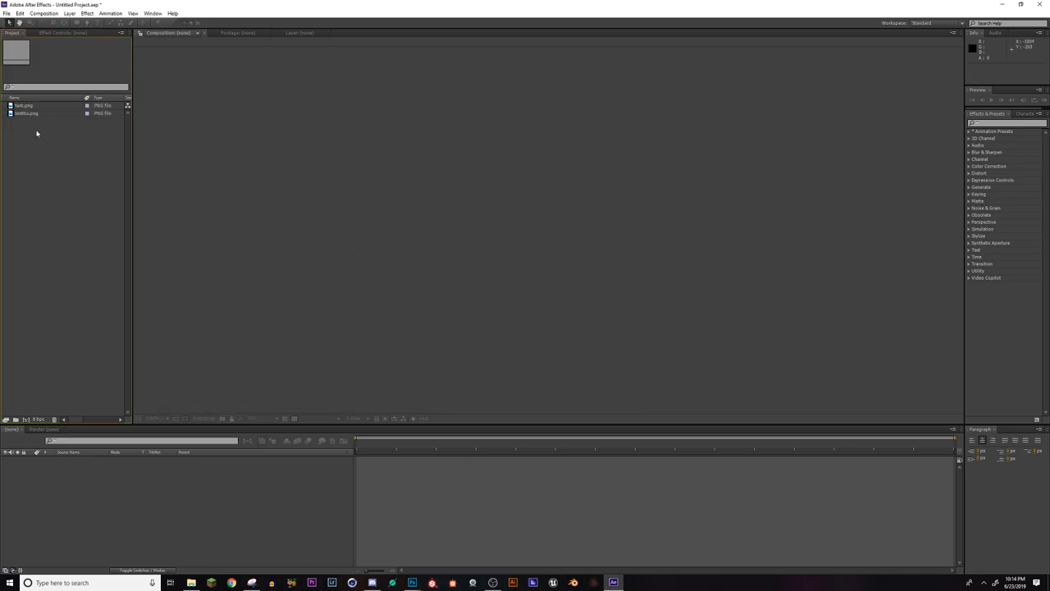
Build the 'test' composition with tent.png layered above the tentbu.png depth pass
left_click(24, 105)
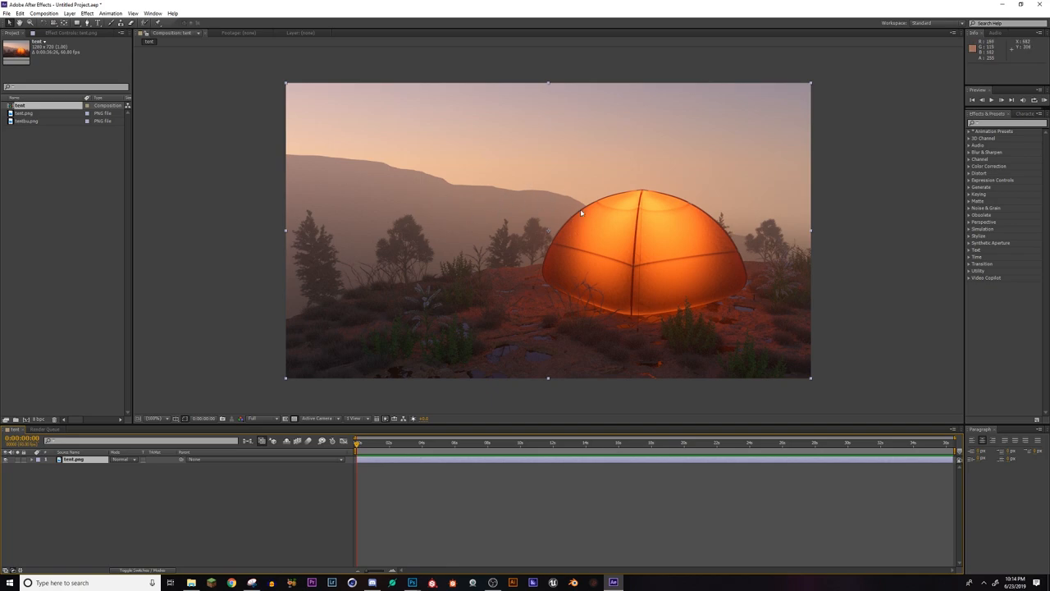
mouse_move(538, 204)
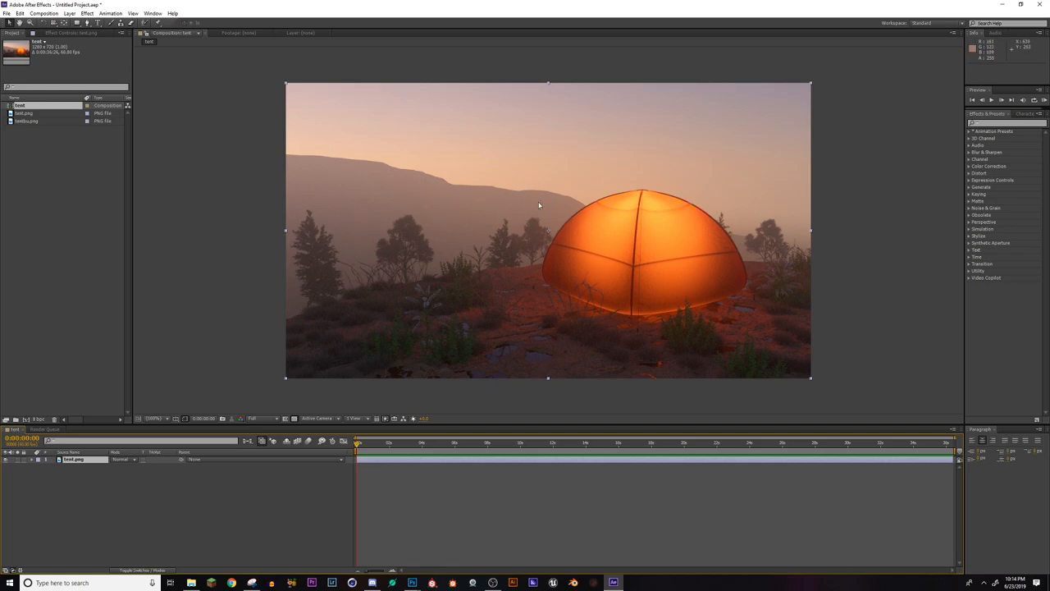
mouse_move(443, 207)
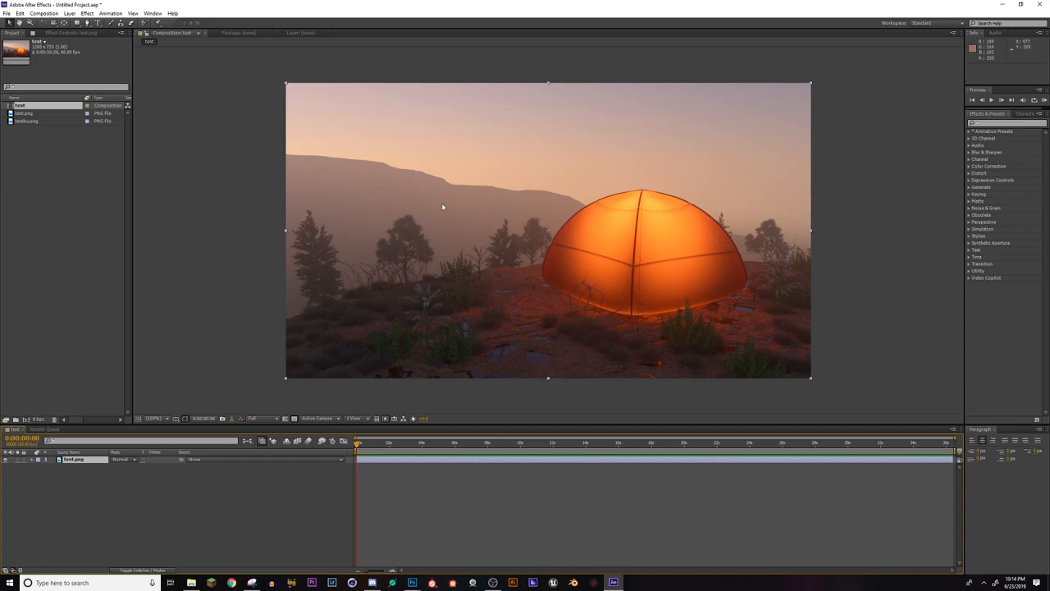
left_click(27, 121)
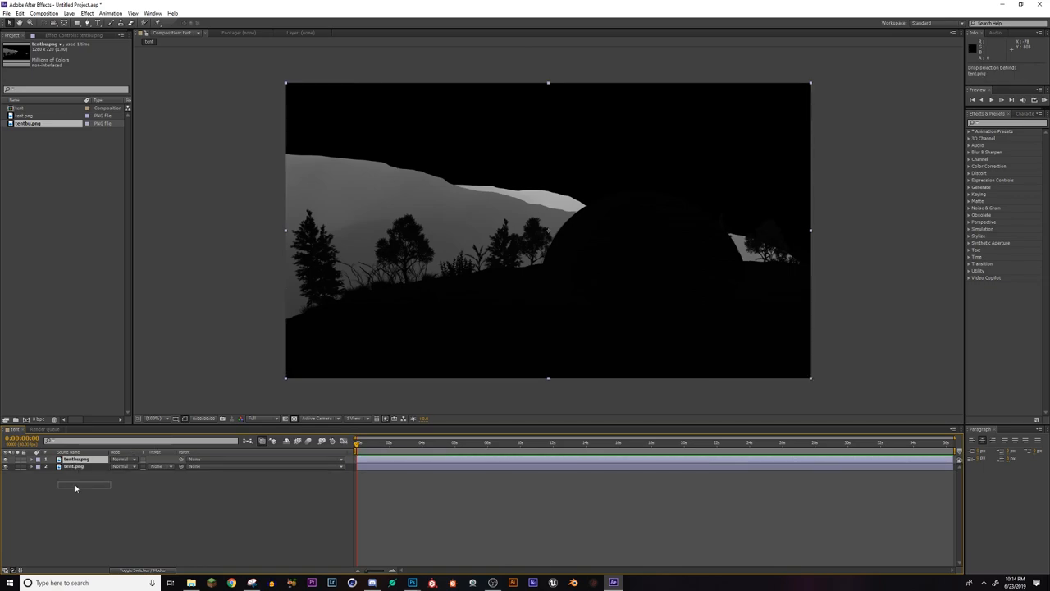
left_click(75, 466)
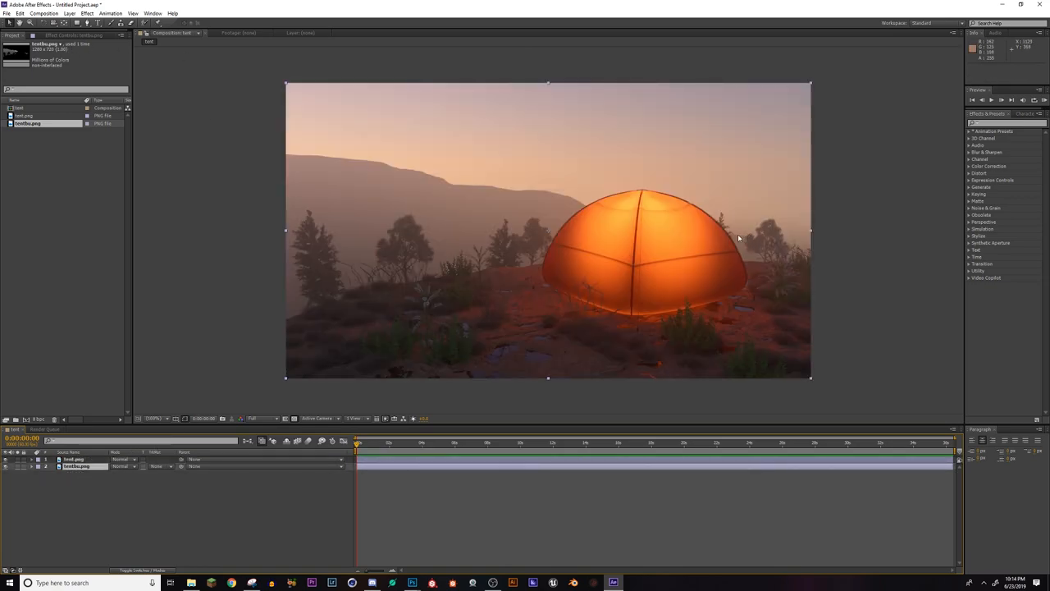
Create a new full-frame solid layer coloured pale orange
left_click(70, 13)
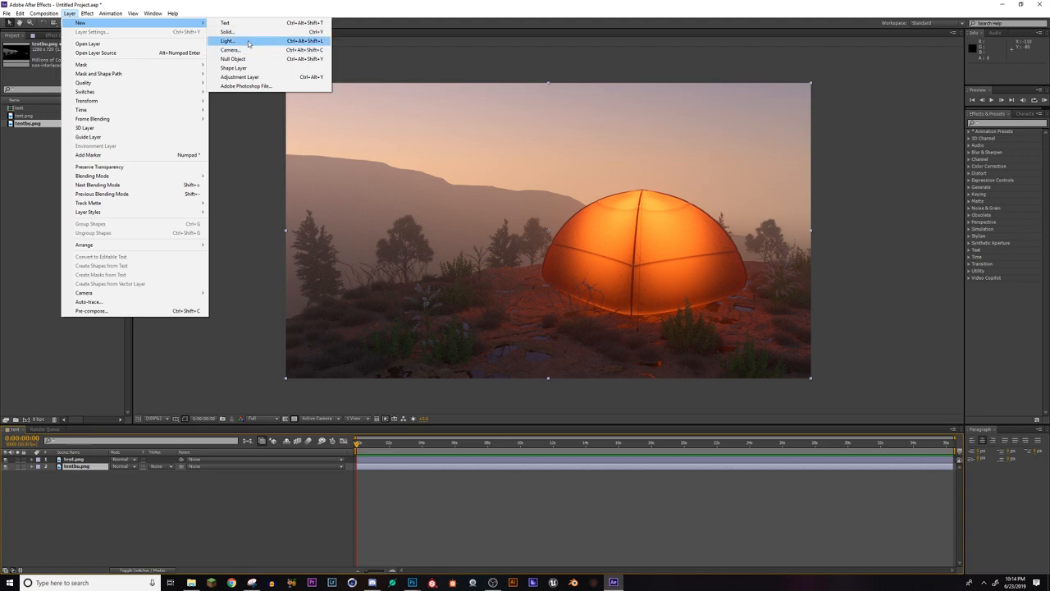
left_click(227, 31)
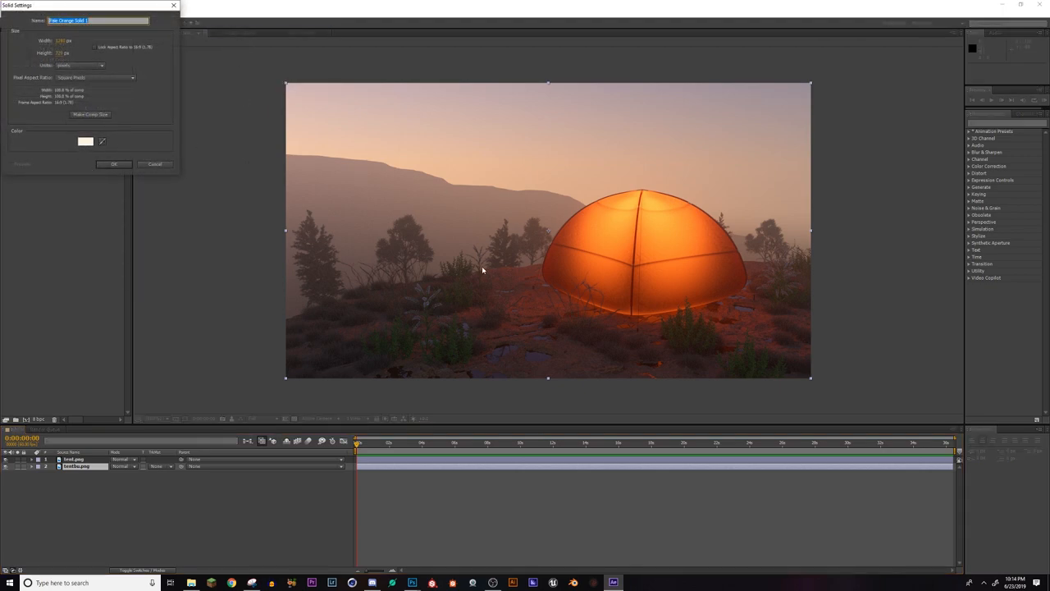
left_click(86, 141)
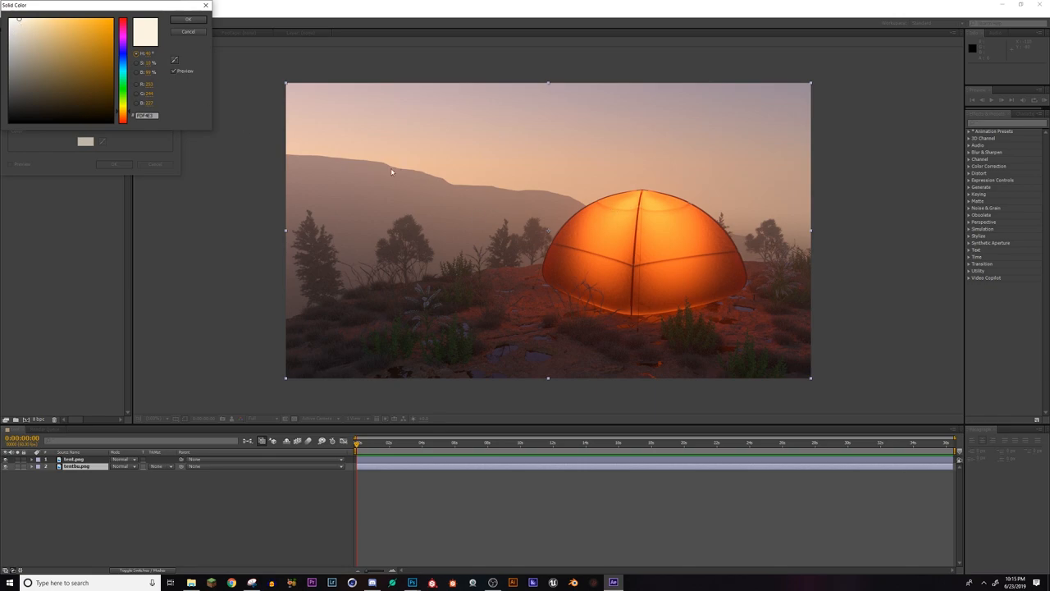
mouse_move(335, 145)
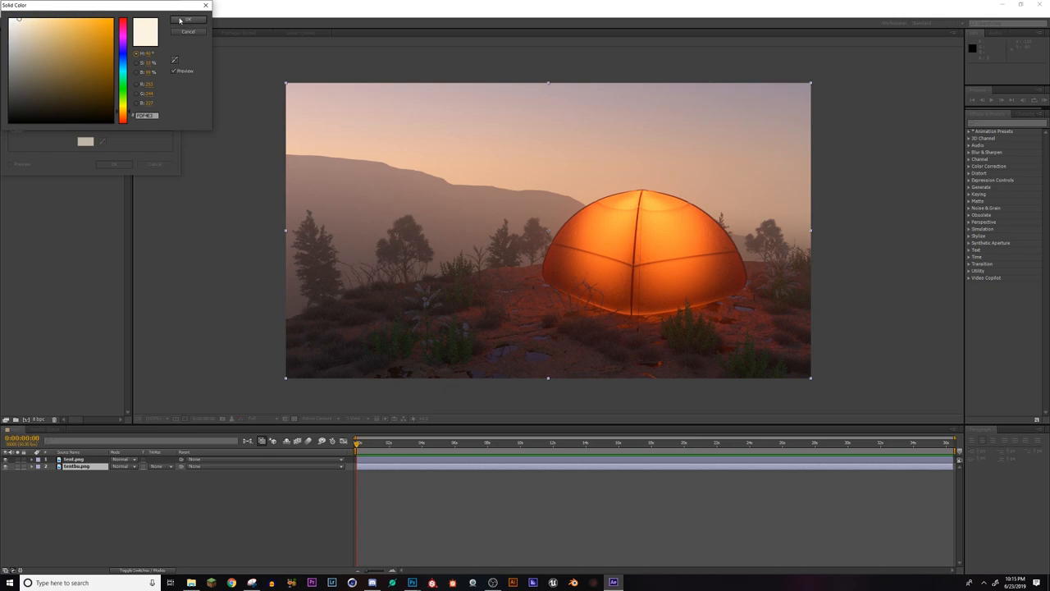
left_click(189, 19)
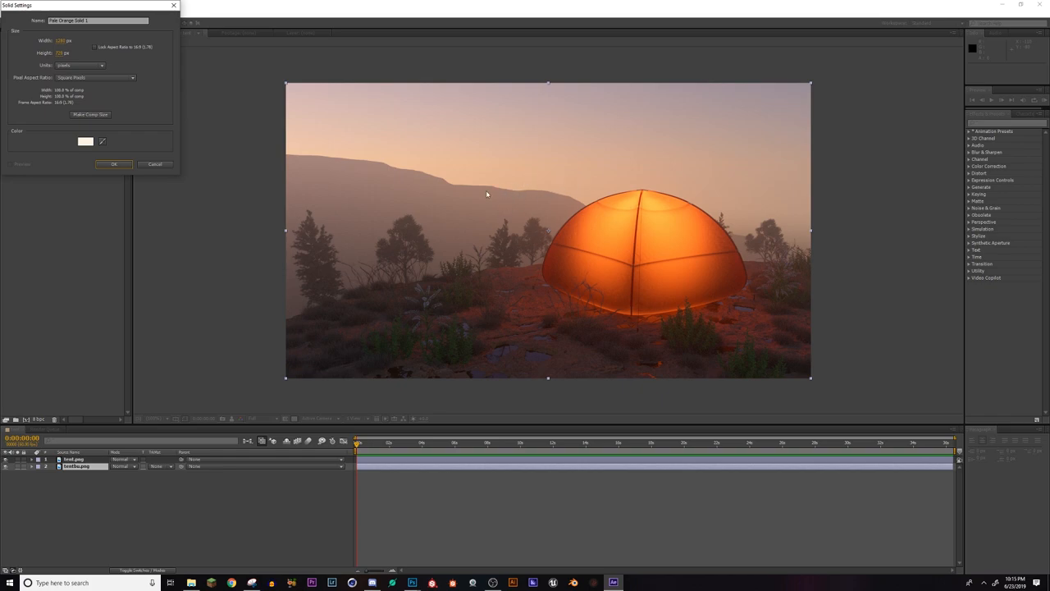
mouse_move(525, 197)
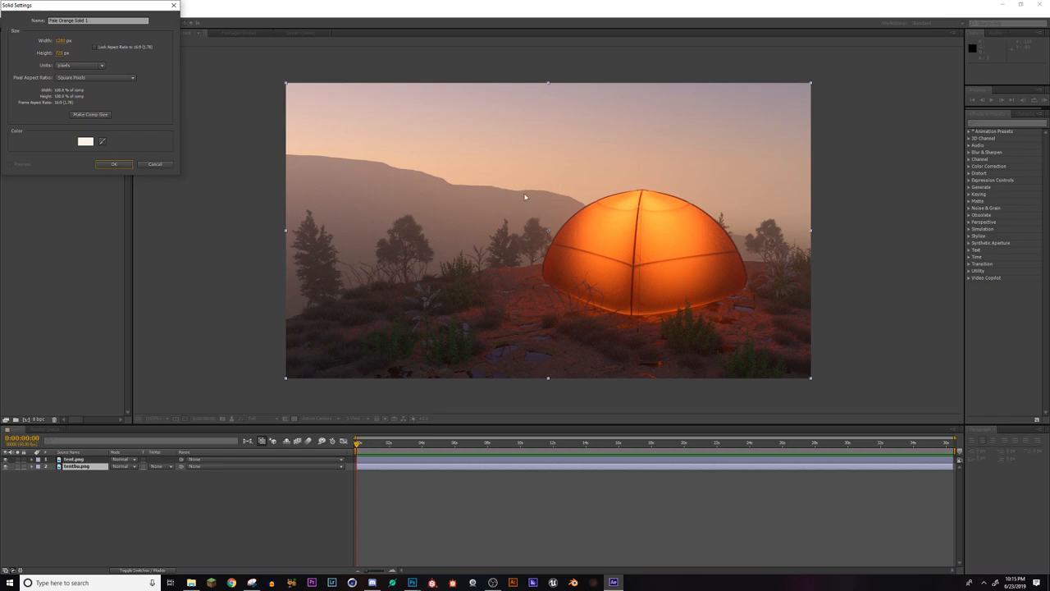
left_click(113, 164)
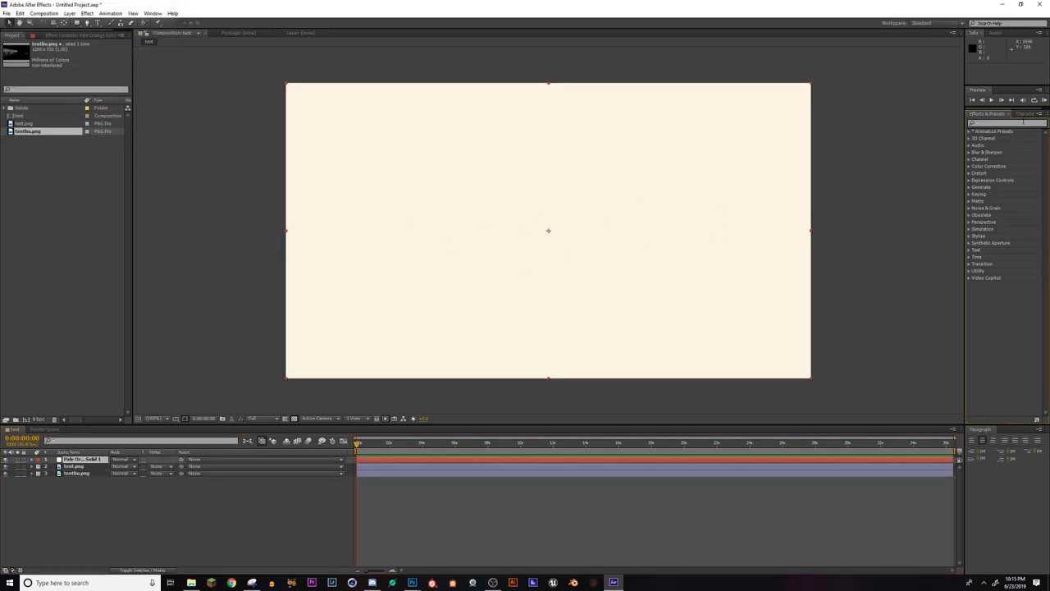
Apply Gradient Wipe to the solid, using the depth pass as Gradient Layer
type("gradient")
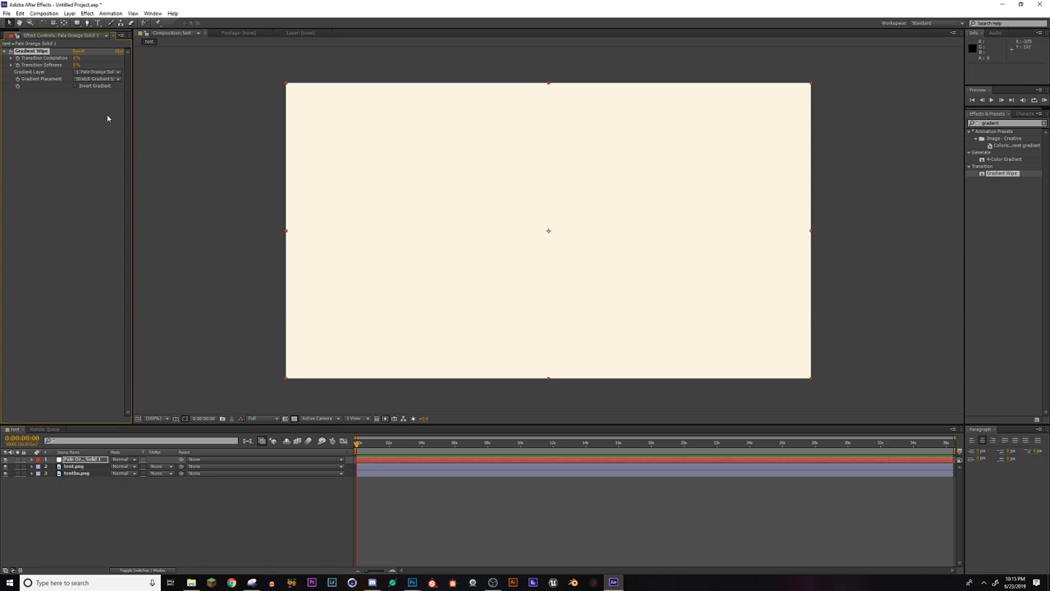
left_click(97, 71)
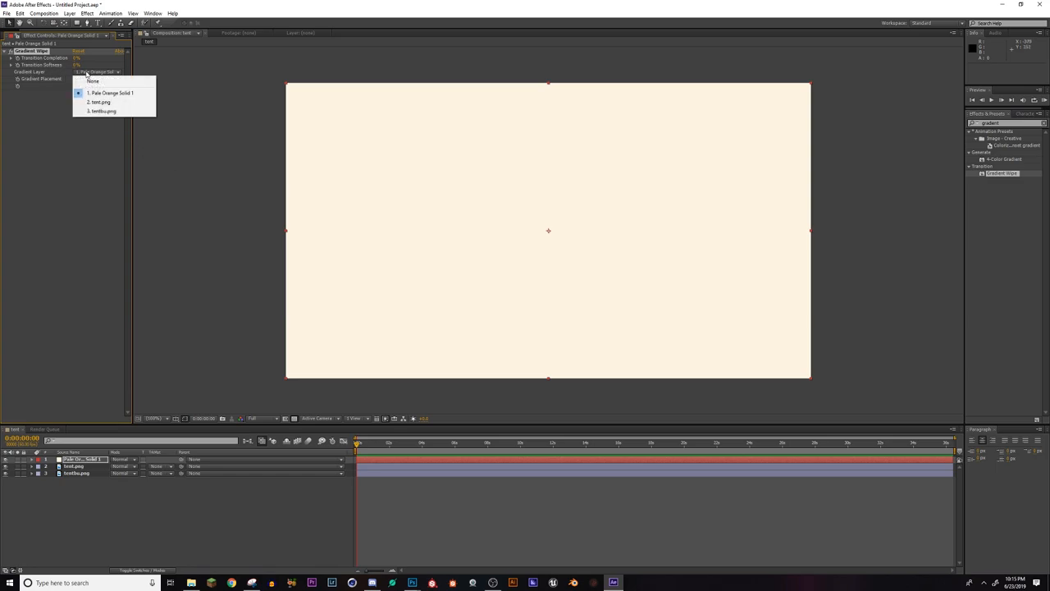
left_click(102, 111)
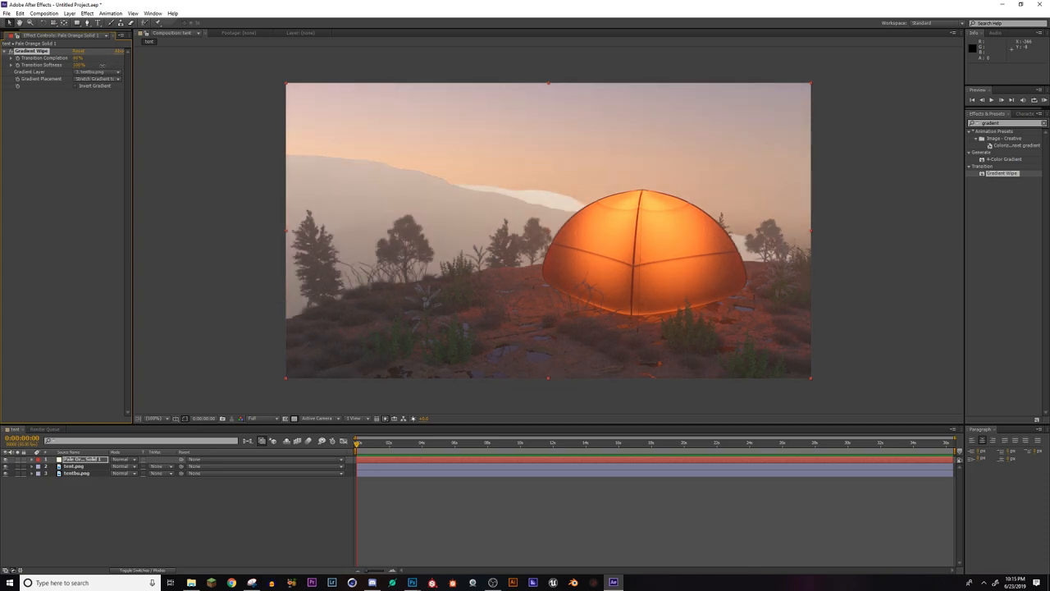
Tune the Gradient Wipe's Transition Completion for soft mountain fog, then go to Discord
left_click(77, 58)
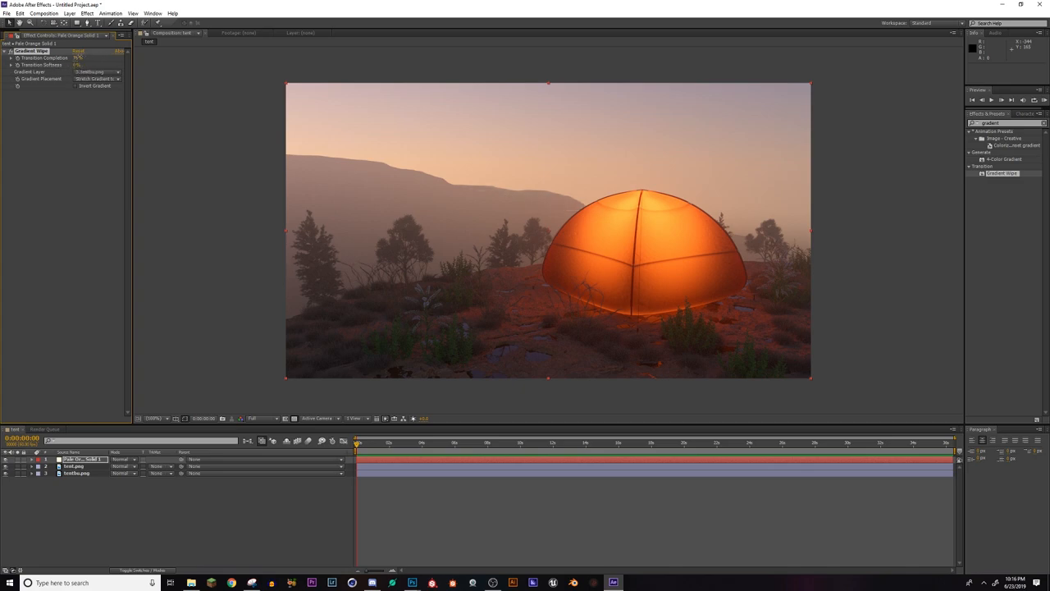
left_click(78, 58)
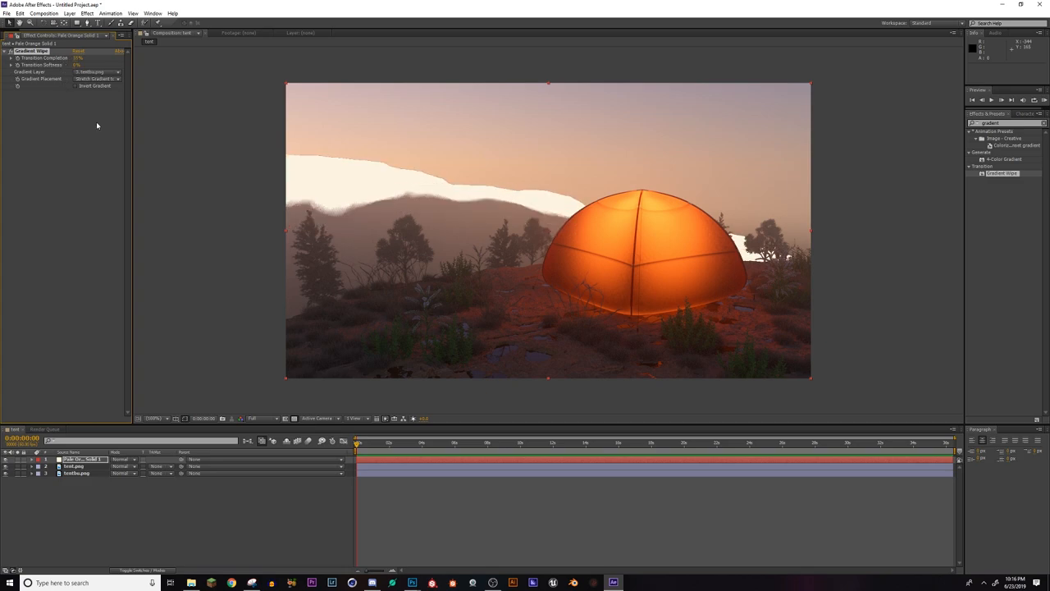
mouse_move(98, 158)
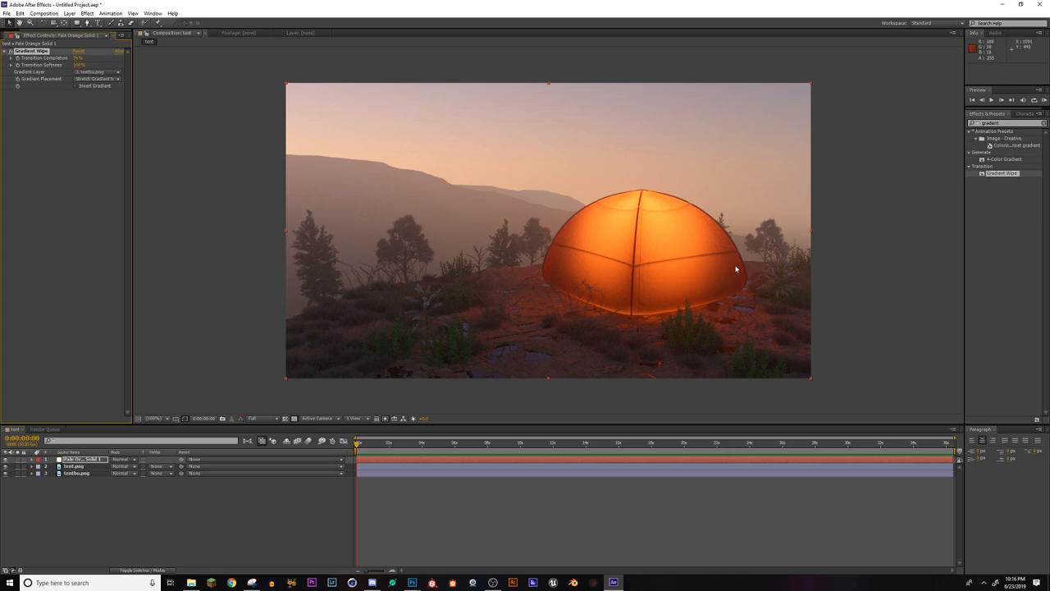
mouse_move(743, 290)
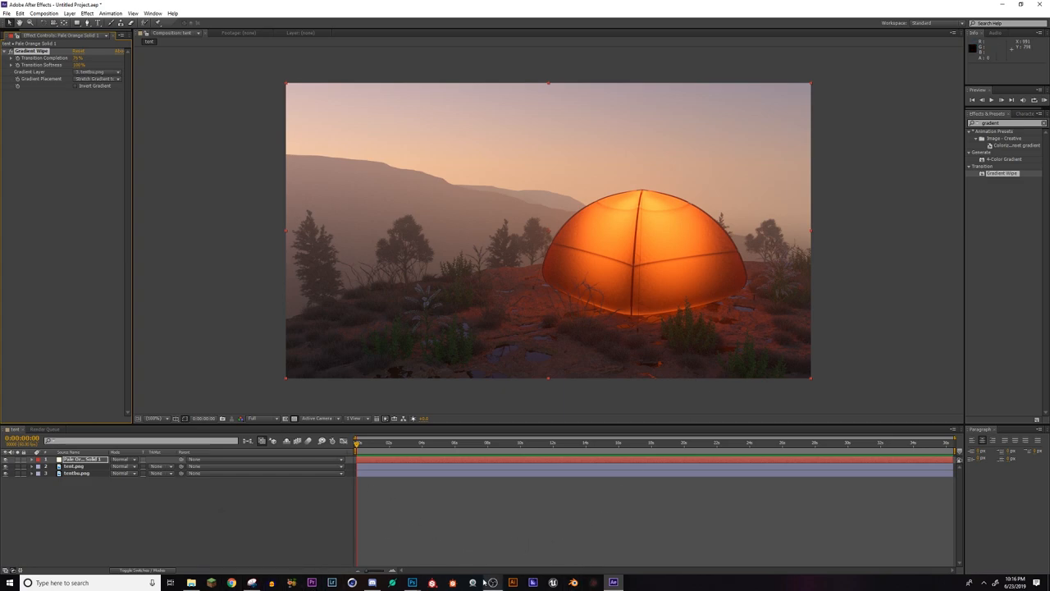
left_click(372, 582)
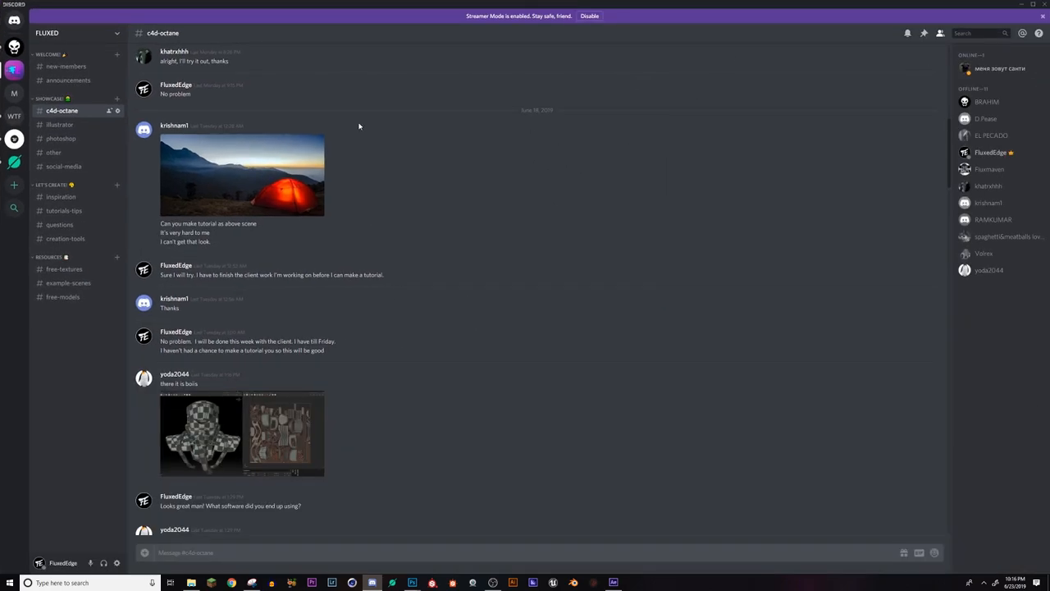
Scroll the c4d-octane channel down past the tent request to later posts
scroll("down", 3)
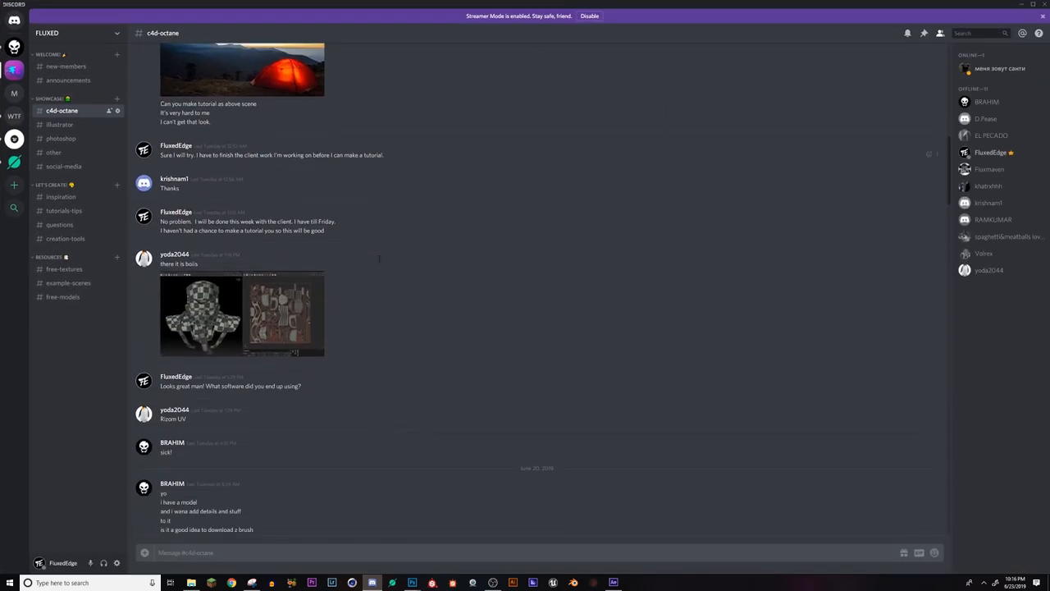
scroll("down", 3)
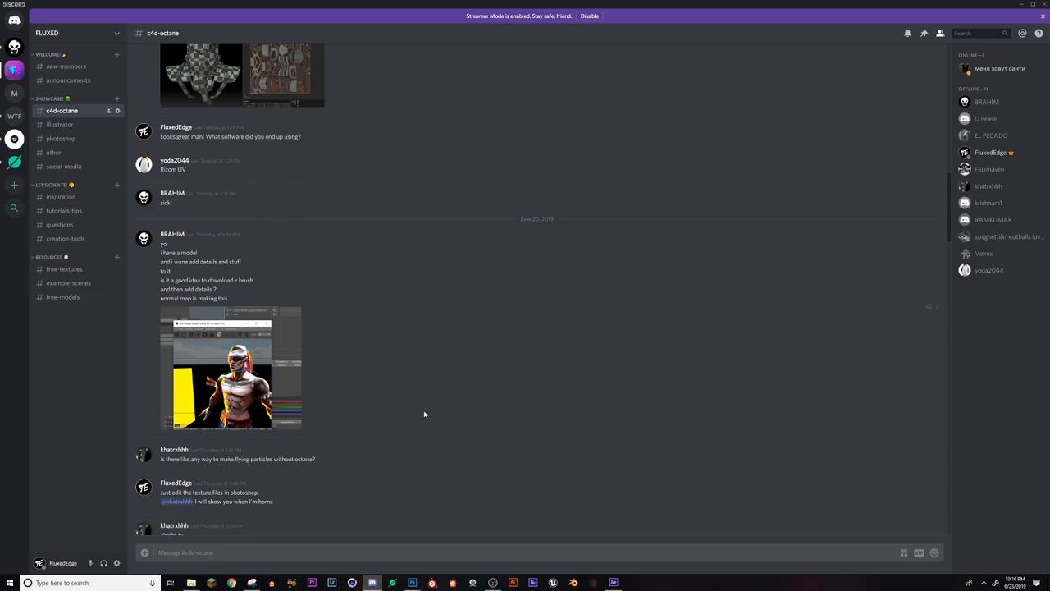